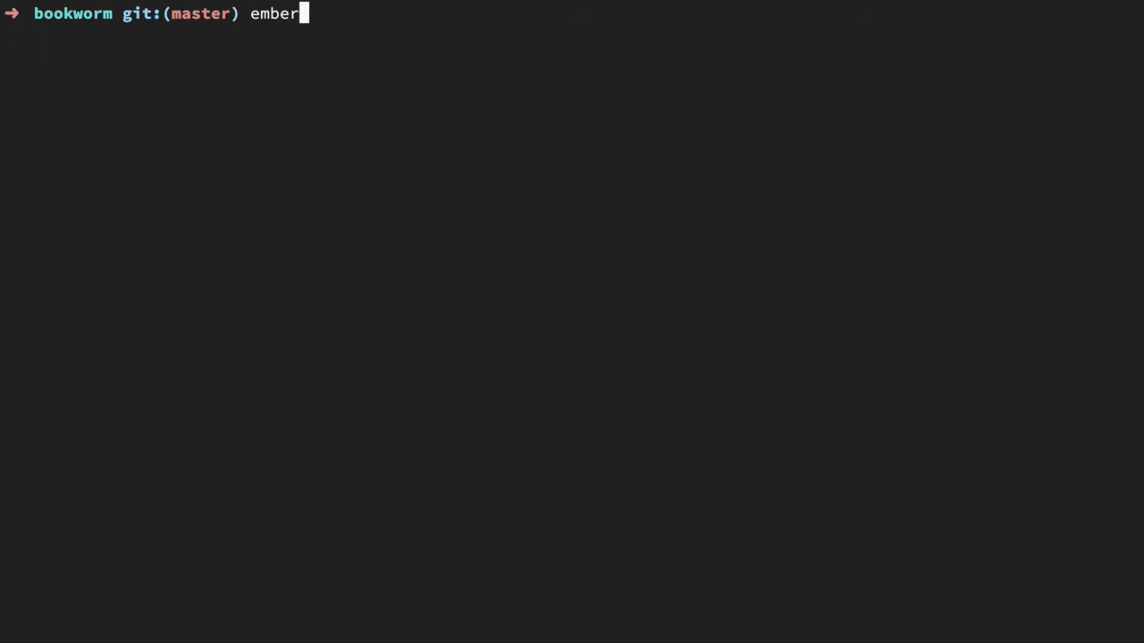
# - Start ember s, then close the createRecord save callback in books/new.js with a semicolon
pyautogui.write('s')
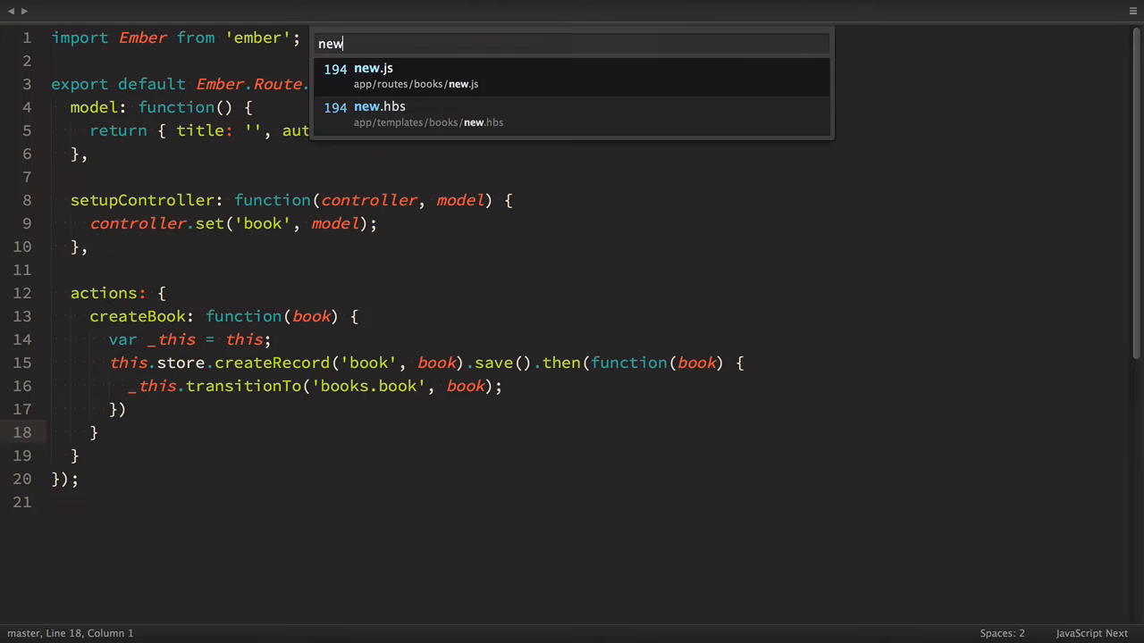
pyautogui.click(371, 68)
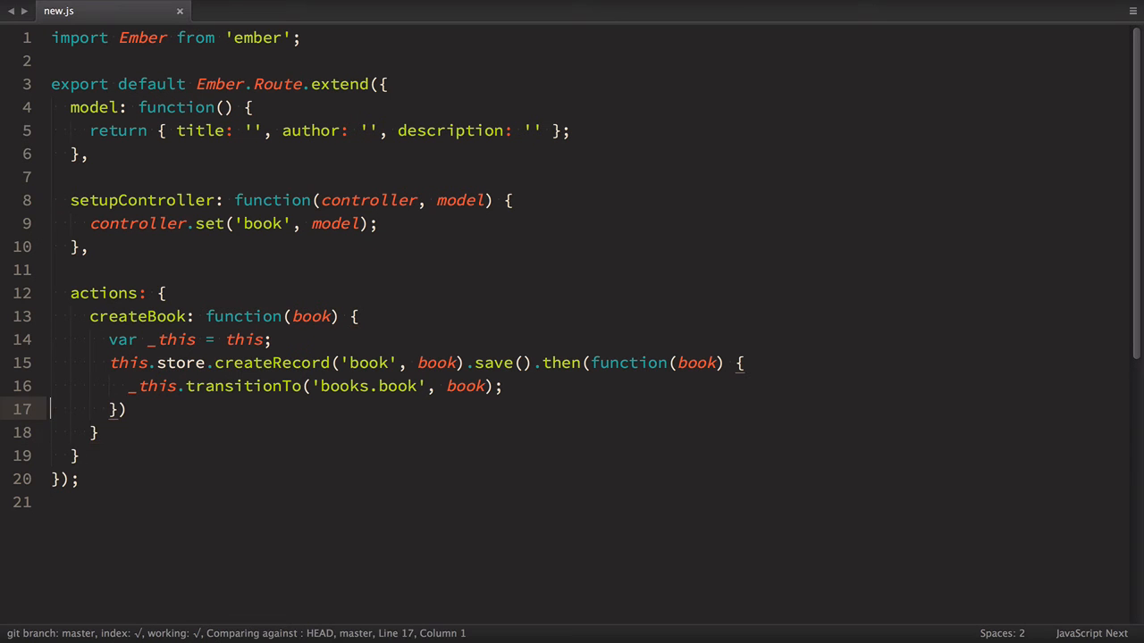
pyautogui.write(';')
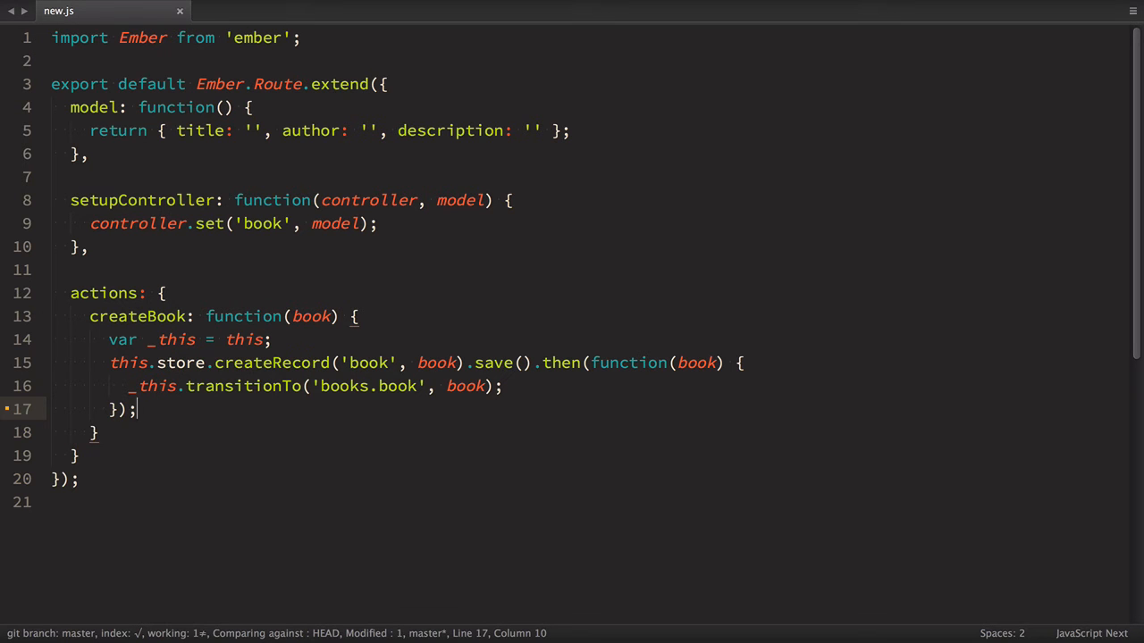
# - Change the single-book route in book.js to fetch with findRecord instead of find
pyautogui.write('rou')
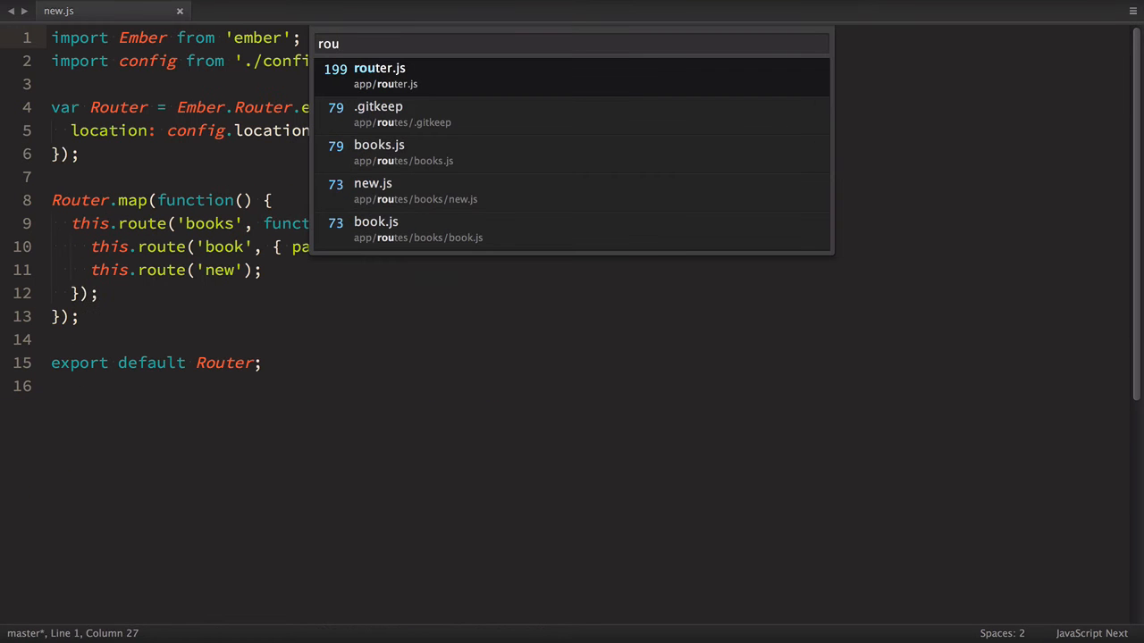
pyautogui.write('boo')
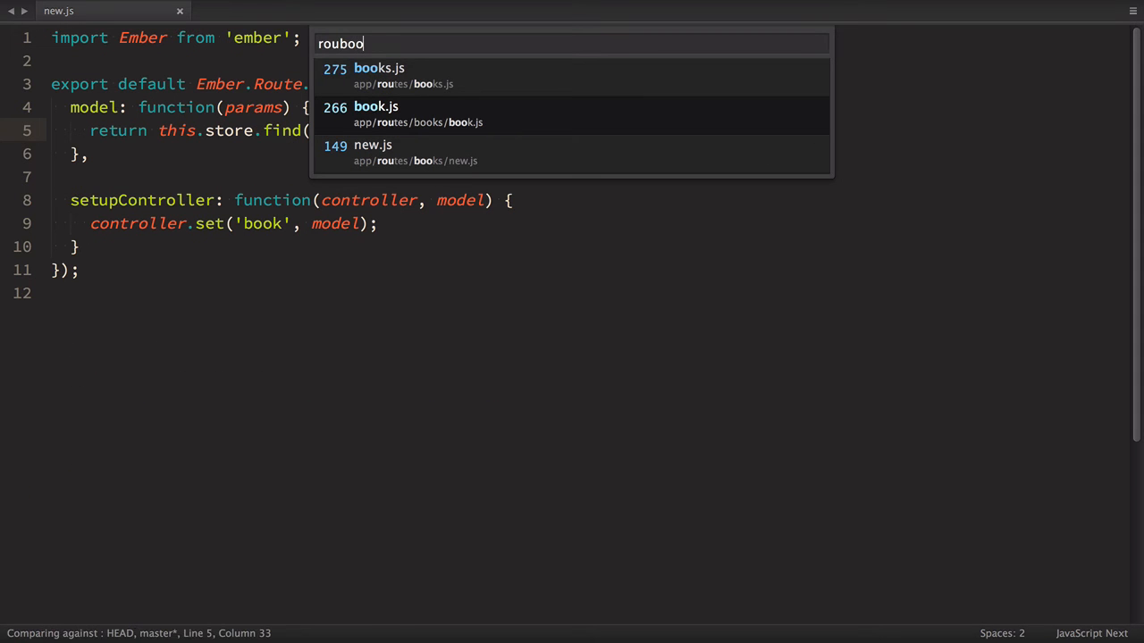
pyautogui.click(375, 108)
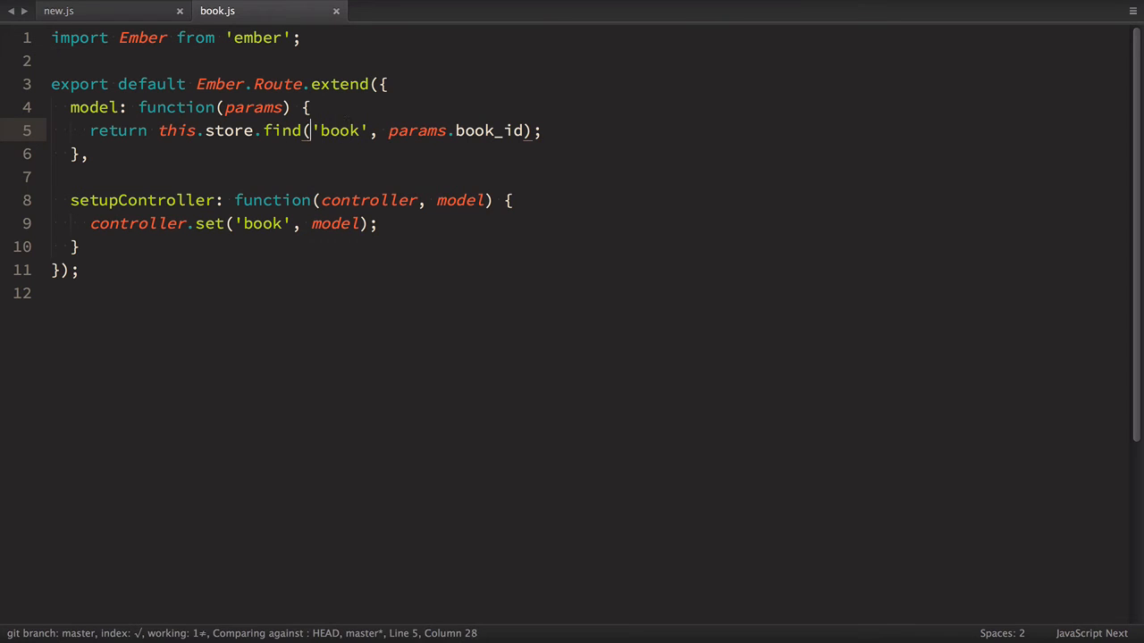
pyautogui.press('Left')
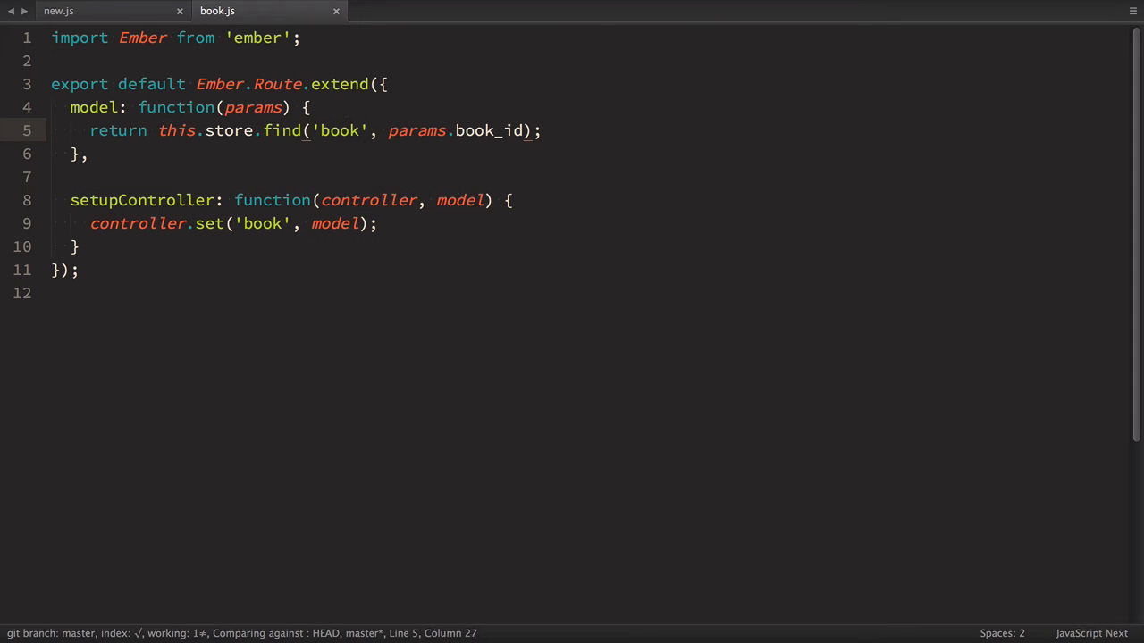
pyautogui.write('Re')
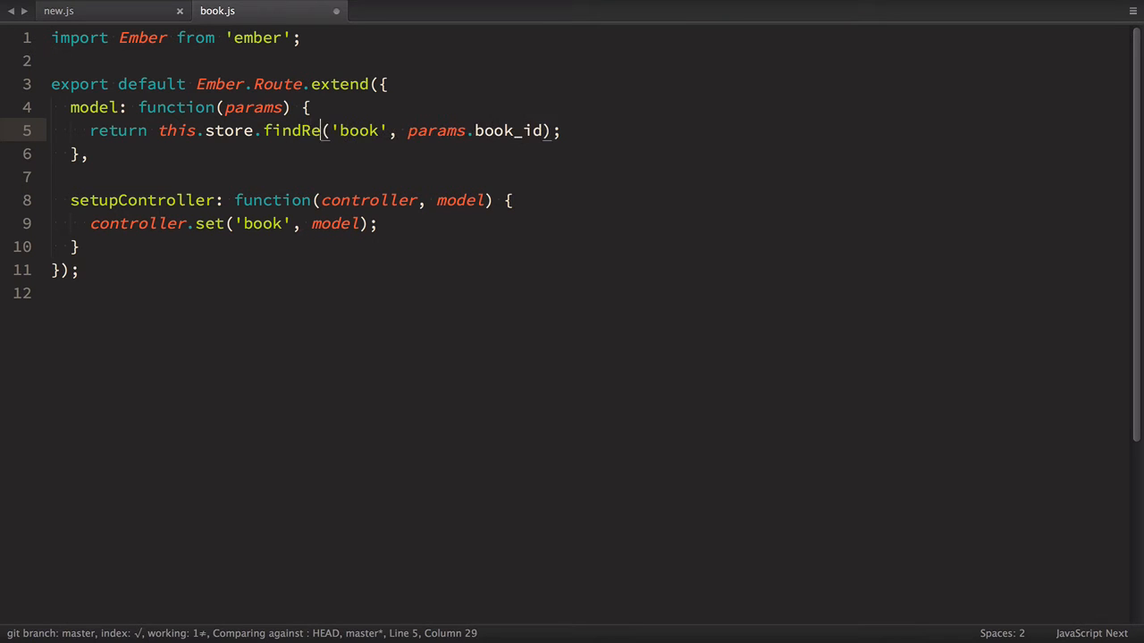
pyautogui.write('cord')
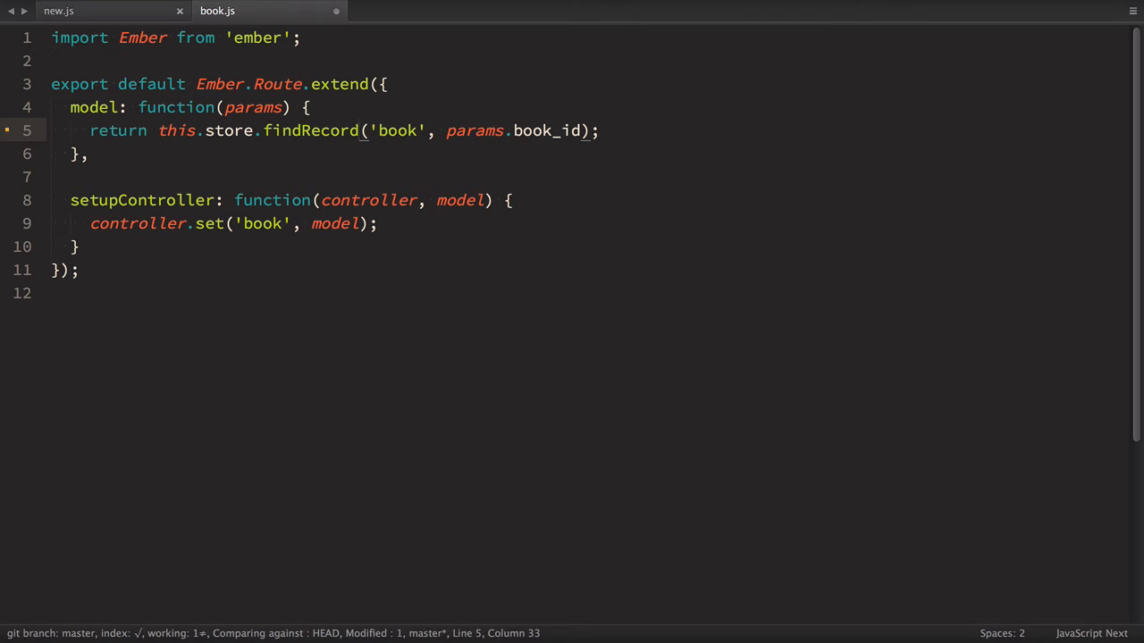
# - Change the books list route in books.js to fetch with findAll
pyautogui.write('rou')
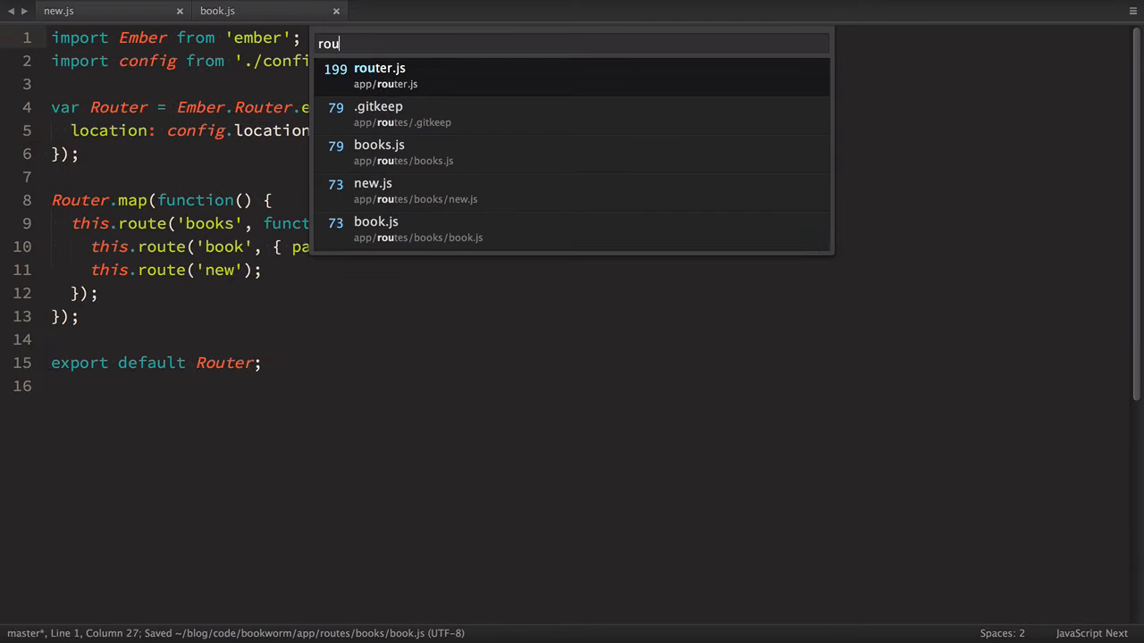
pyautogui.click(378, 144)
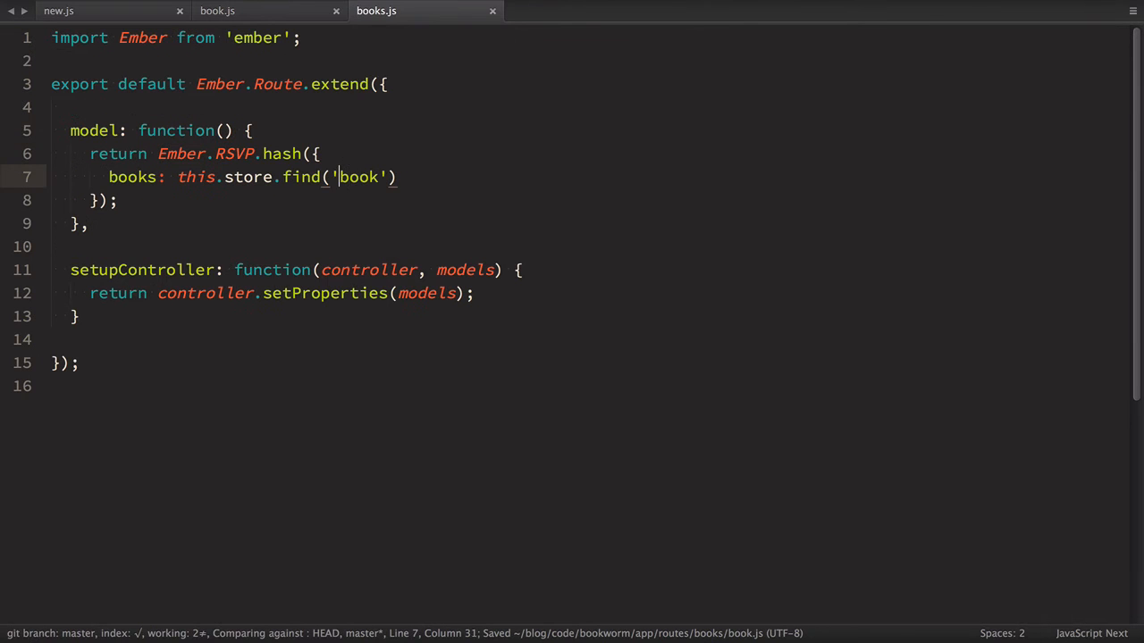
pyautogui.write('A')
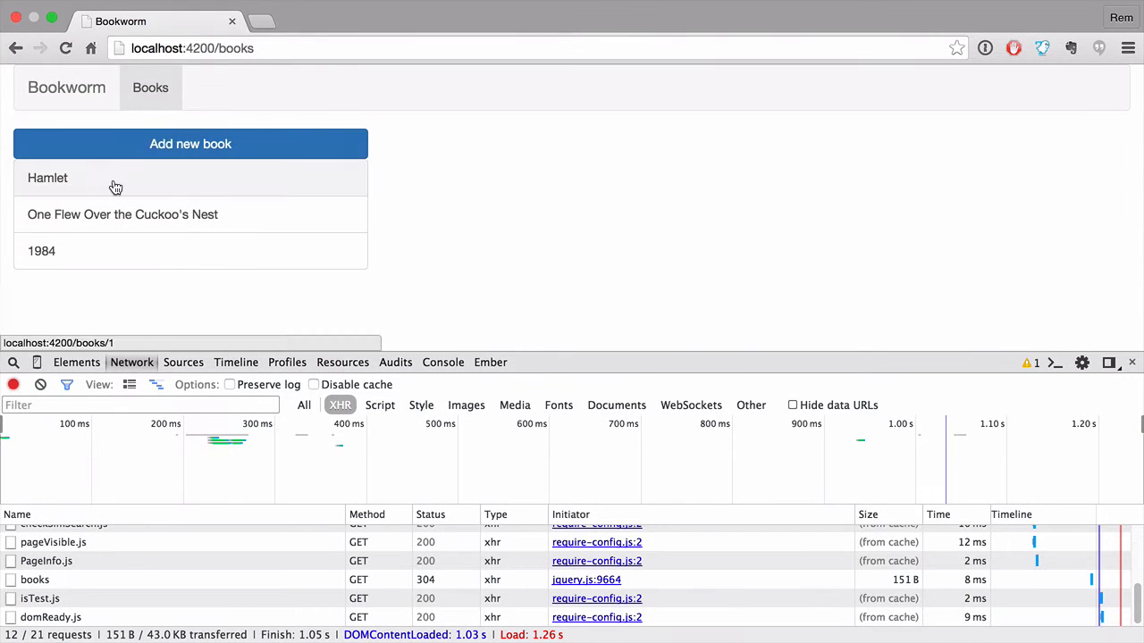
# - Add a div in book-details.hbs holding a link-to block for books.edit with the book
pyautogui.click(47, 179)
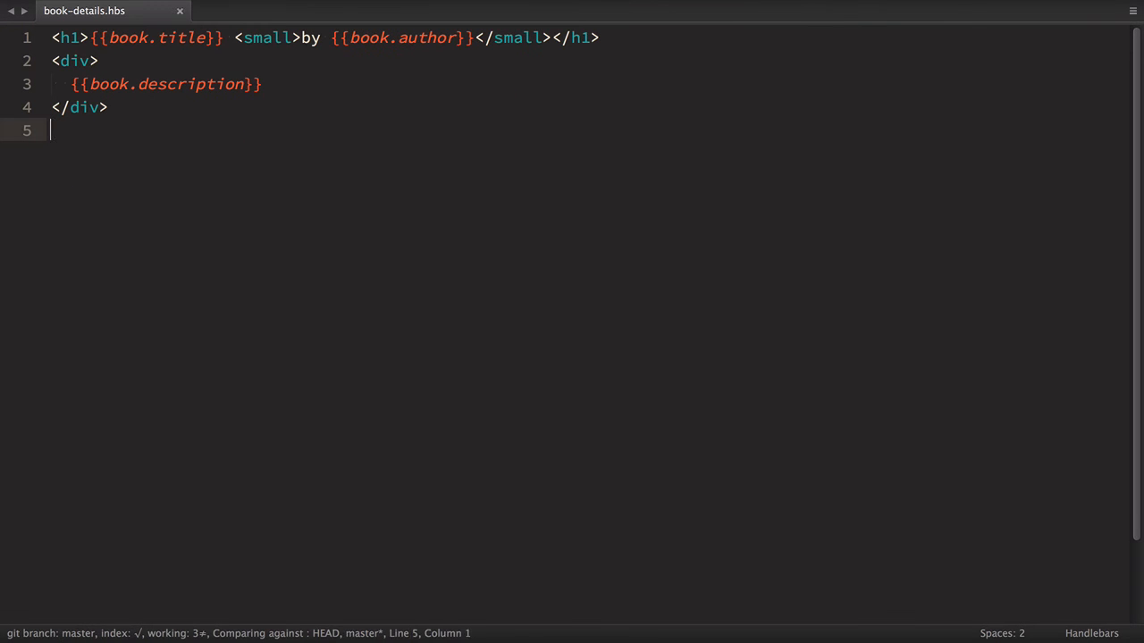
pyautogui.write('<div></div>')
pyautogui.write('{{#link')
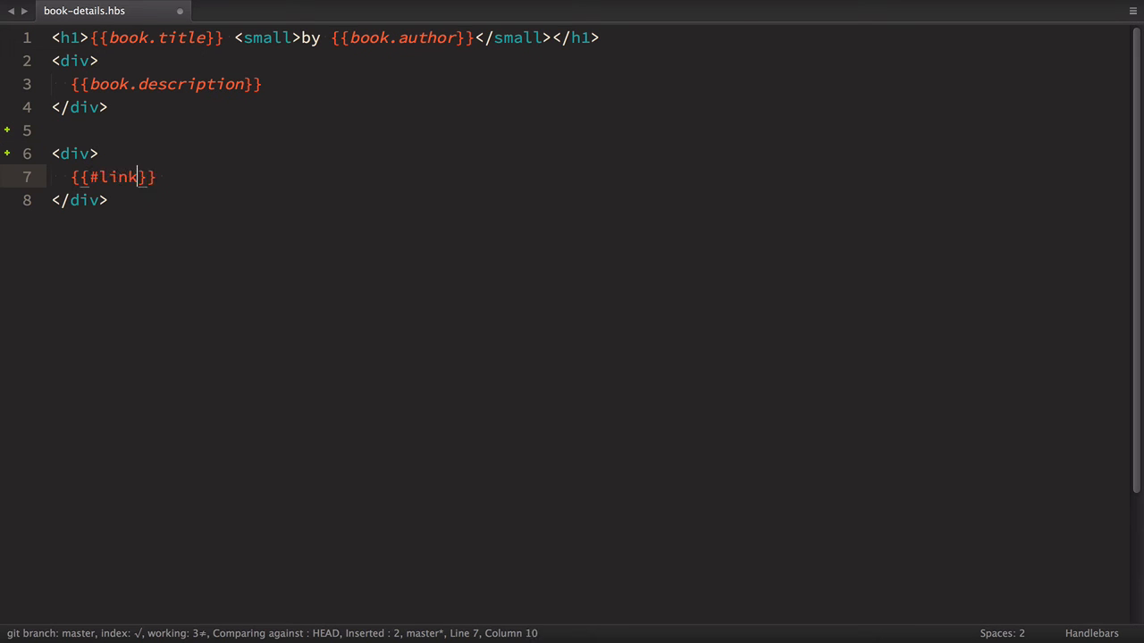
pyautogui.write("-to 'books'")
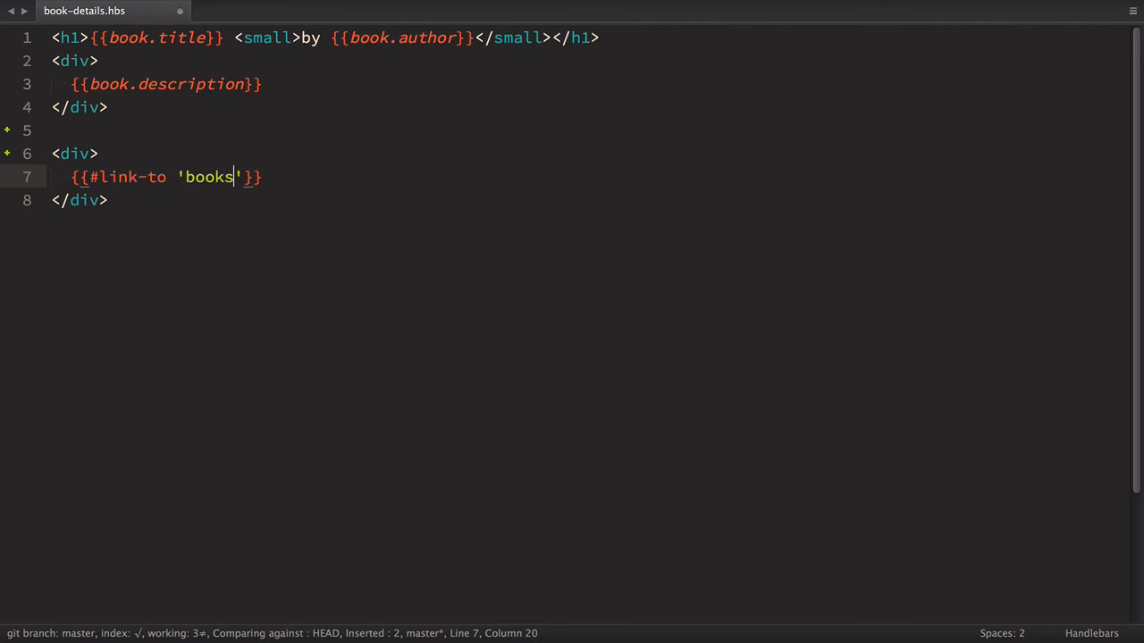
pyautogui.write(".edit' b")
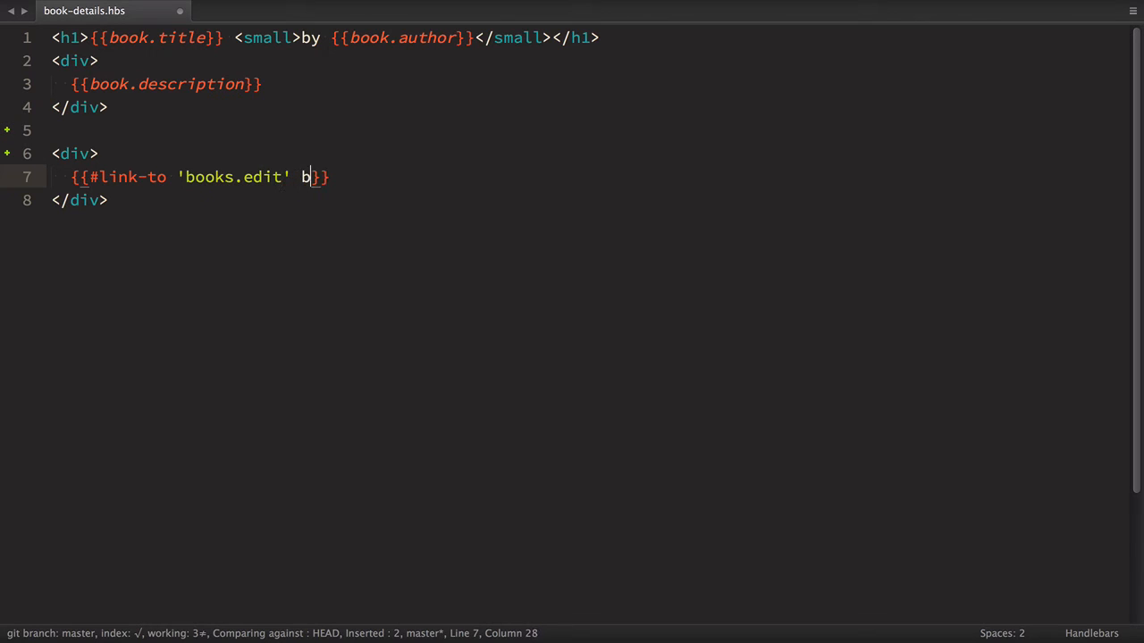
pyautogui.write('ook')
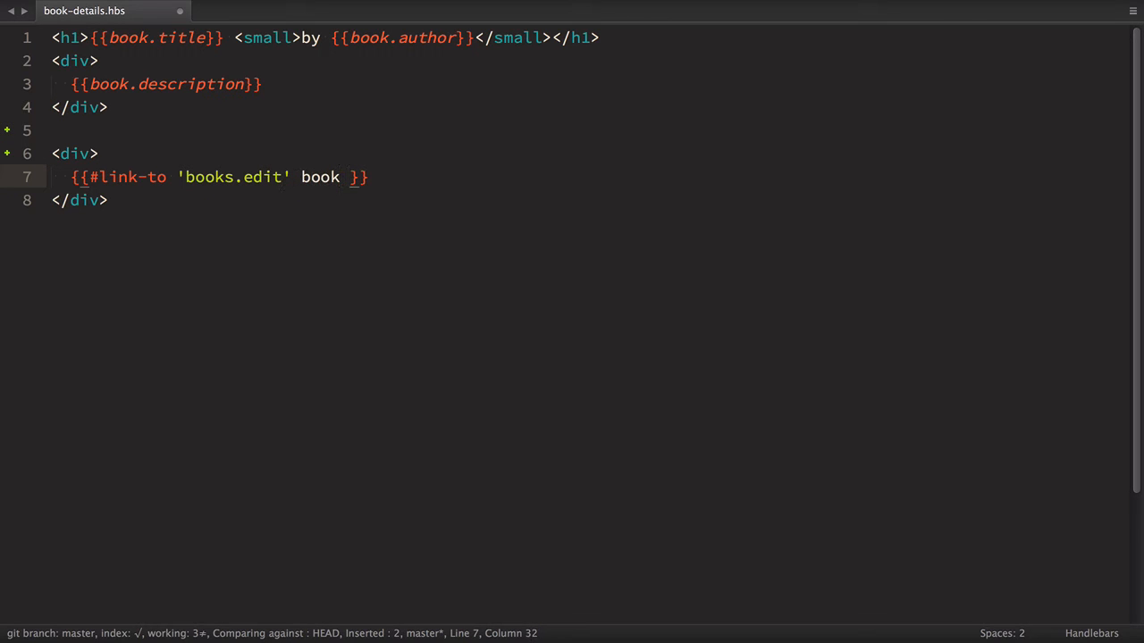
# - Give the link classes btn btn-success, label it Edit Book and close the link-to block
pyautogui.write('class')
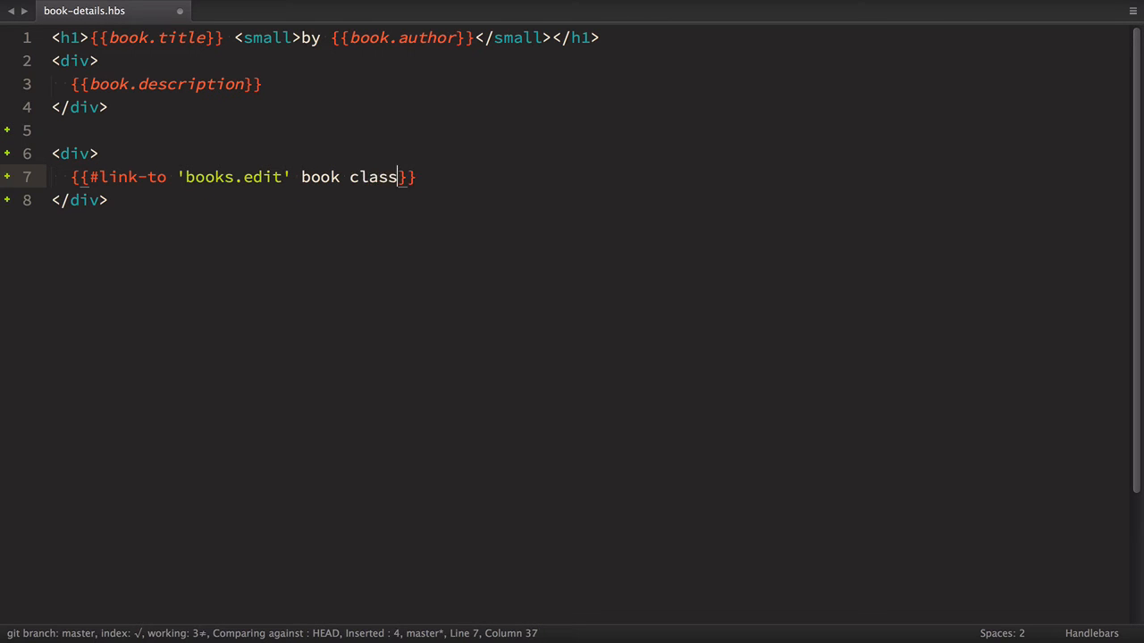
pyautogui.write('="btn b')
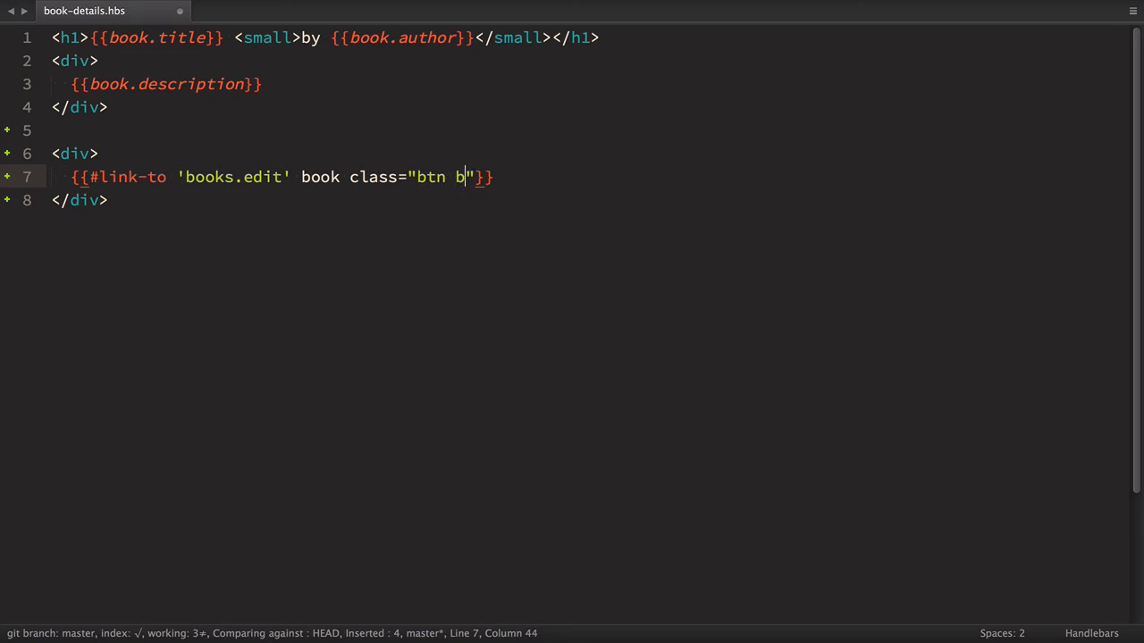
pyautogui.write('tn-success"}}Edit Book')
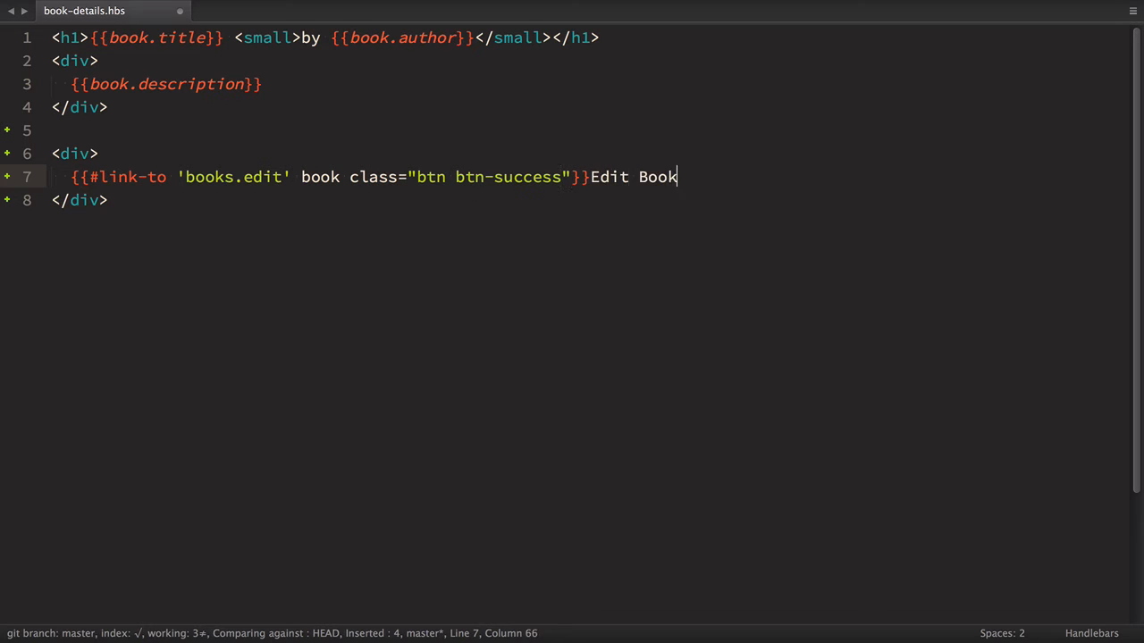
pyautogui.write('{{/link}}')
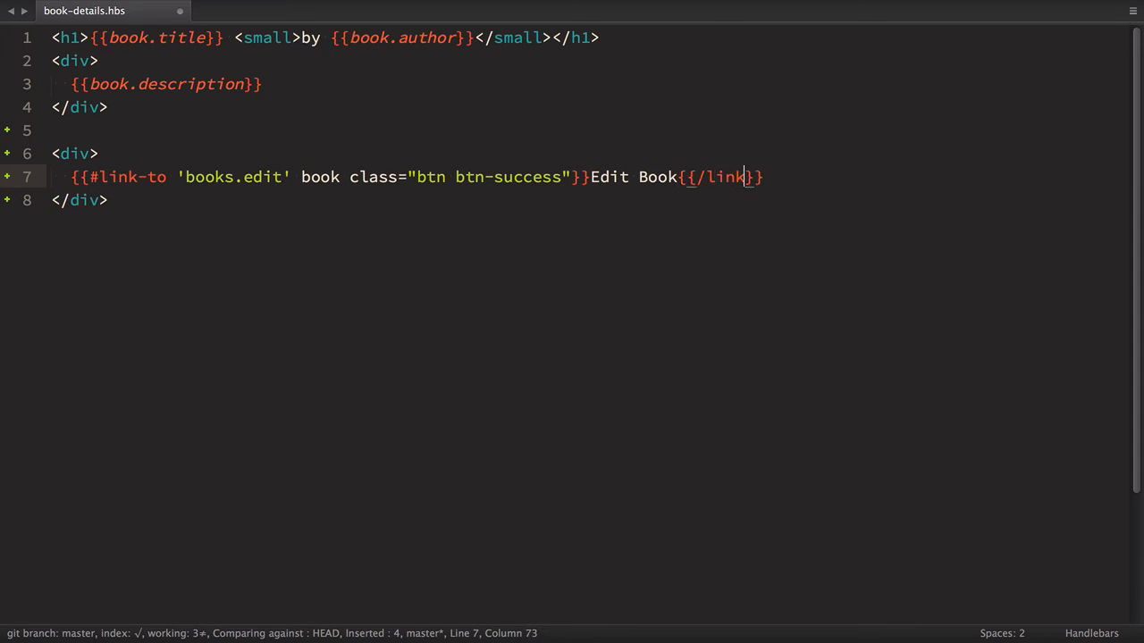
pyautogui.write('-to')
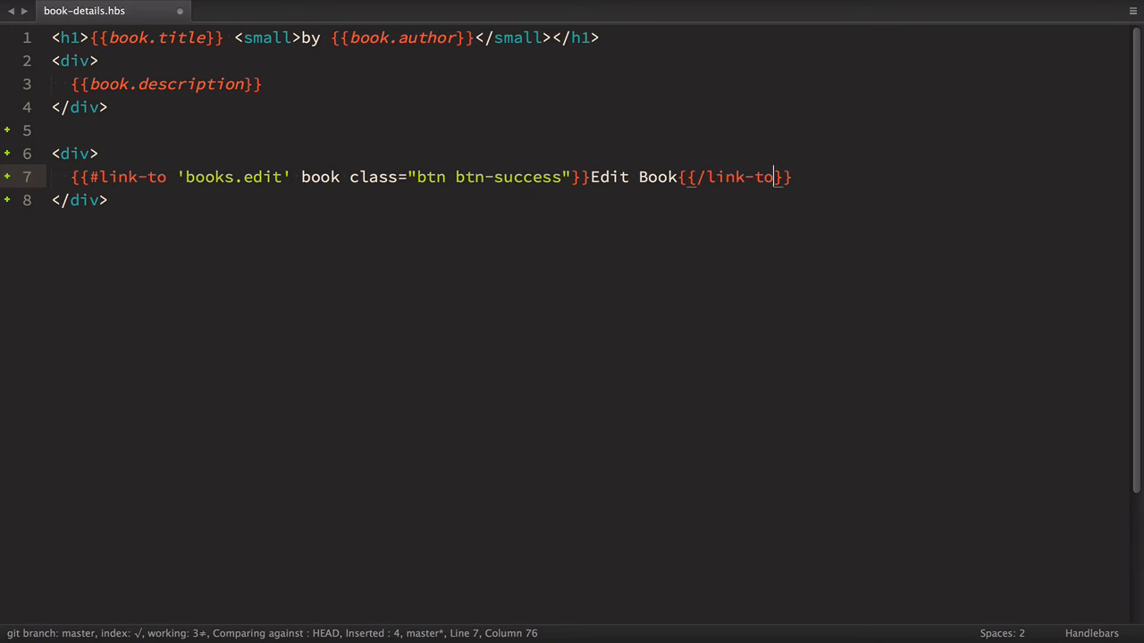
# - Register this.route('edit') with path ':book_id/edit' in router.js
pyautogui.click(220, 16)
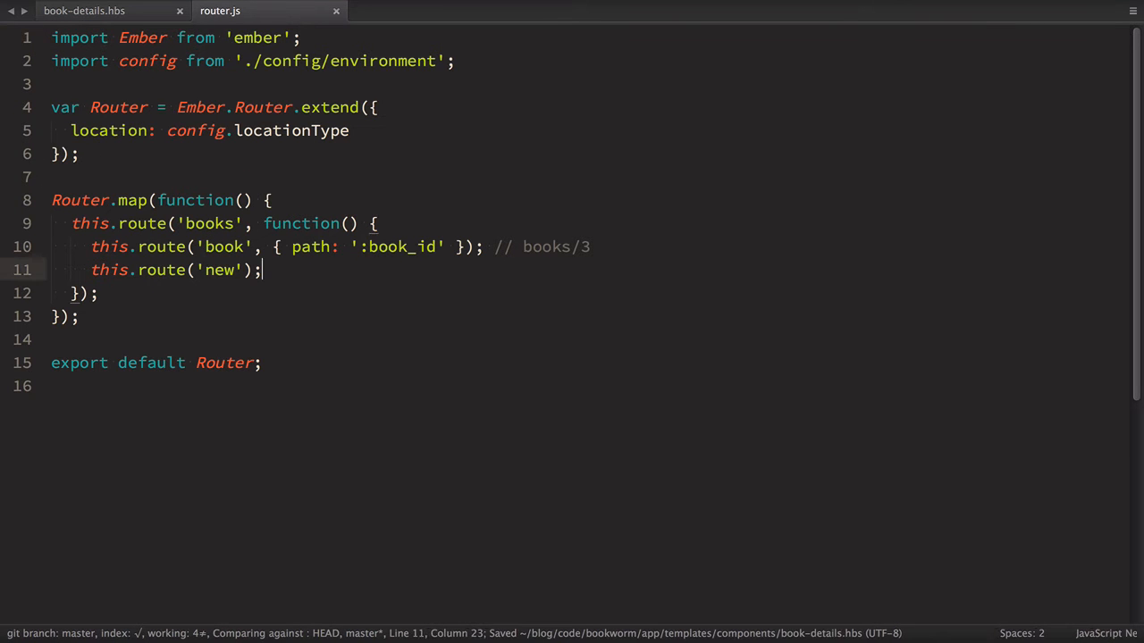
pyautogui.write('this.rout')
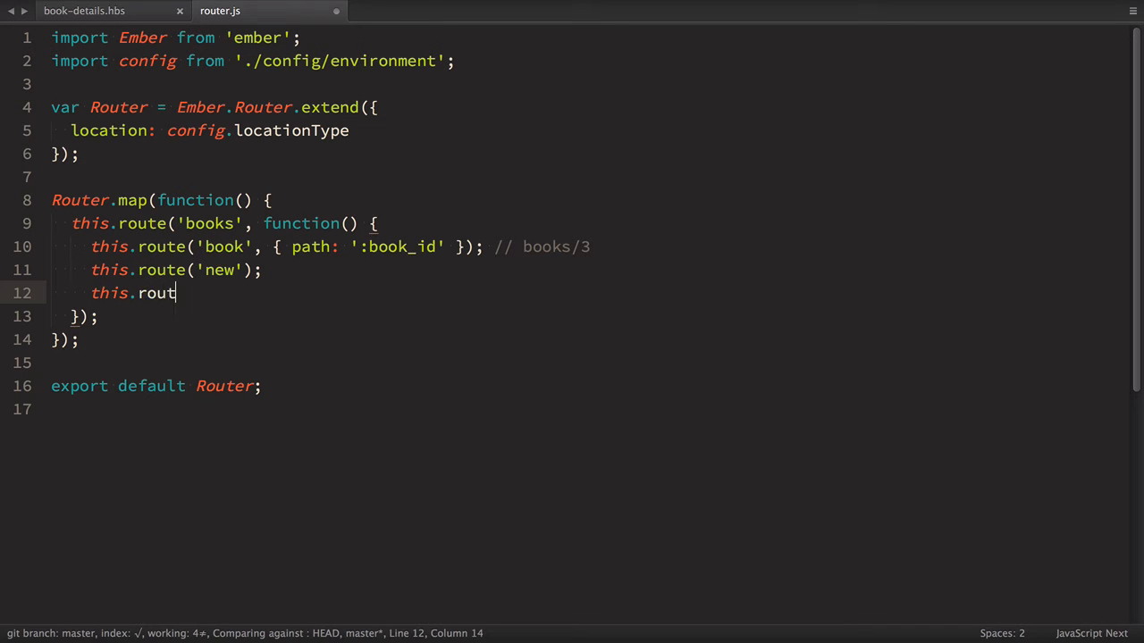
pyautogui.write("e('edit')")
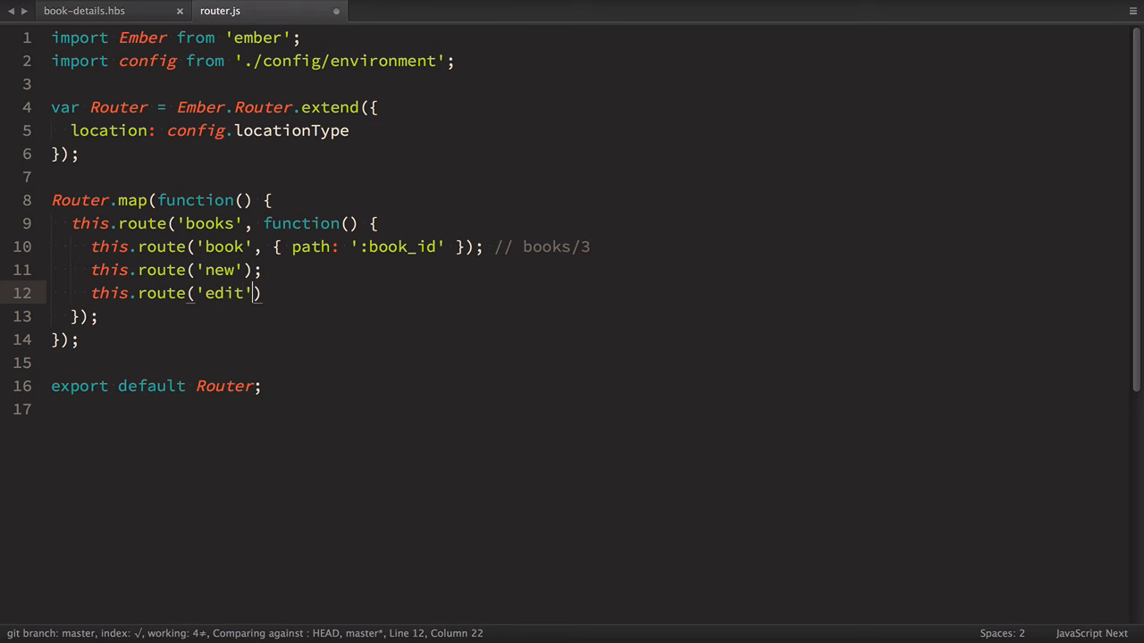
pyautogui.write(', { path')
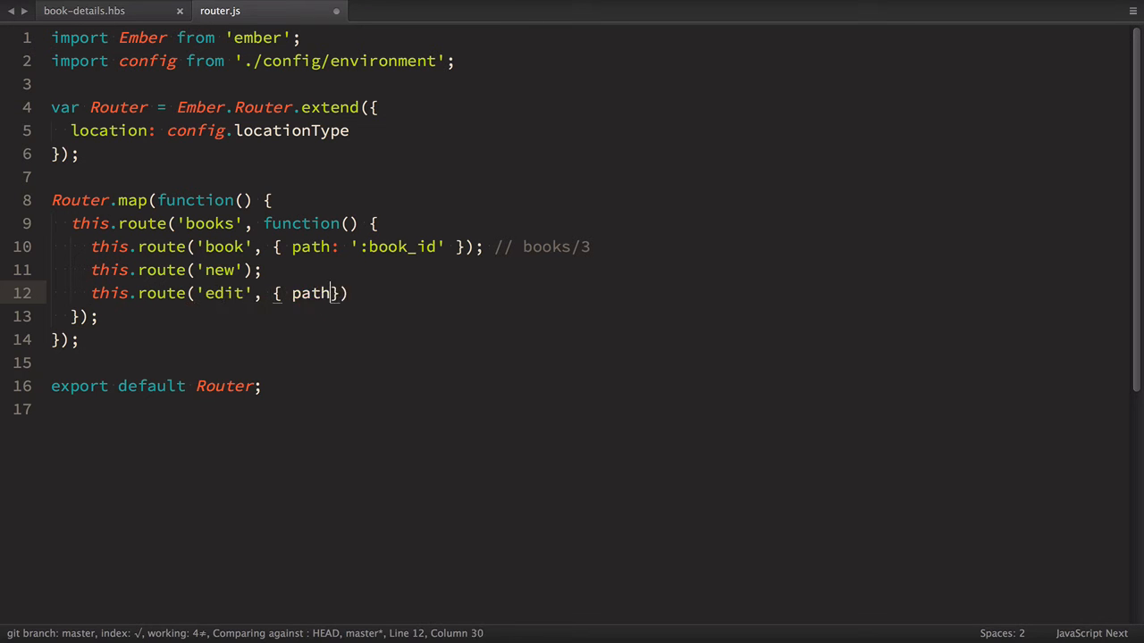
pyautogui.write(": ':book'")
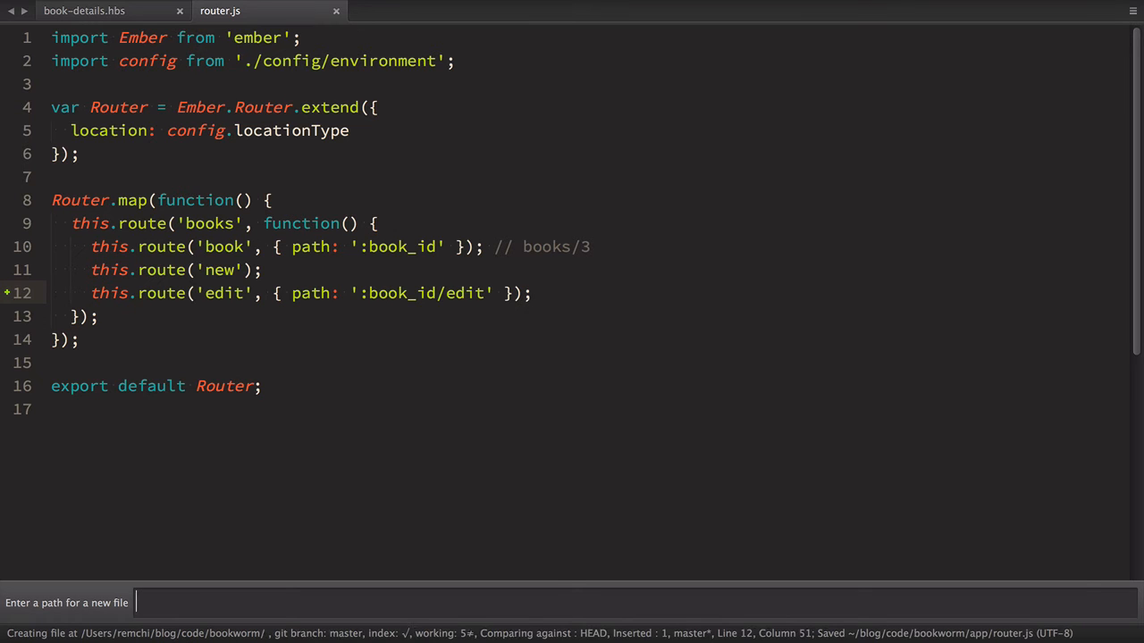
# - Create the new template file app/templates/books/edit.hbs
pyautogui.write('app/templates/')
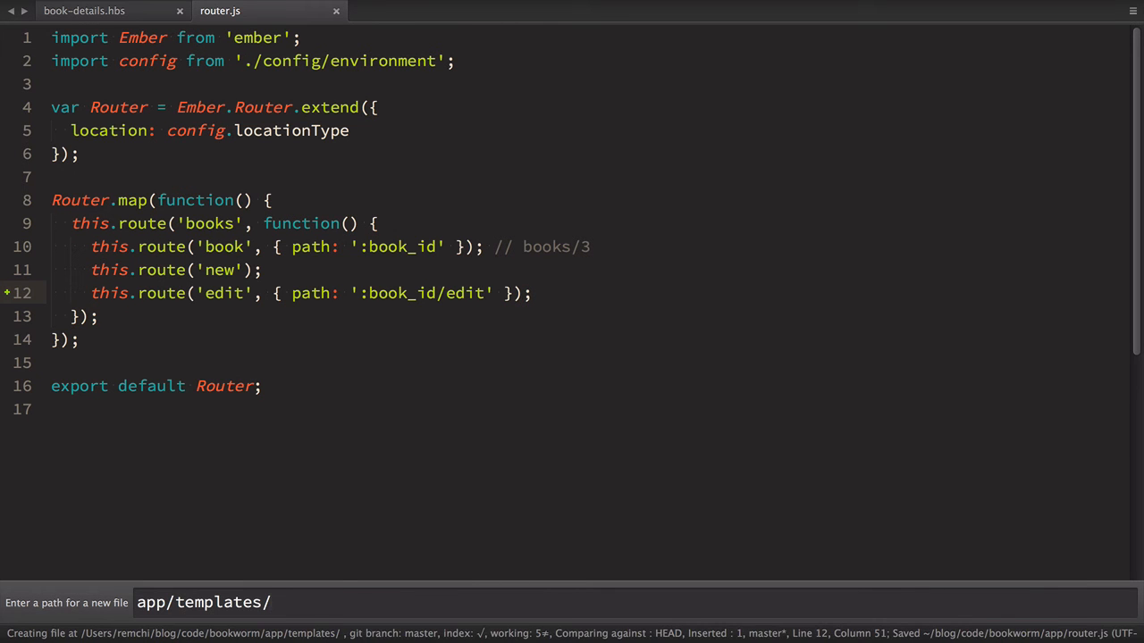
pyautogui.write('books/e')
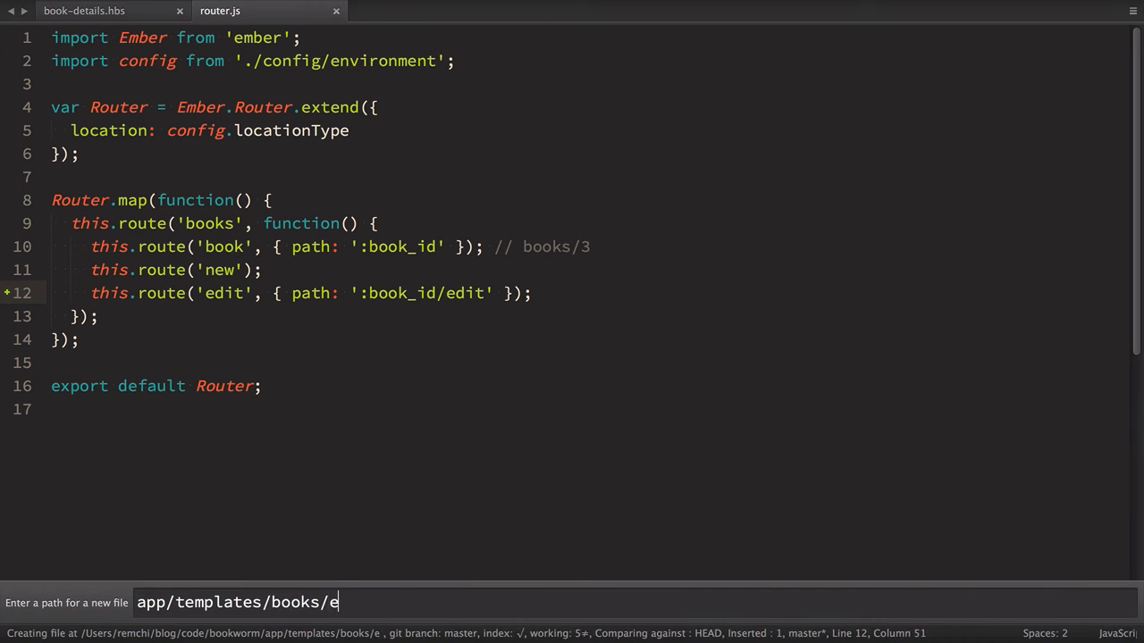
pyautogui.write('dit.hb')
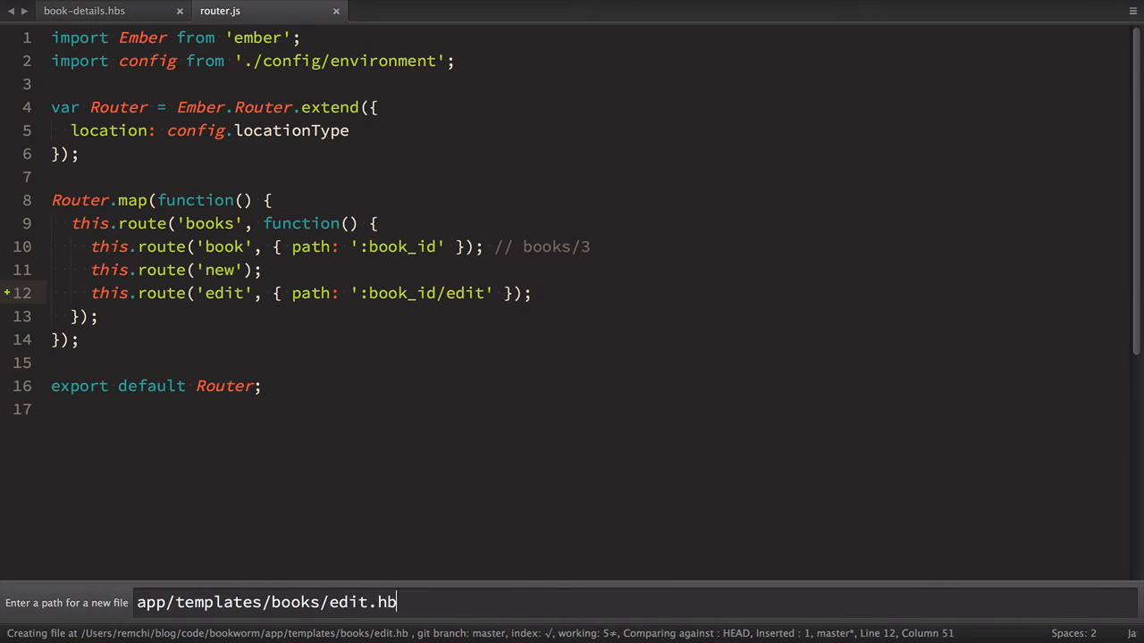
pyautogui.press('enter')
pyautogui.write('{{')
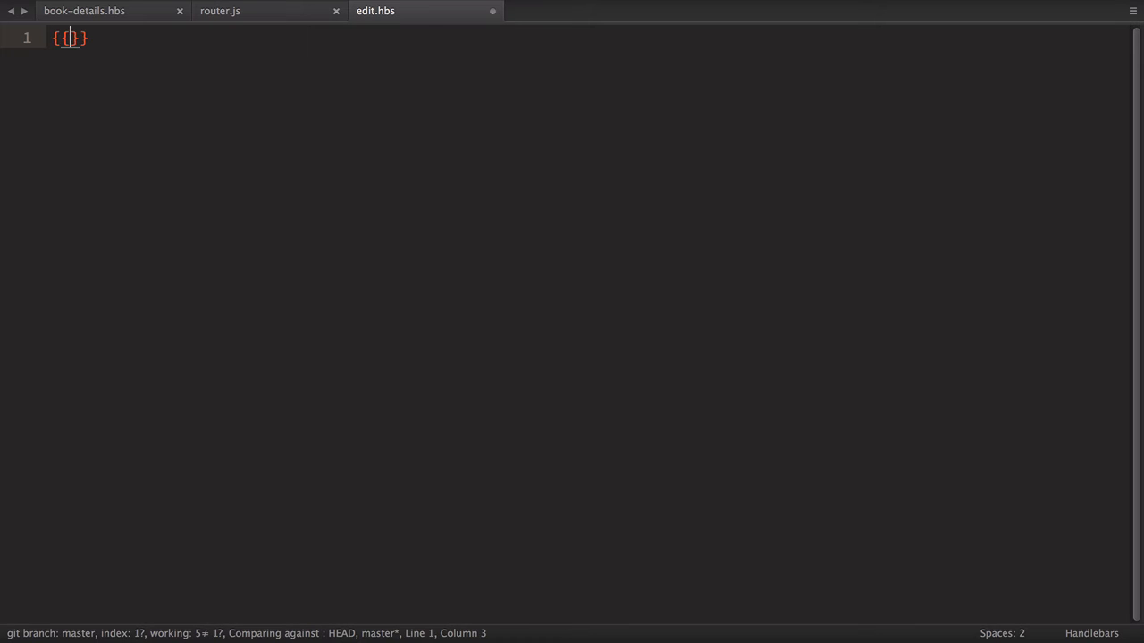
# - Render {{book-form book=book action="updateBook"}} in edit.hbs
pyautogui.write('book-form')
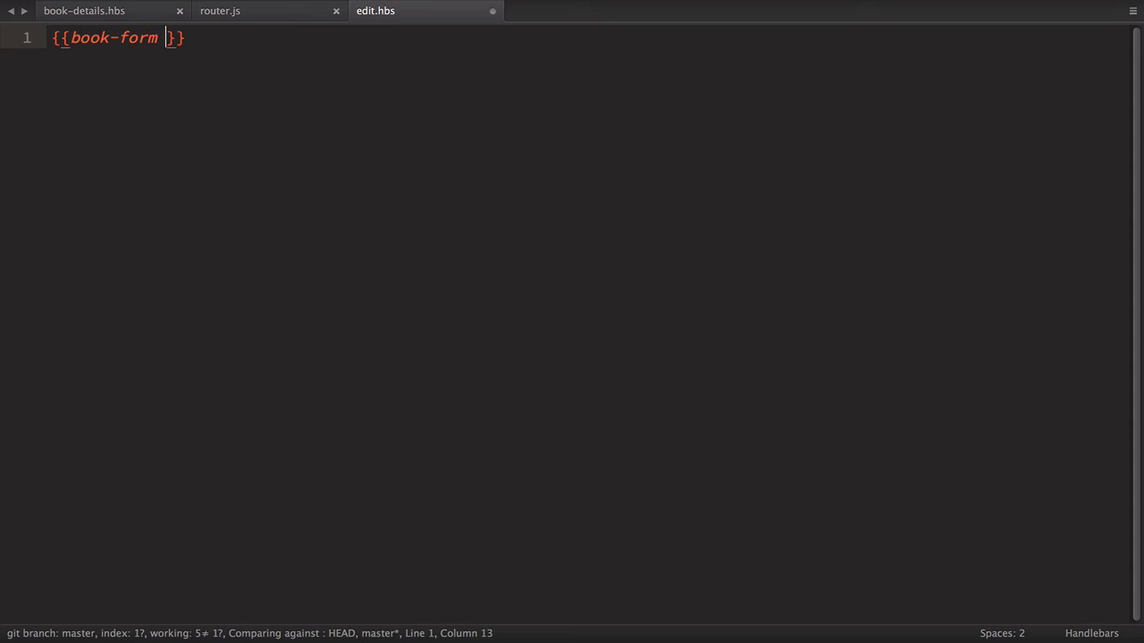
pyautogui.write('book=b')
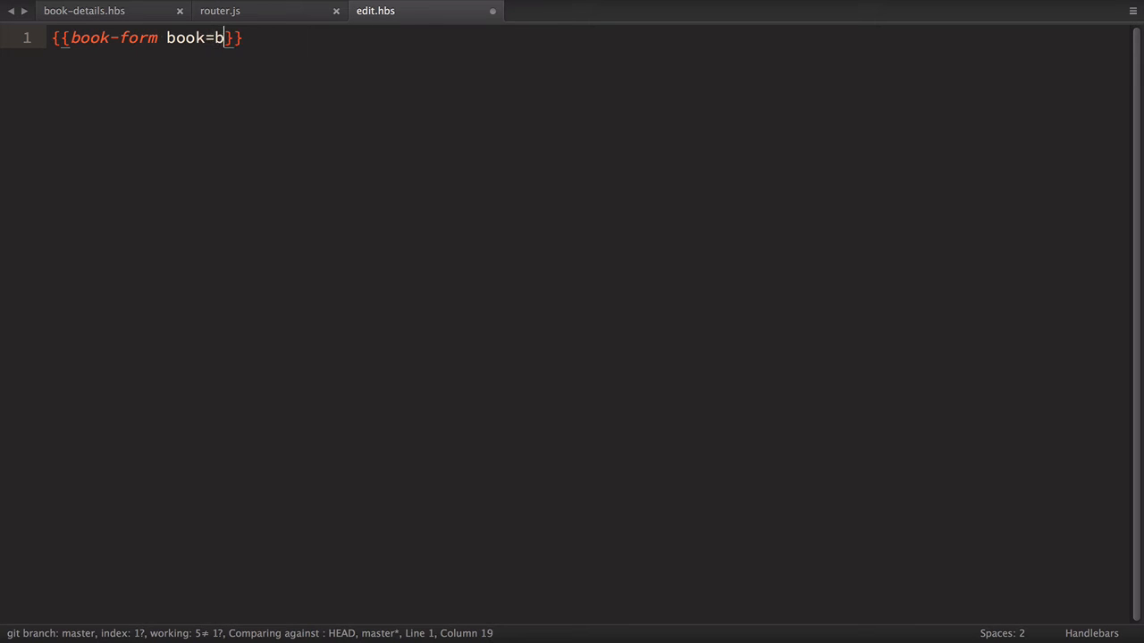
pyautogui.write('ook action="')
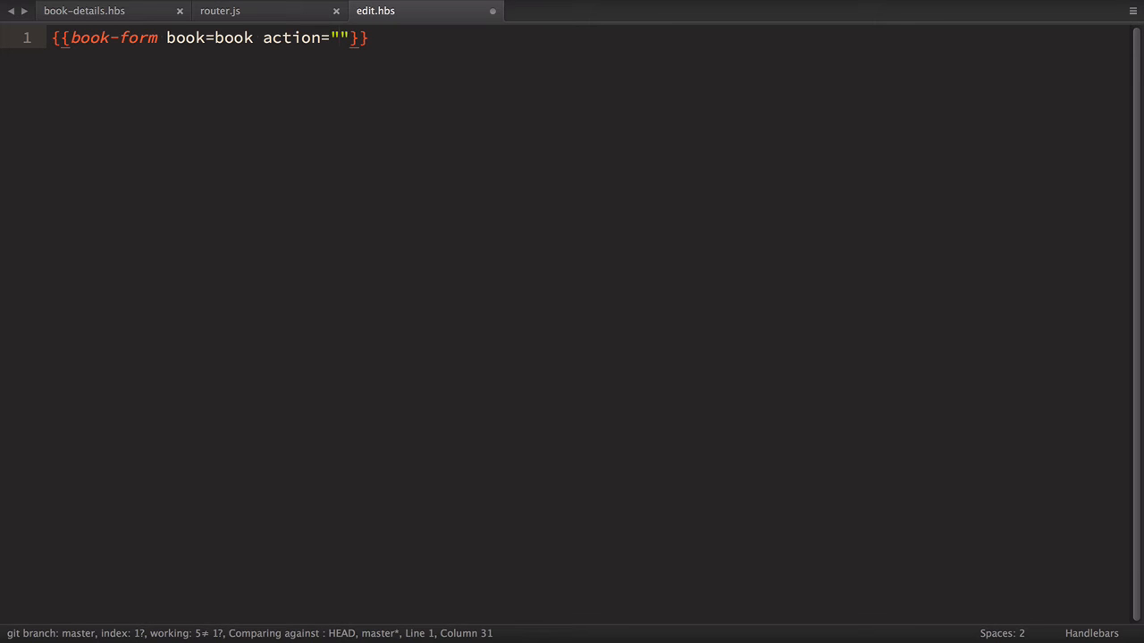
pyautogui.write('update')
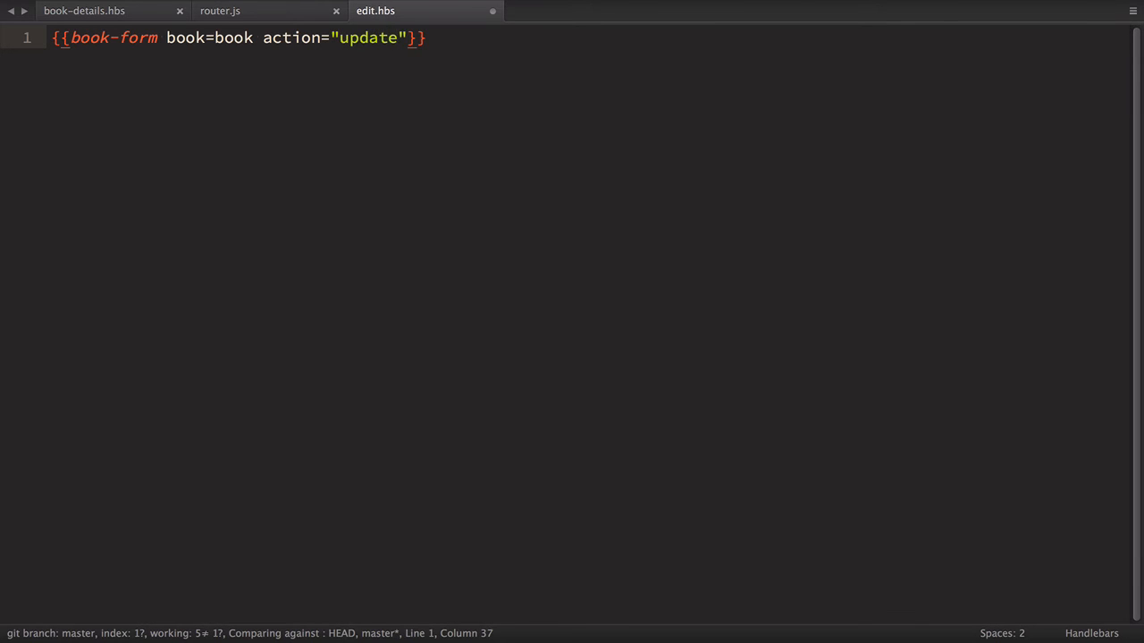
pyautogui.write('Book')
pyautogui.write('app/')
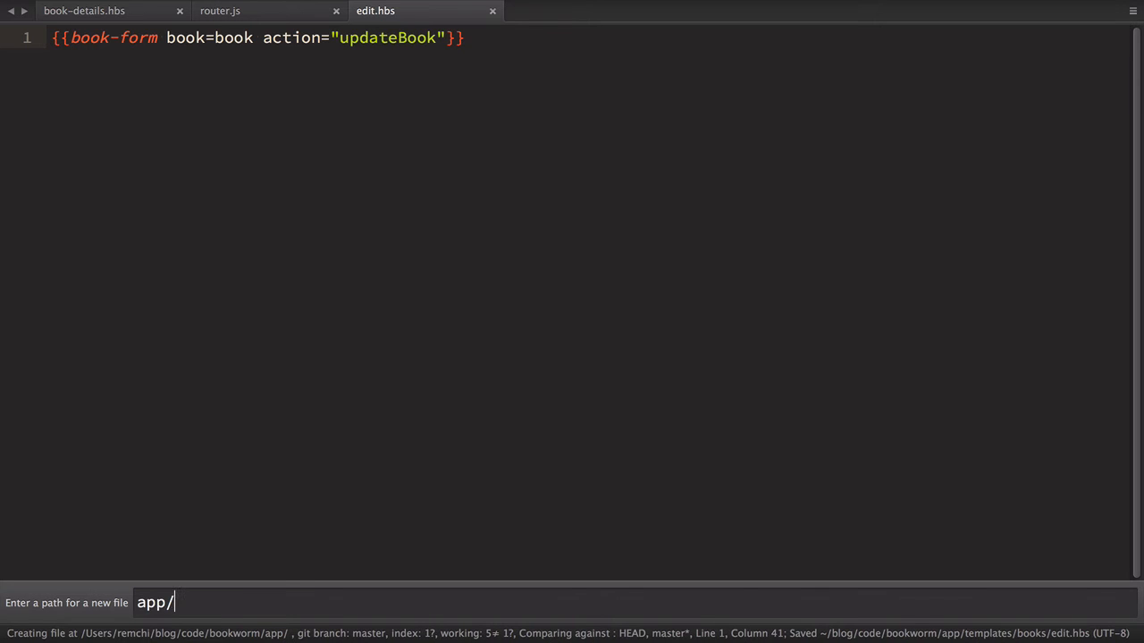
# - Create app/routes/books/edit.js with a model hook returning findRecord('book', params.book_id)
pyautogui.write('routes/books/')
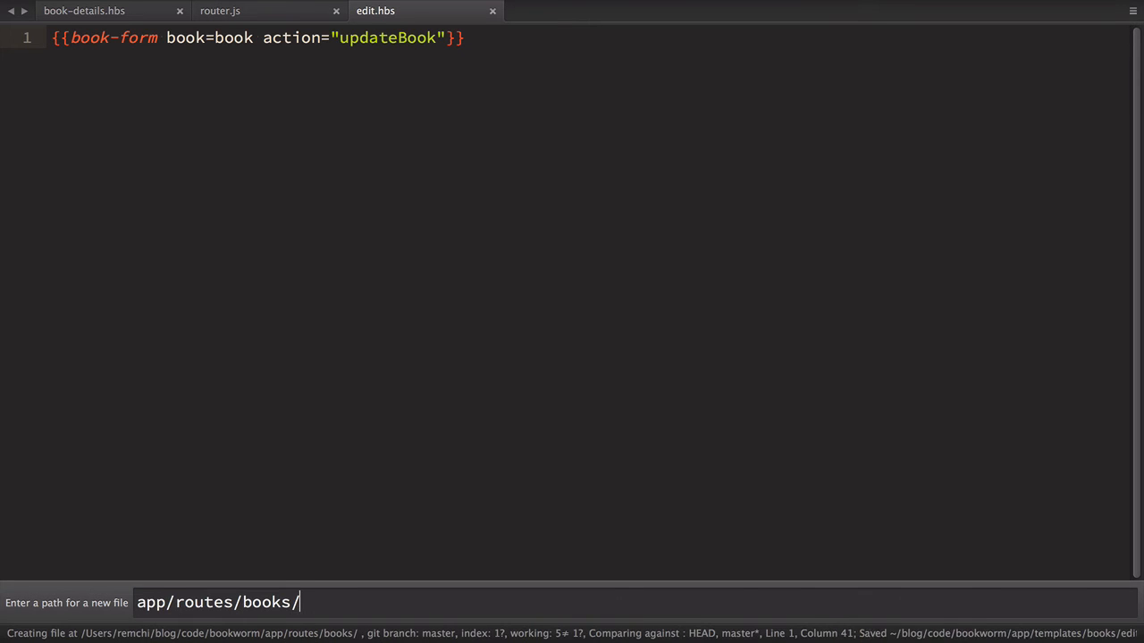
pyautogui.press('enter')
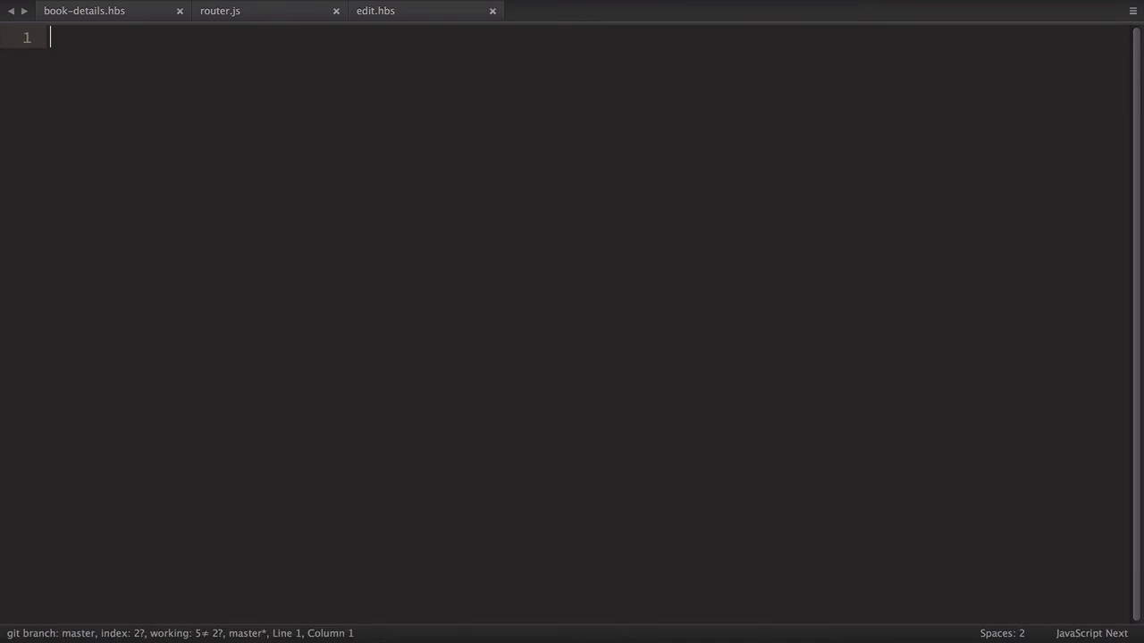
pyautogui.write('emim')
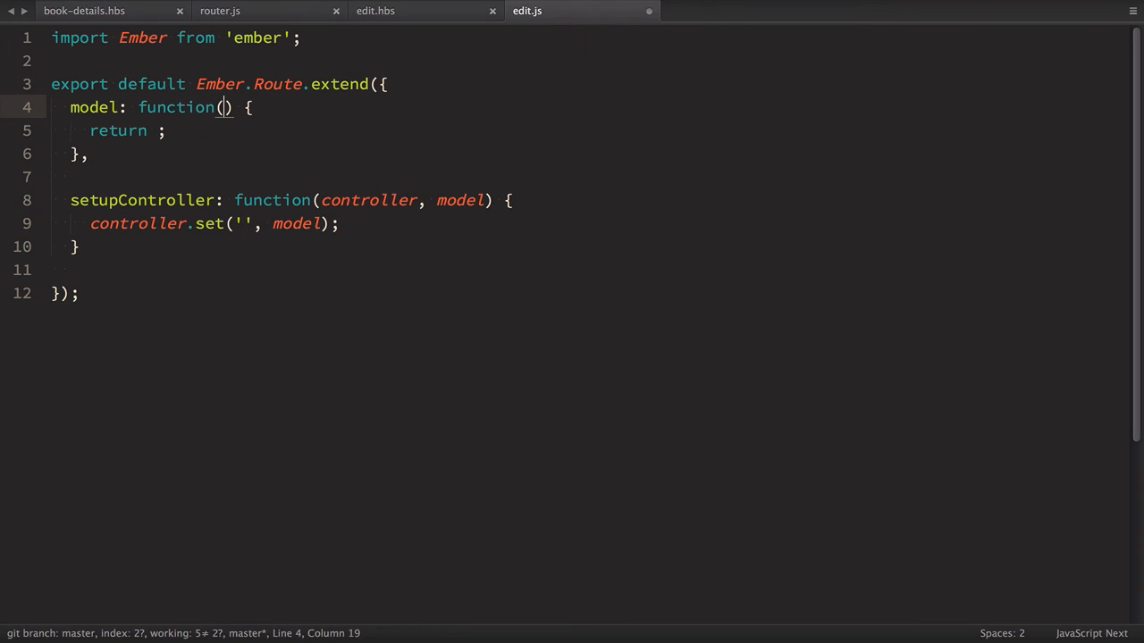
pyautogui.write('params')
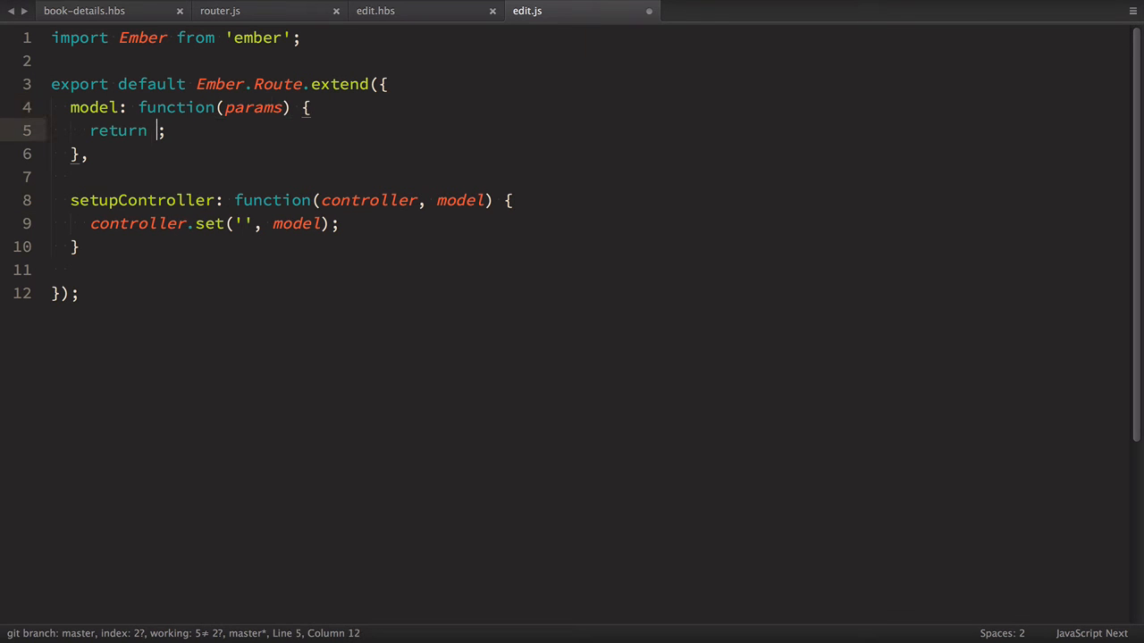
pyautogui.write('thir')
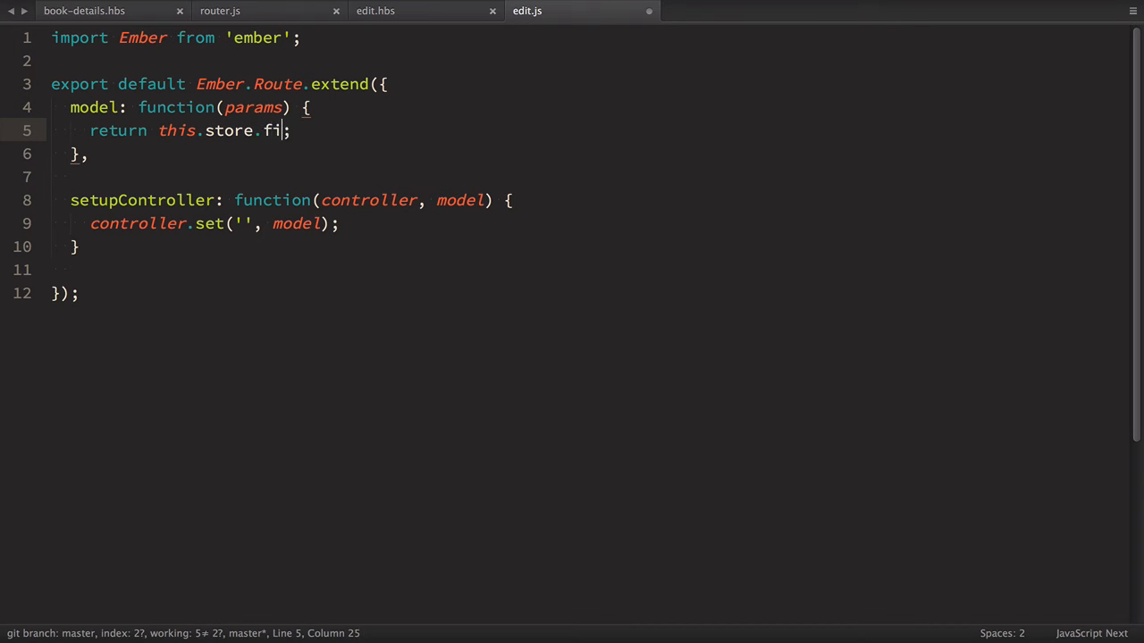
pyautogui.write('ndRs')
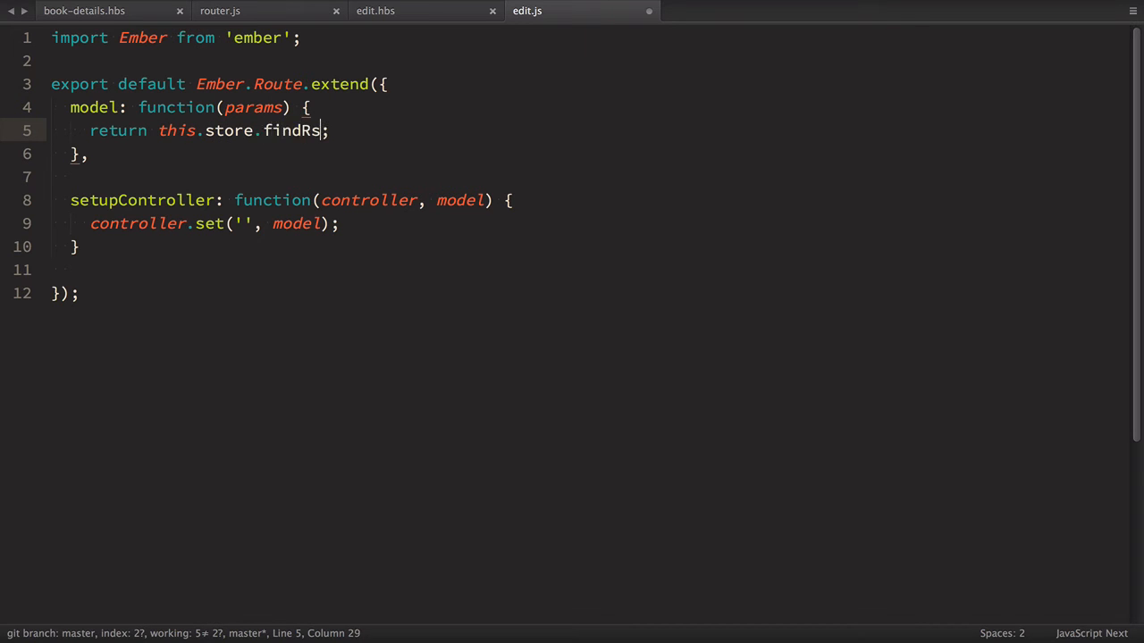
pyautogui.write("ecord('book', p")
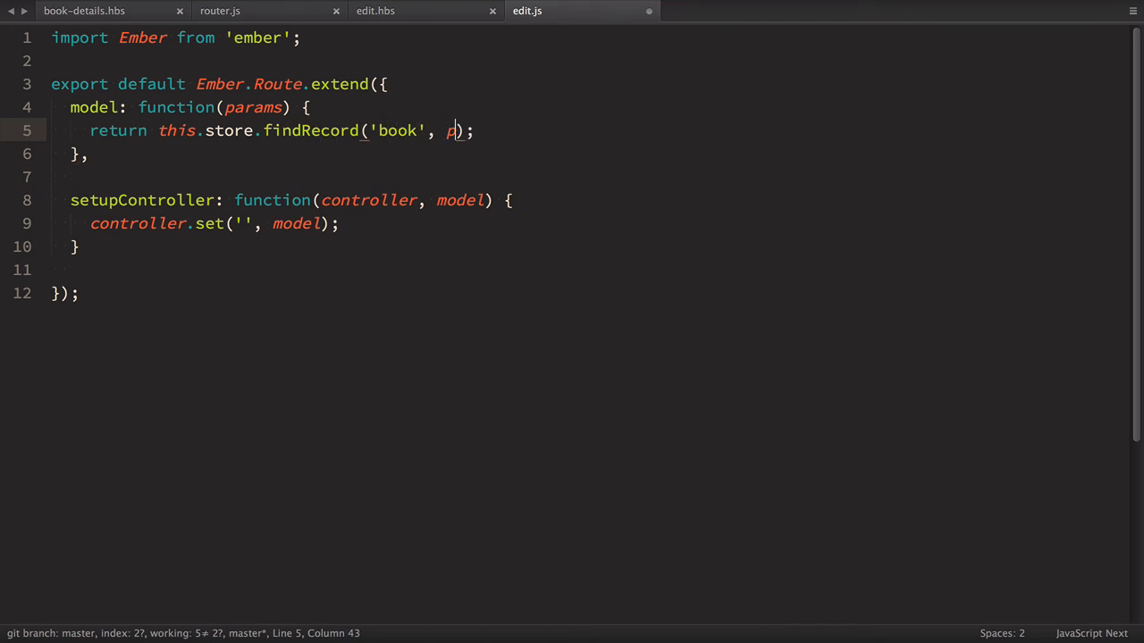
pyautogui.write('arams.book_id')
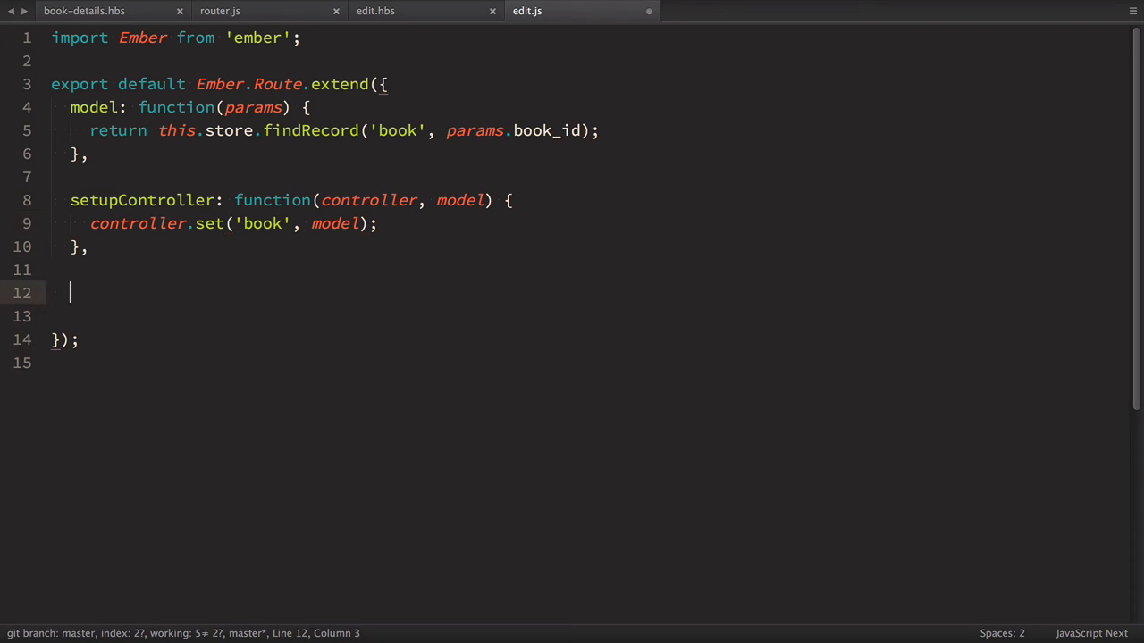
# - Add an actions hash with updateBook(book) that stores _this and calls book.save()
pyautogui.write('action:')
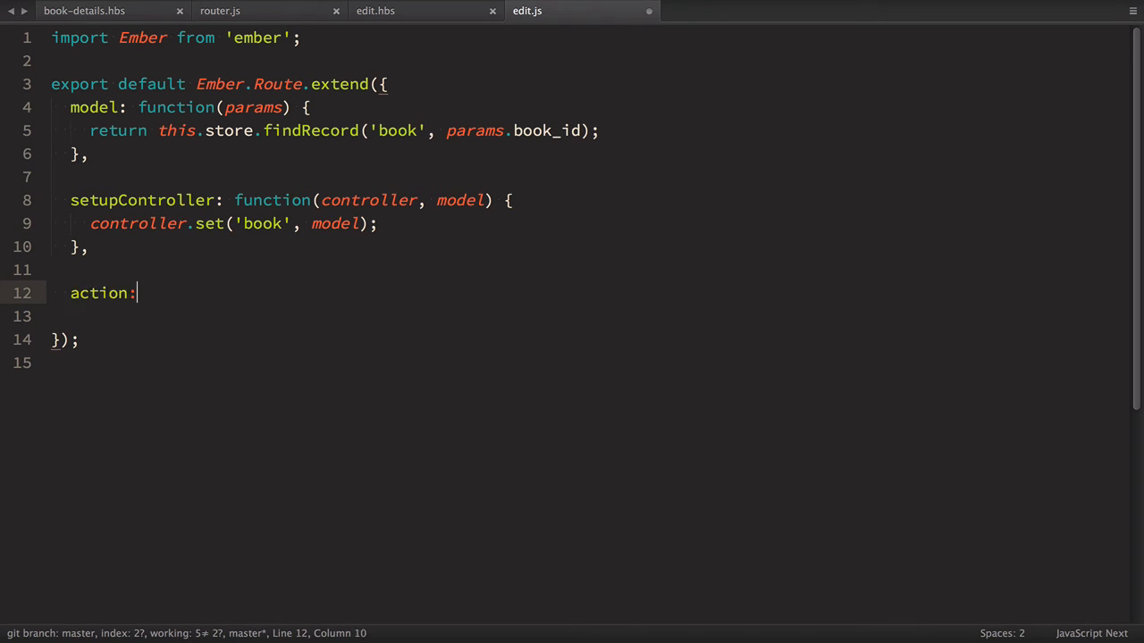
pyautogui.write('{')
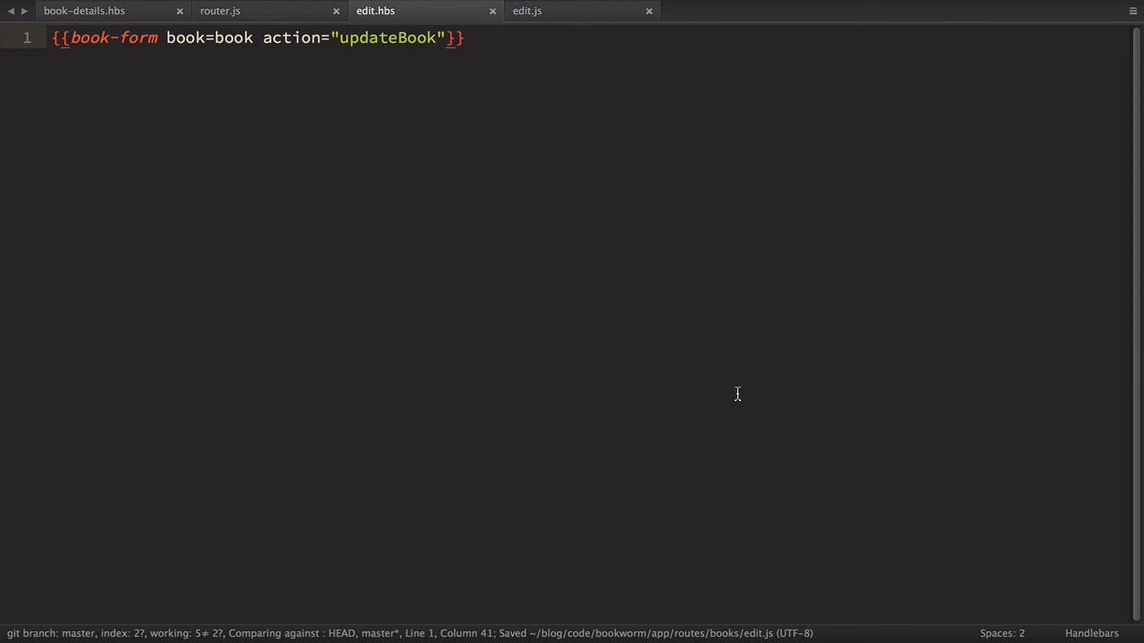
pyautogui.doubleClick(386, 37)
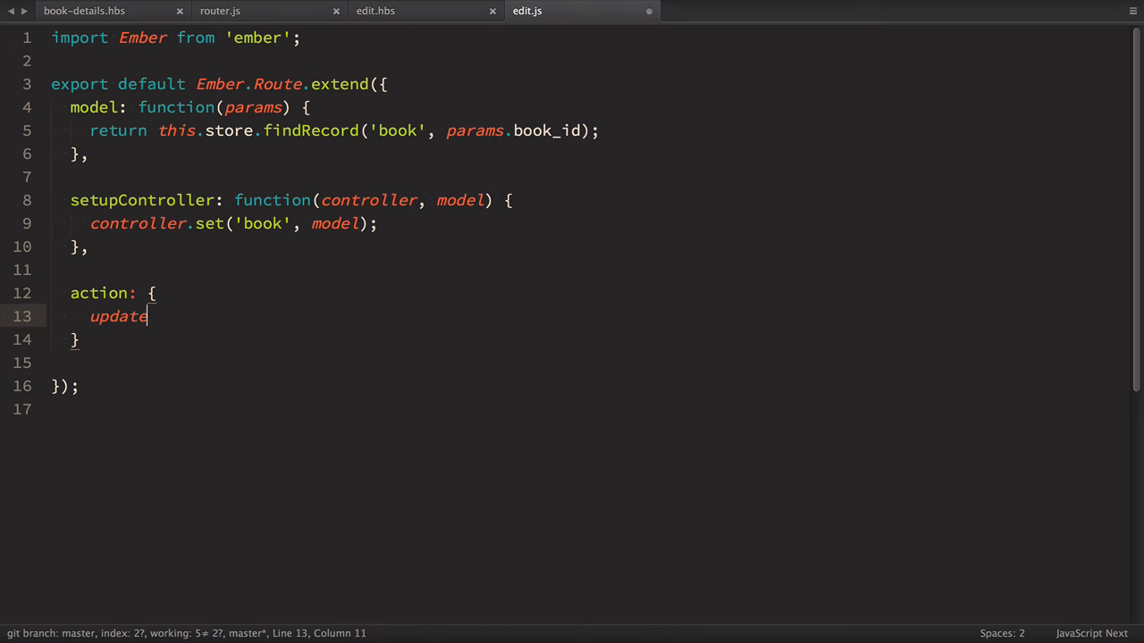
pyautogui.write('Book: function()')
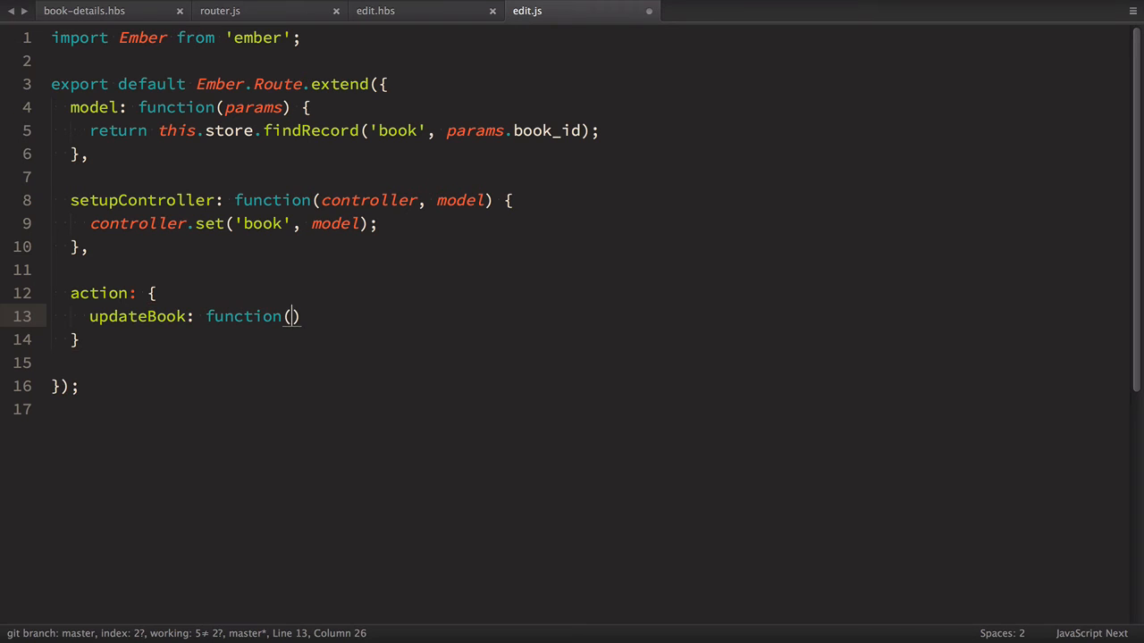
pyautogui.write('book) {')
pyautogui.write('var')
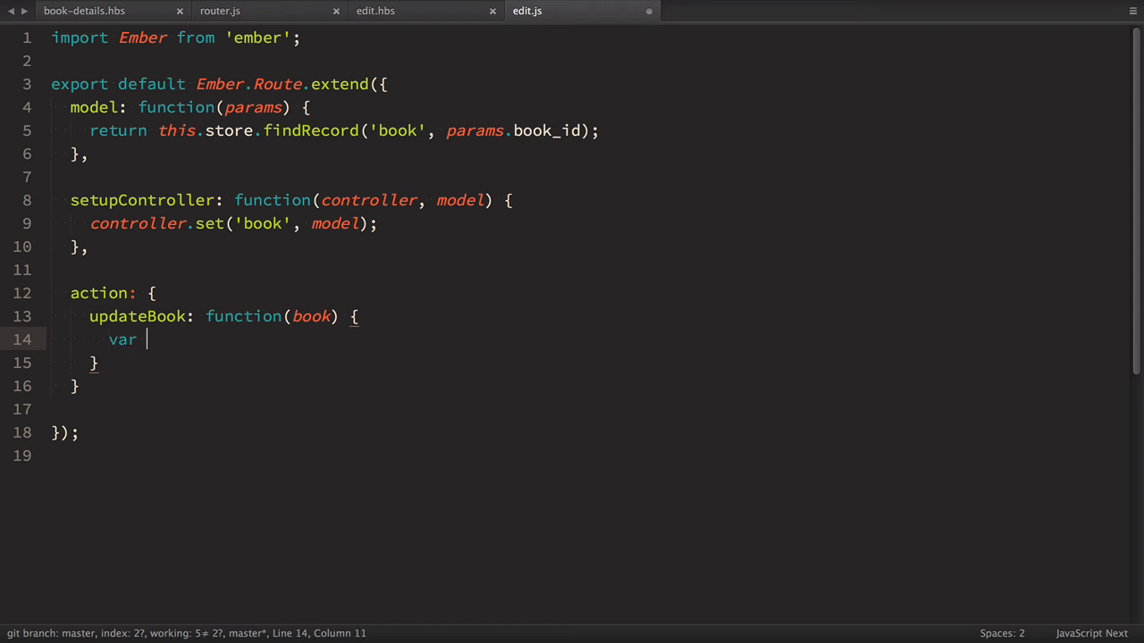
pyautogui.write('_this = this')
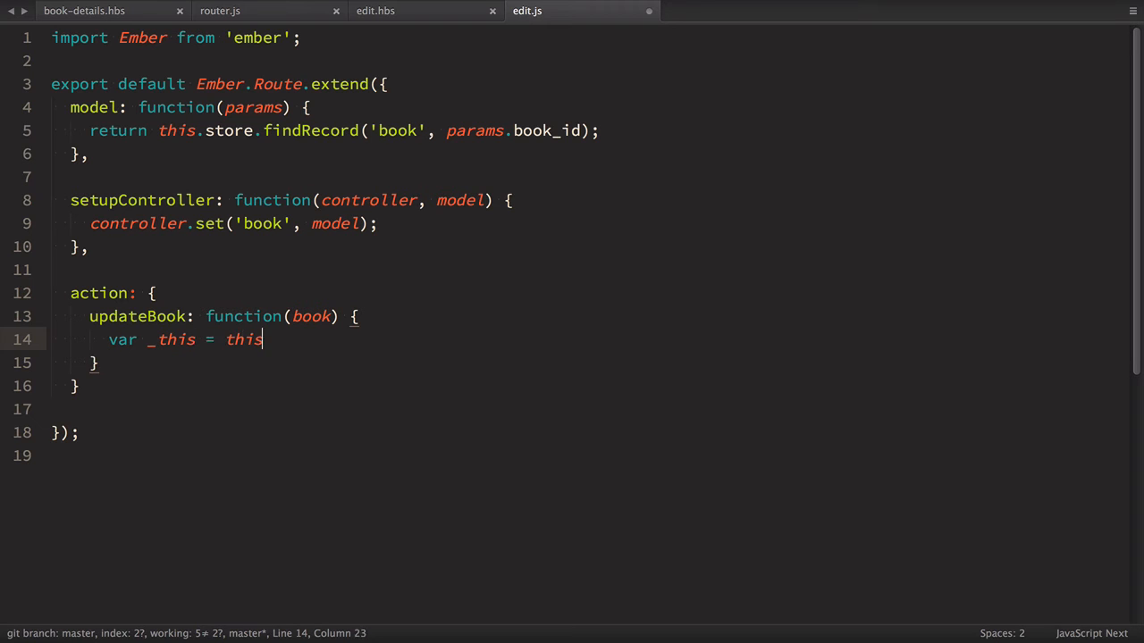
pyautogui.write(';')
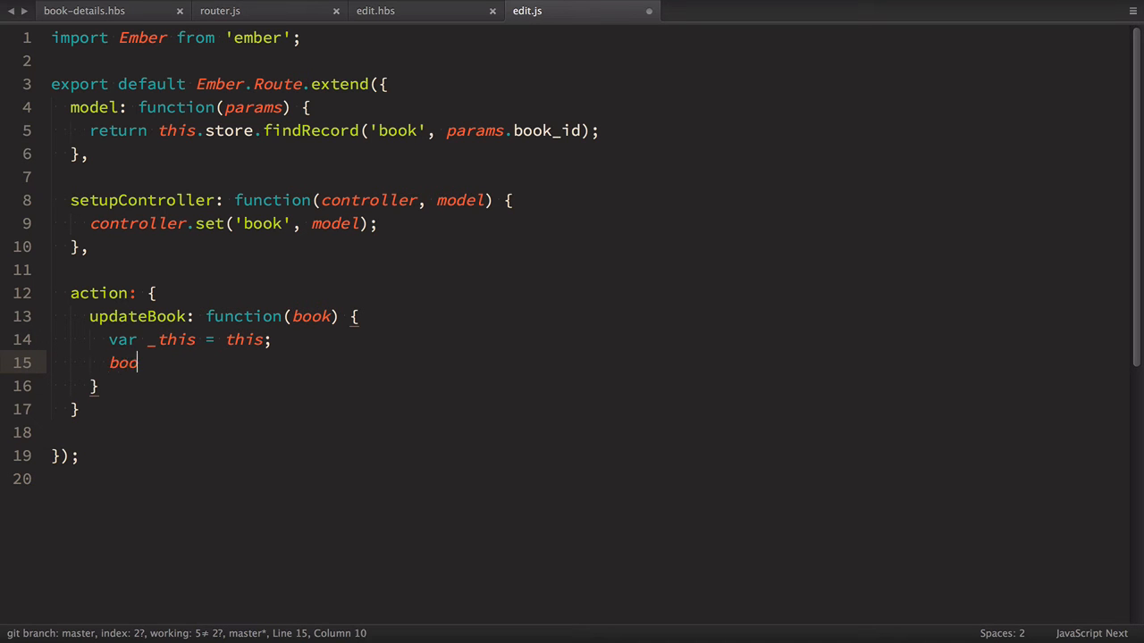
pyautogui.write('k.save')
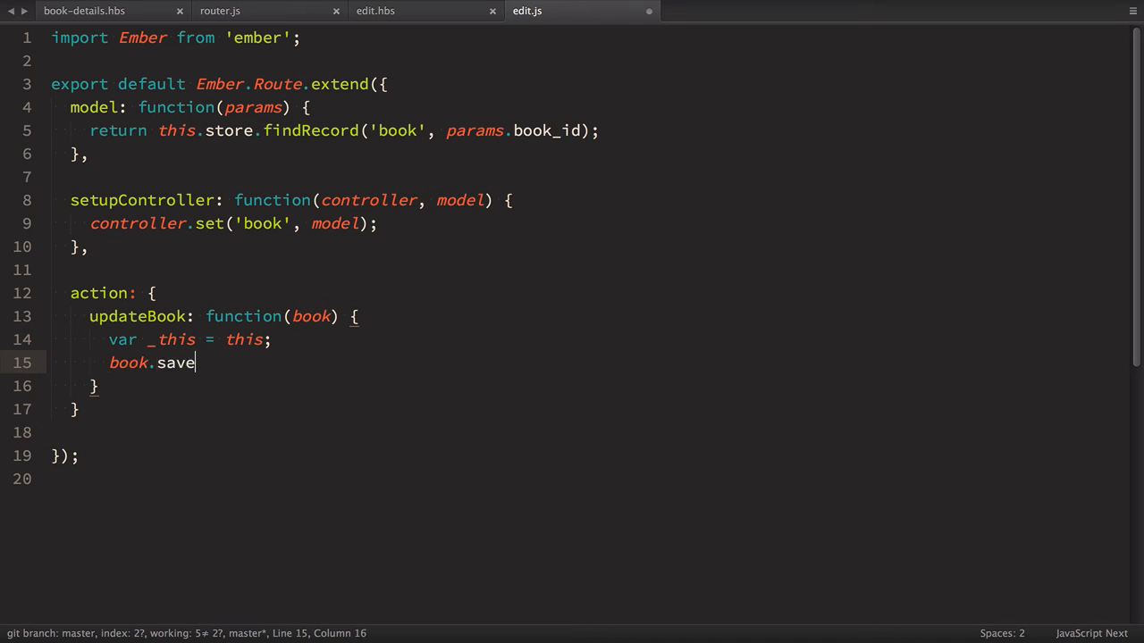
pyautogui.write('();')
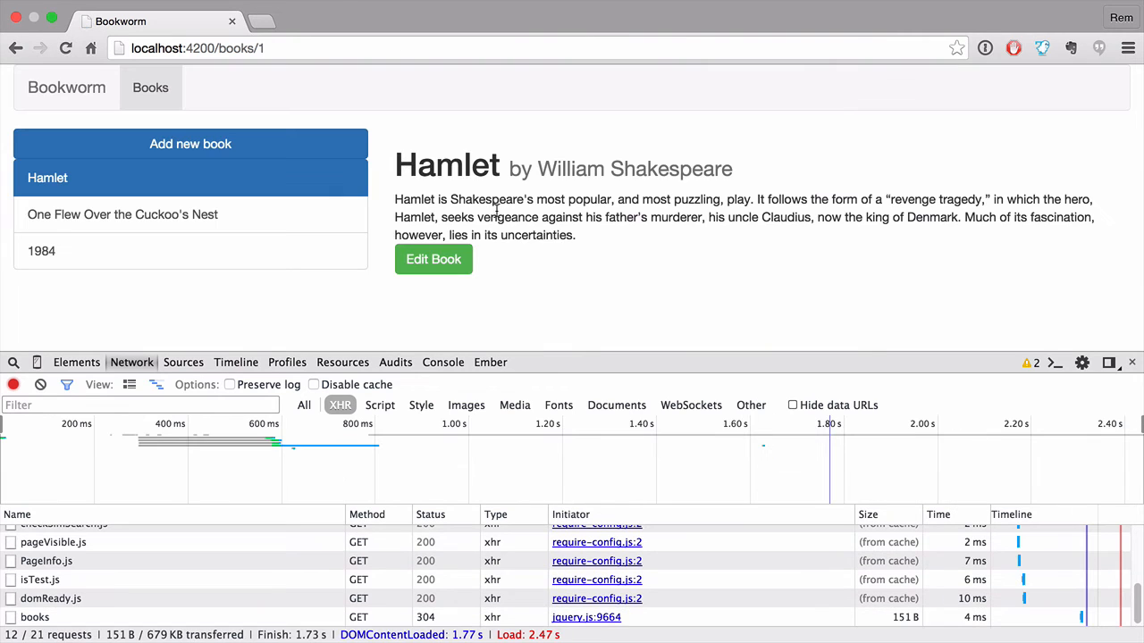
# - Open Hamlet's edit form and try saving it, hitting the failing save
pyautogui.click(432, 259)
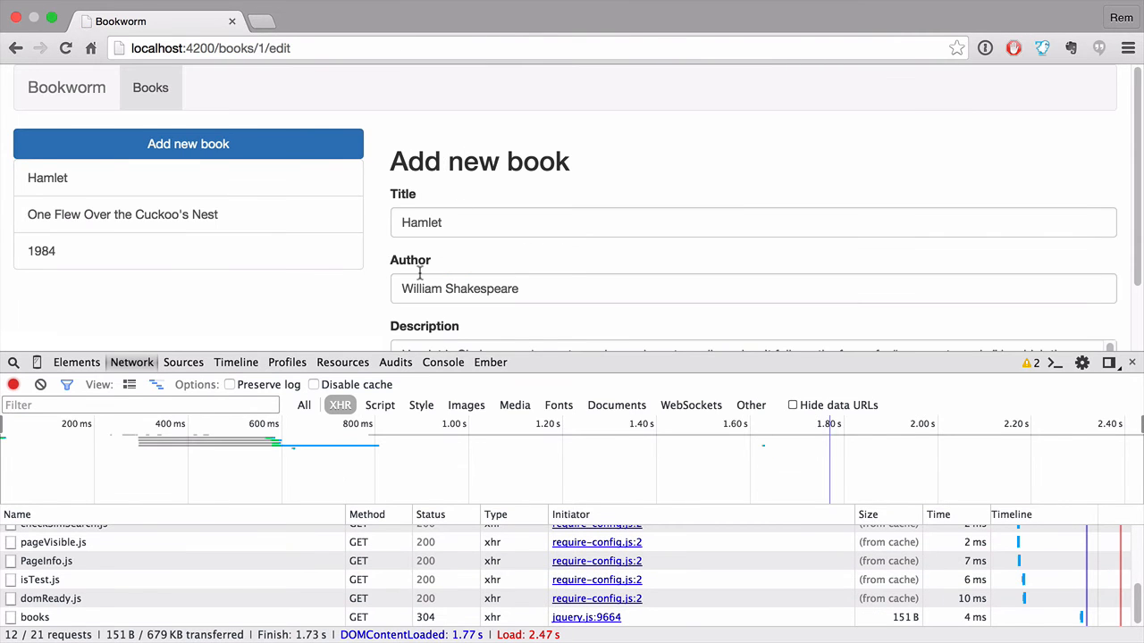
pyautogui.scroll(-3)
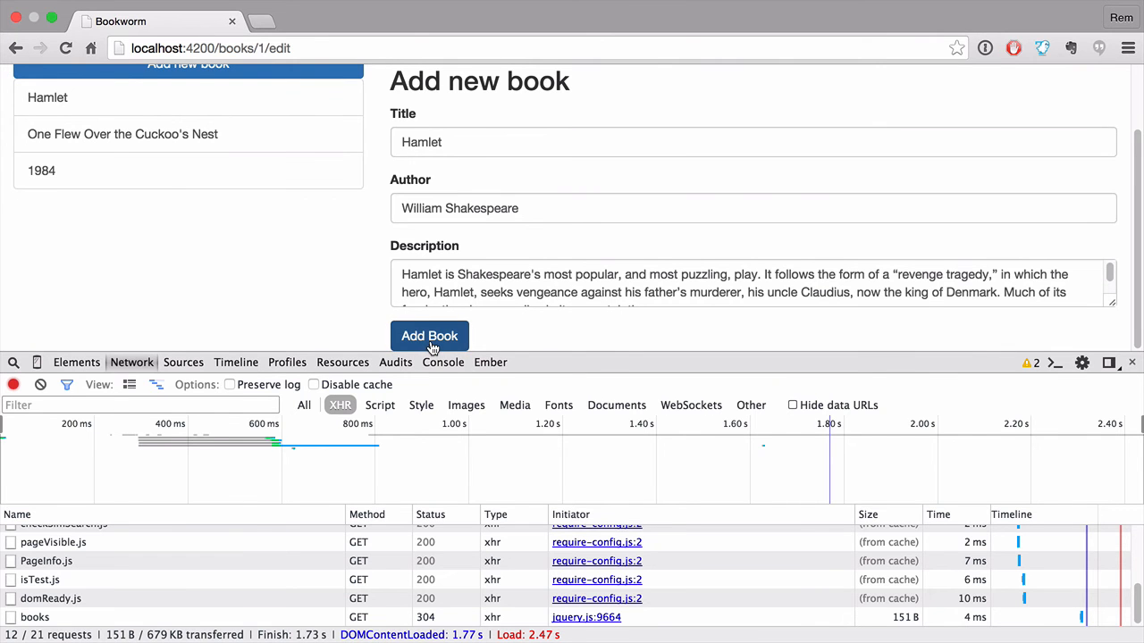
pyautogui.click(429, 335)
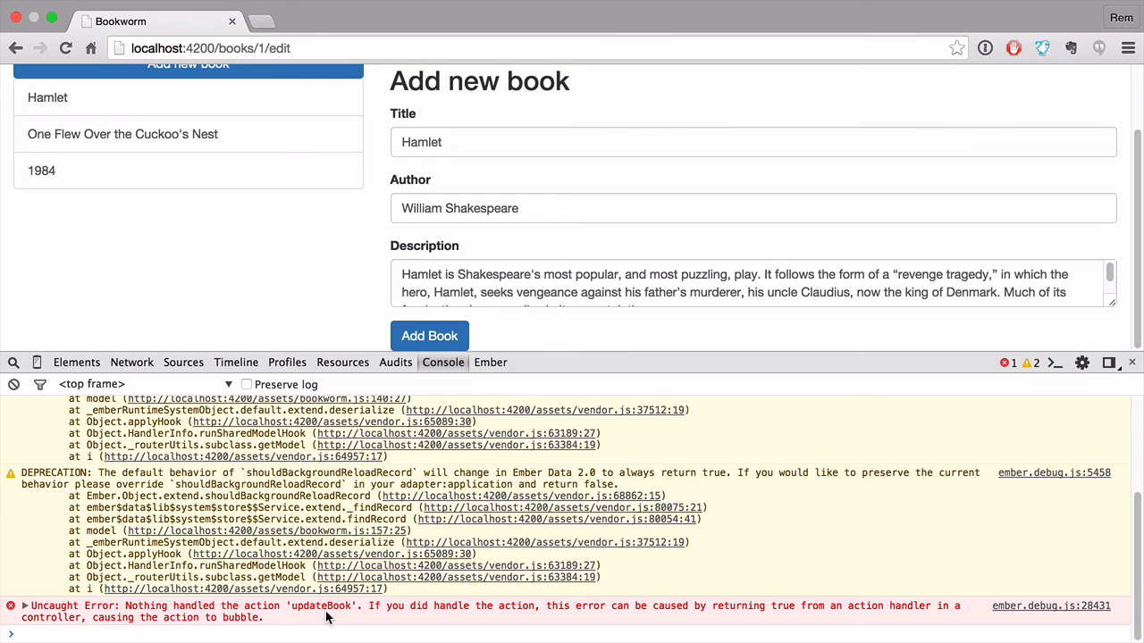
pyautogui.click(428, 336)
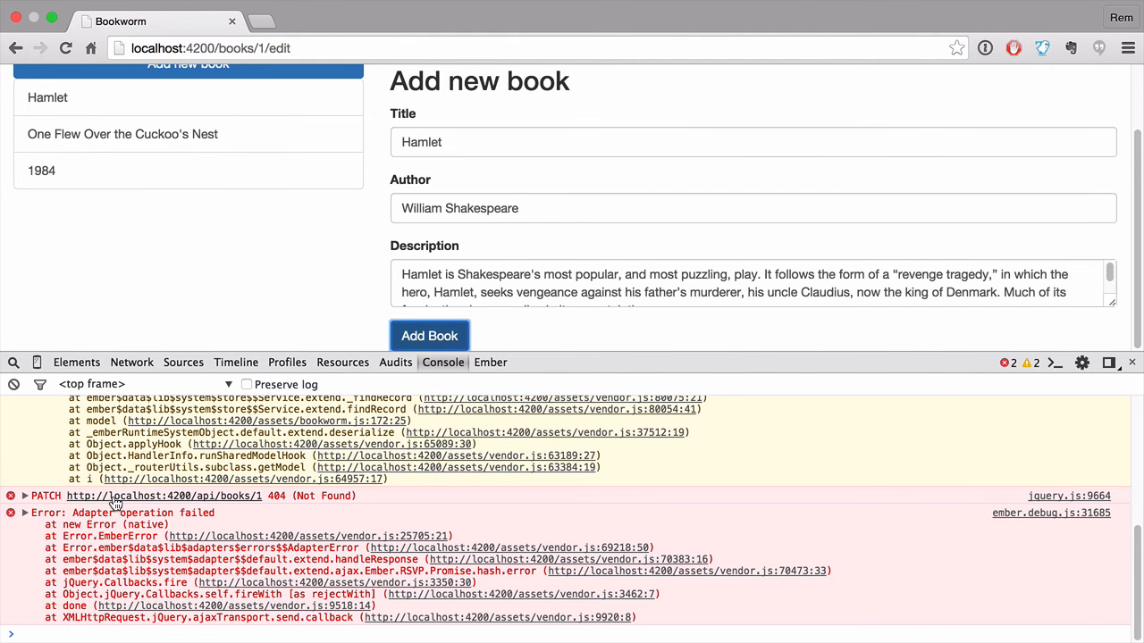
# - Inspect the 404 PATCH request to /api/books/1 in the Network tab, including its payload
pyautogui.click(132, 361)
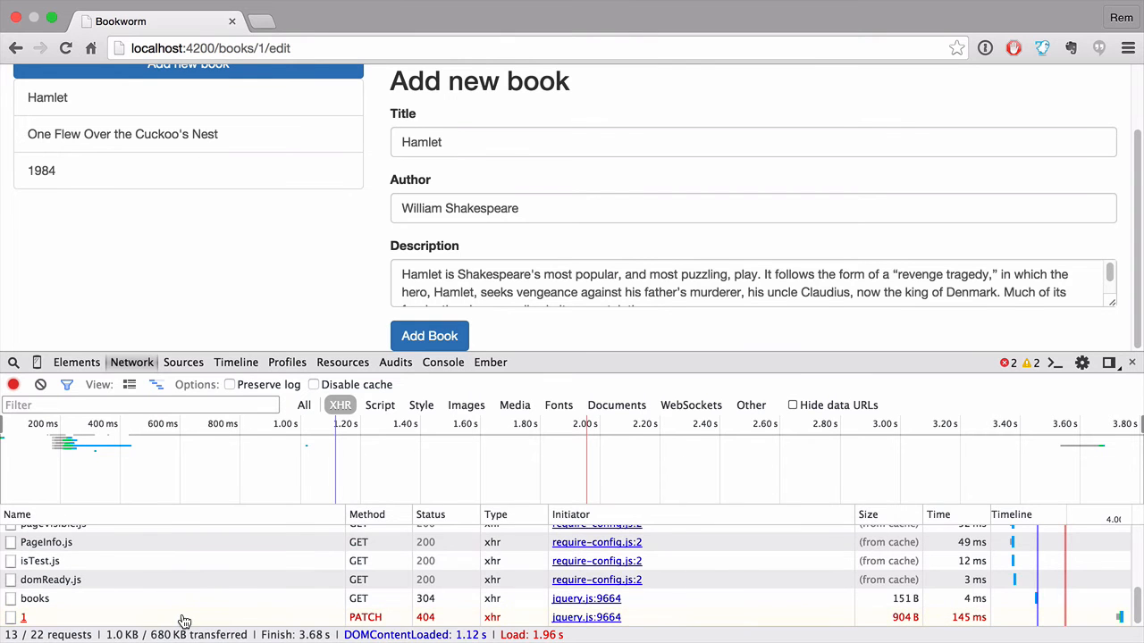
pyautogui.click(23, 618)
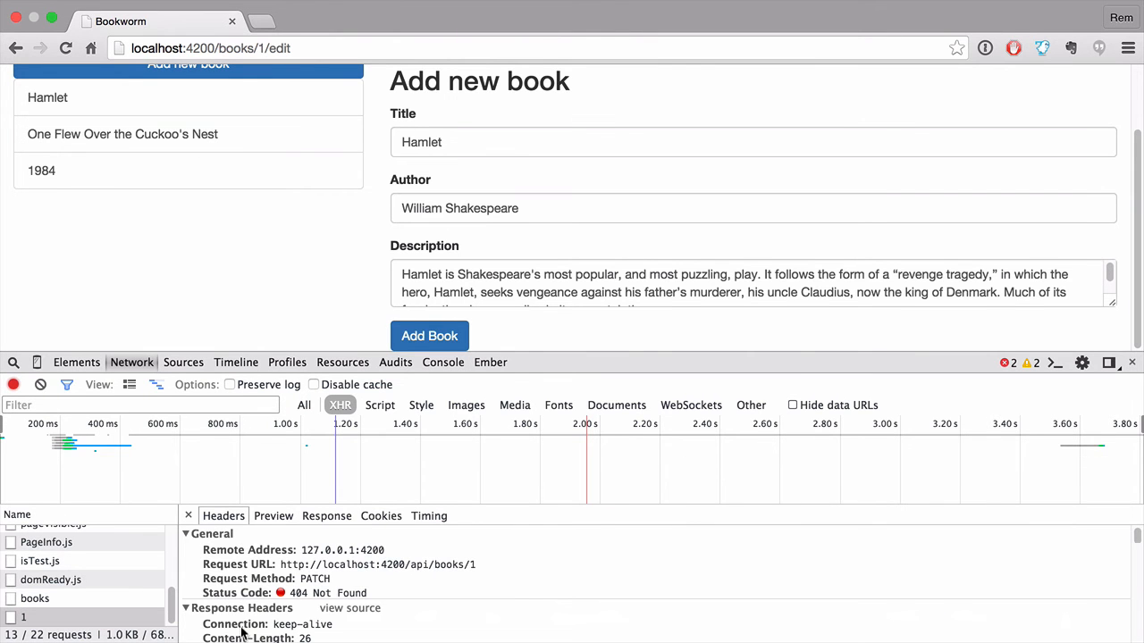
pyautogui.scroll(-3)
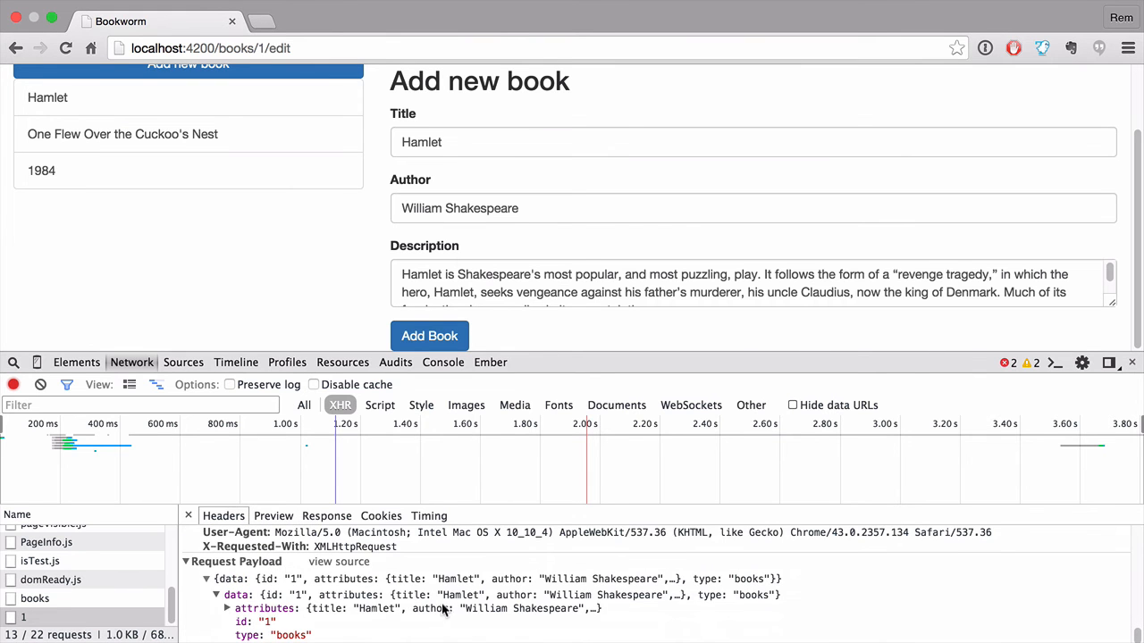
pyautogui.click(274, 515)
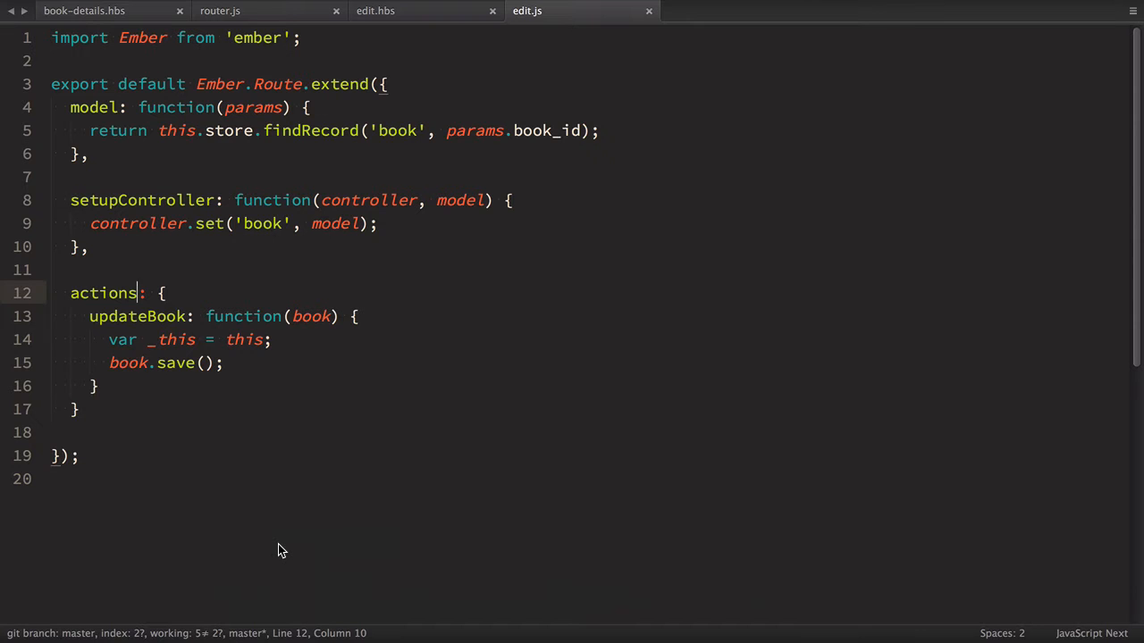
# - Turn the server books.js handler into a patch route responding with data of type, id bookId and attributes bookAttrs
pyautogui.write('moboo')
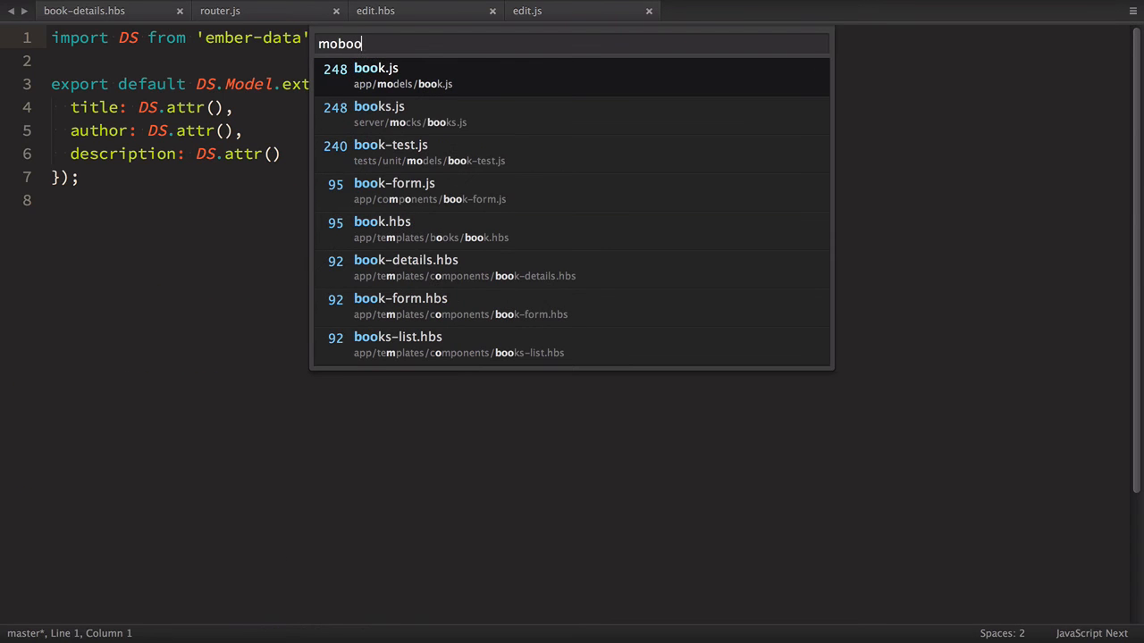
pyautogui.click(379, 107)
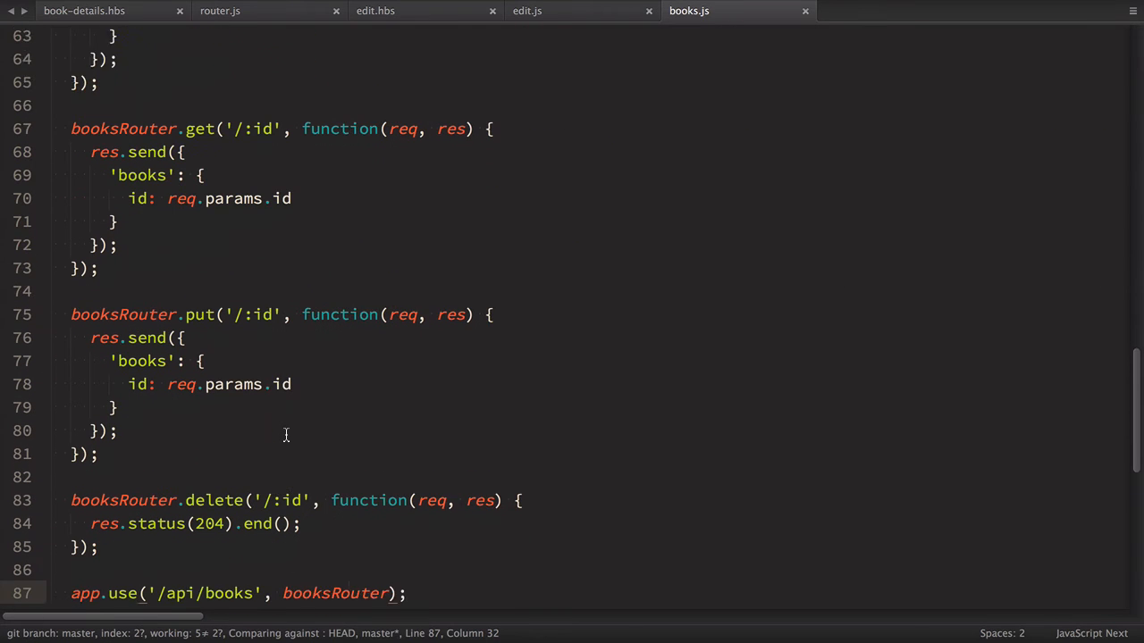
pyautogui.doubleClick(200, 257)
pyautogui.write('atch')
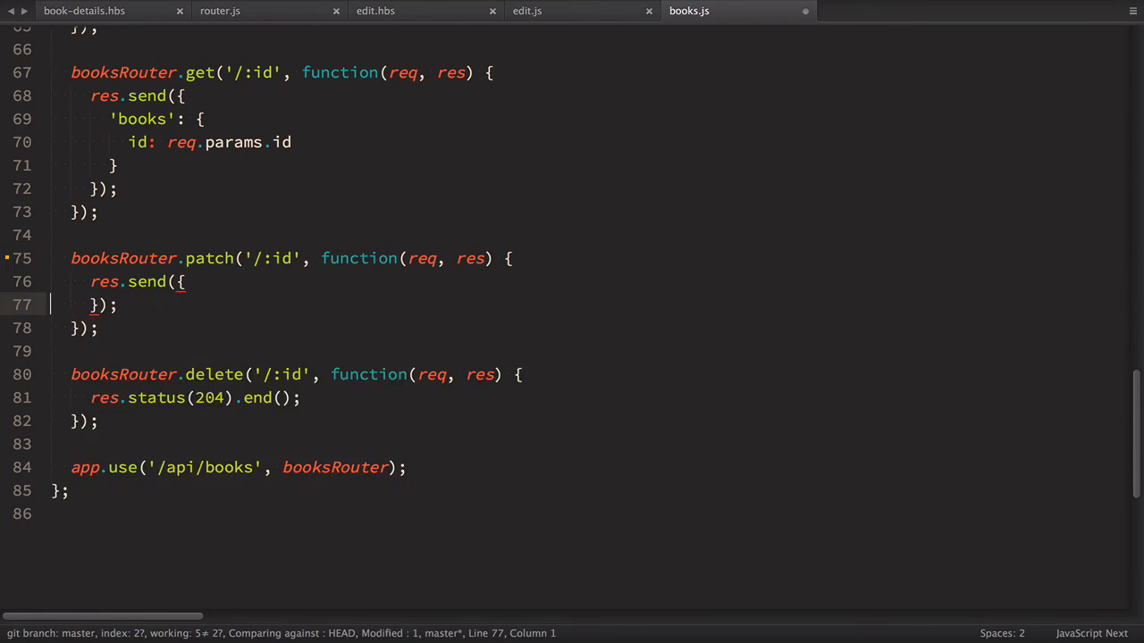
pyautogui.write('da')
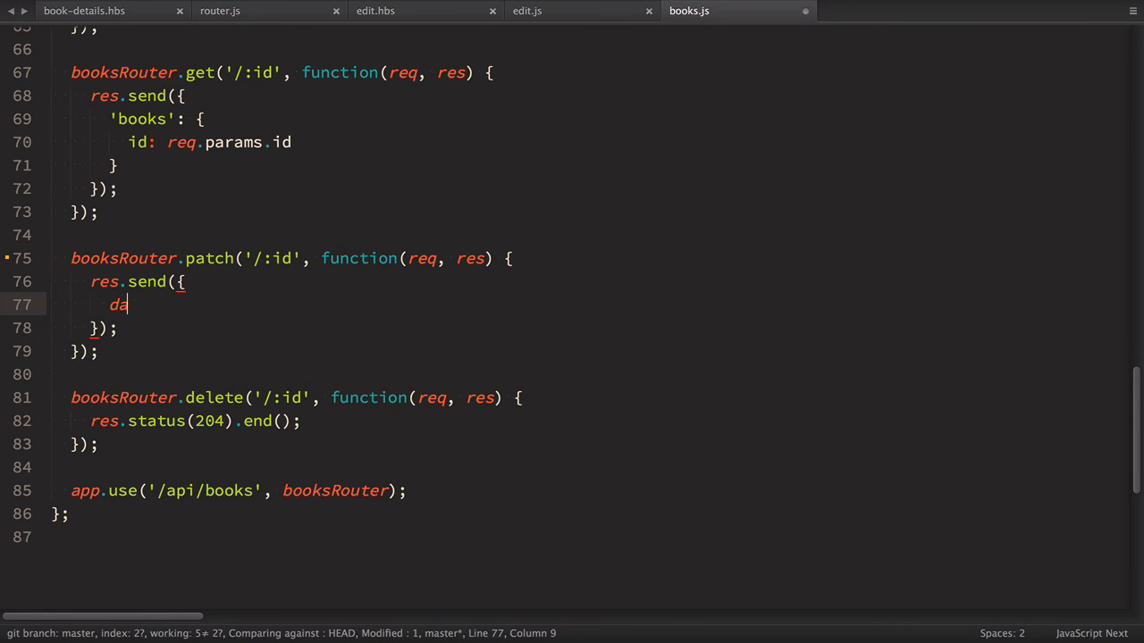
pyautogui.write('ta: {')
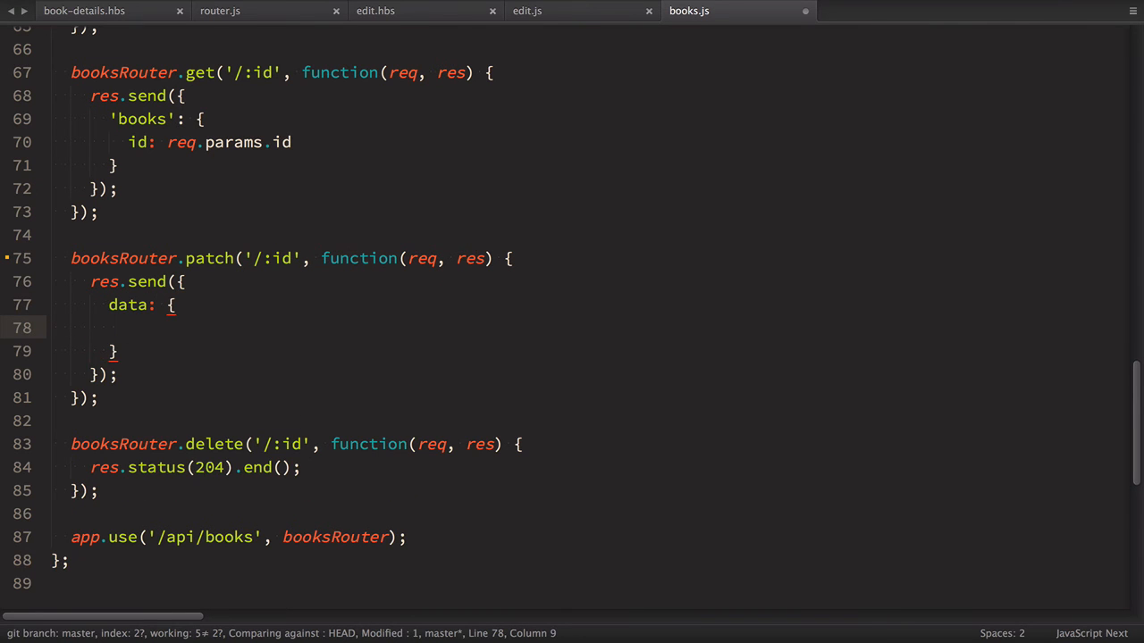
pyautogui.write("type: 'books',")
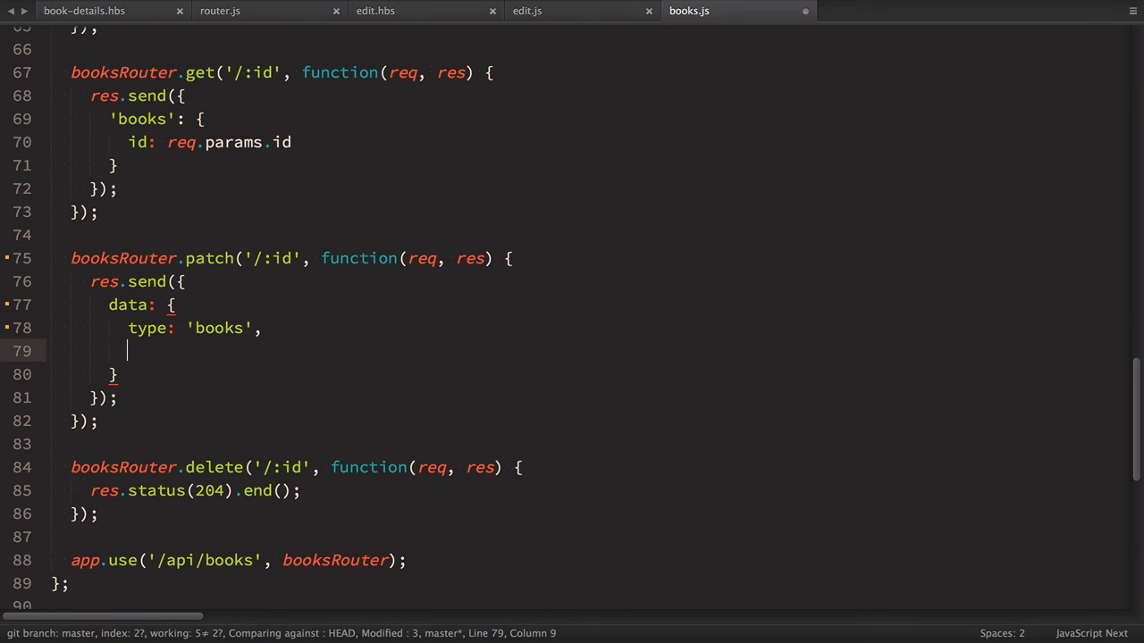
pyautogui.write('id:')
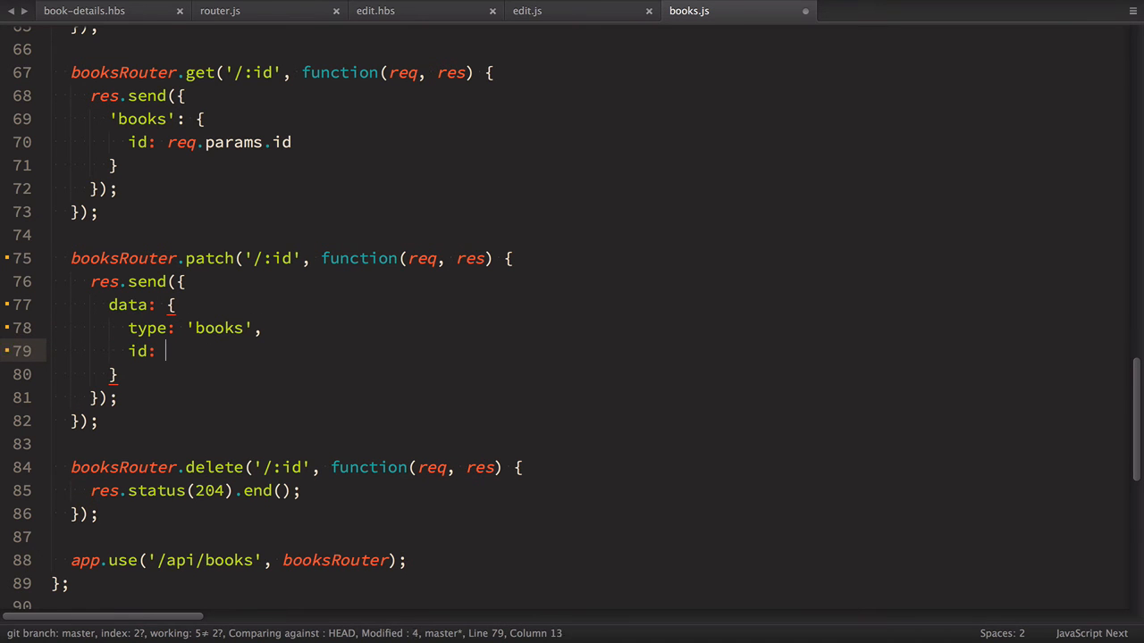
pyautogui.write('bookId,')
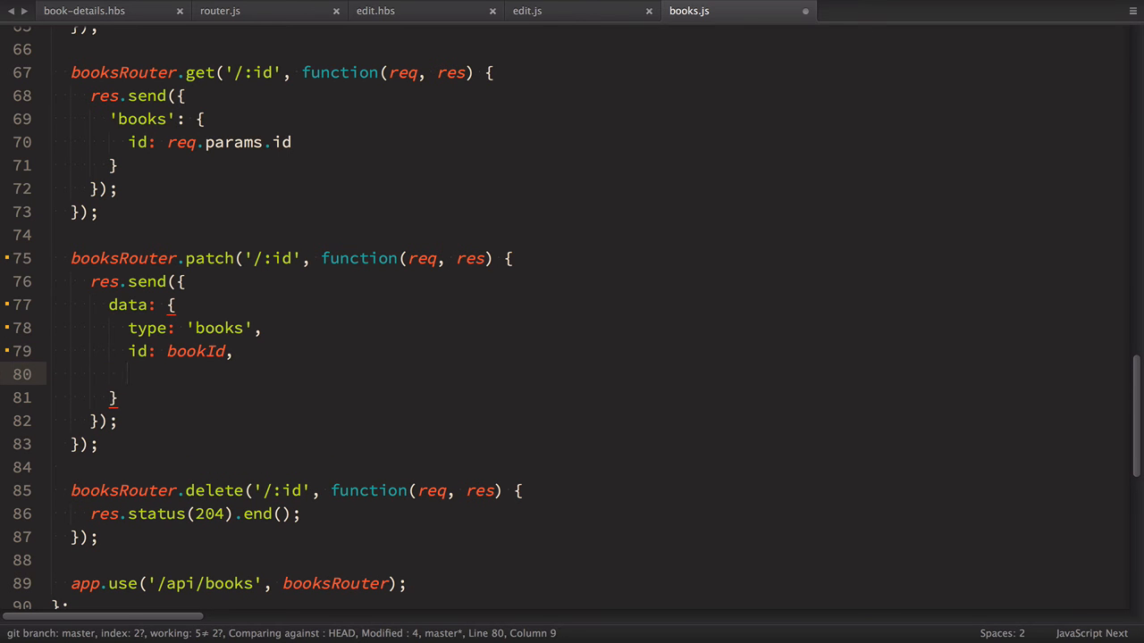
pyautogui.write('attributes:')
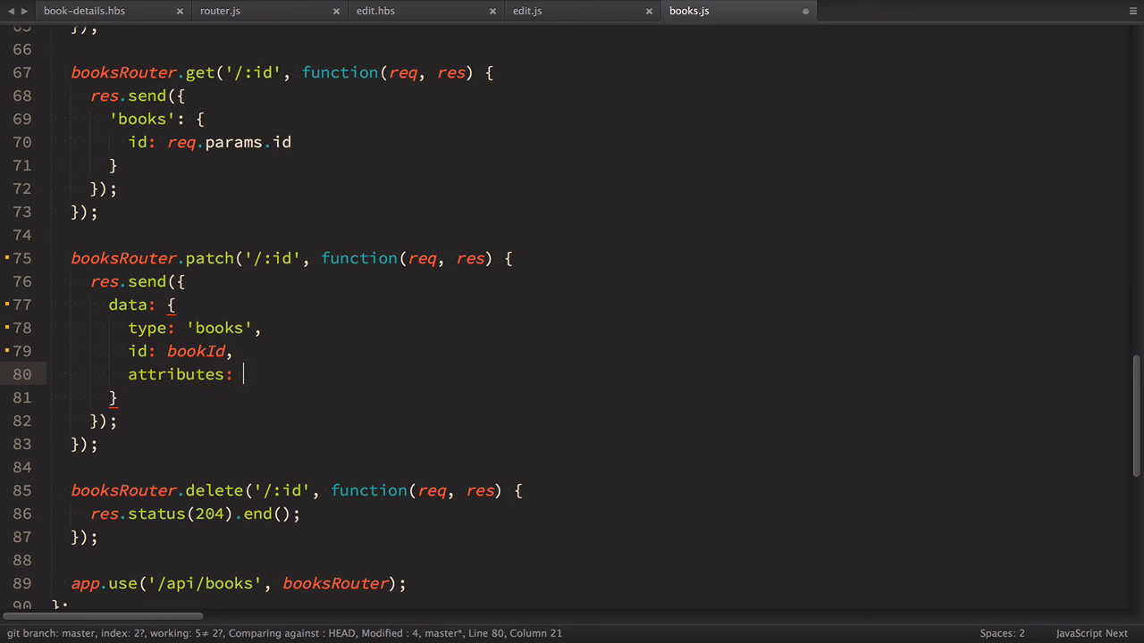
pyautogui.write('bookAttrs')
pyautogui.write('var')
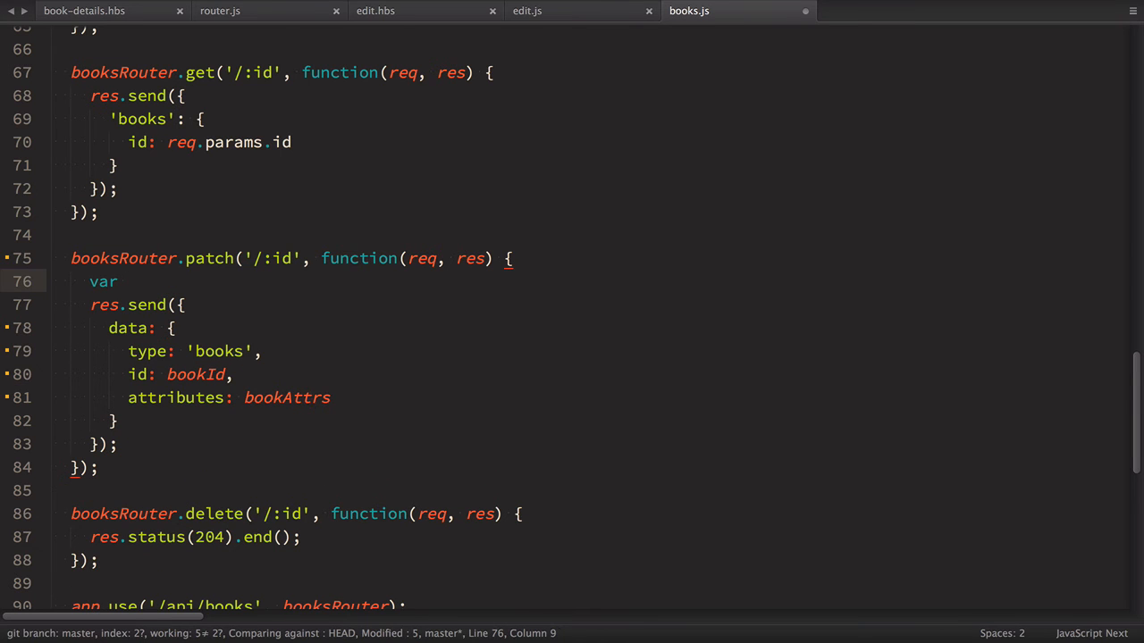
# - Declare bookAttrs from req.body.data.attributes and bookId from req.param('id')
pyautogui.write('book')
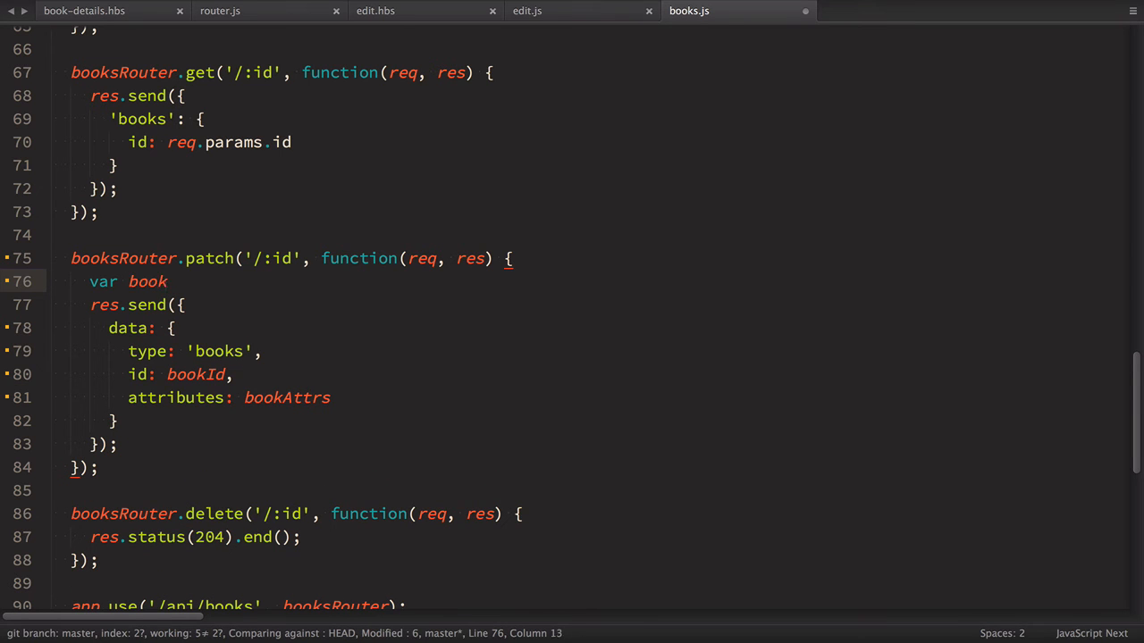
pyautogui.write('Attrs = re')
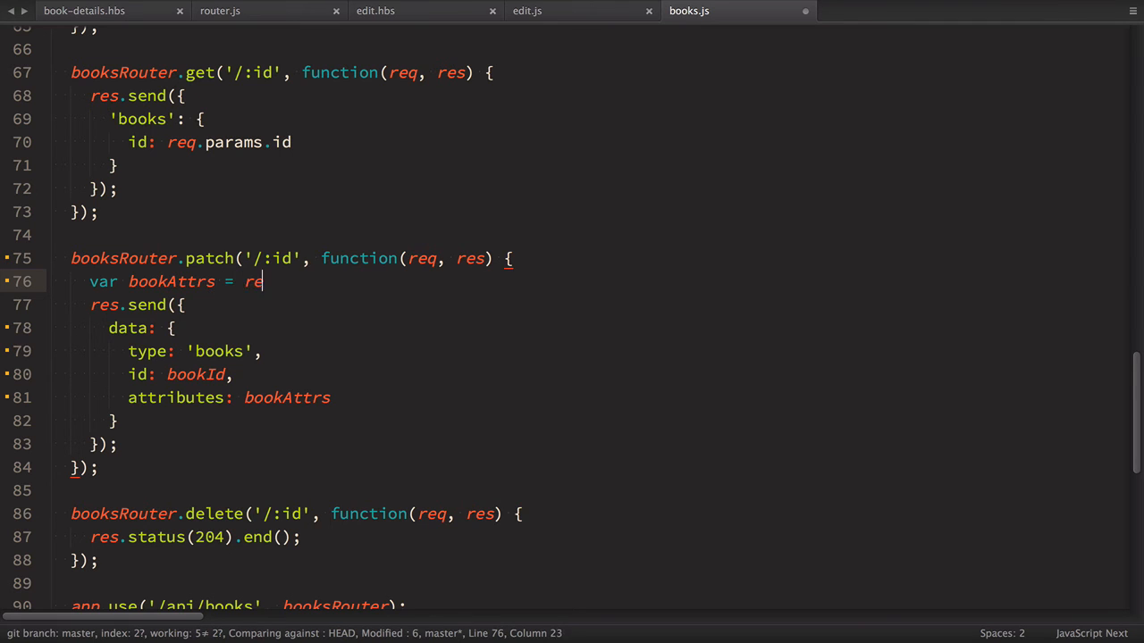
pyautogui.write('q.body.data')
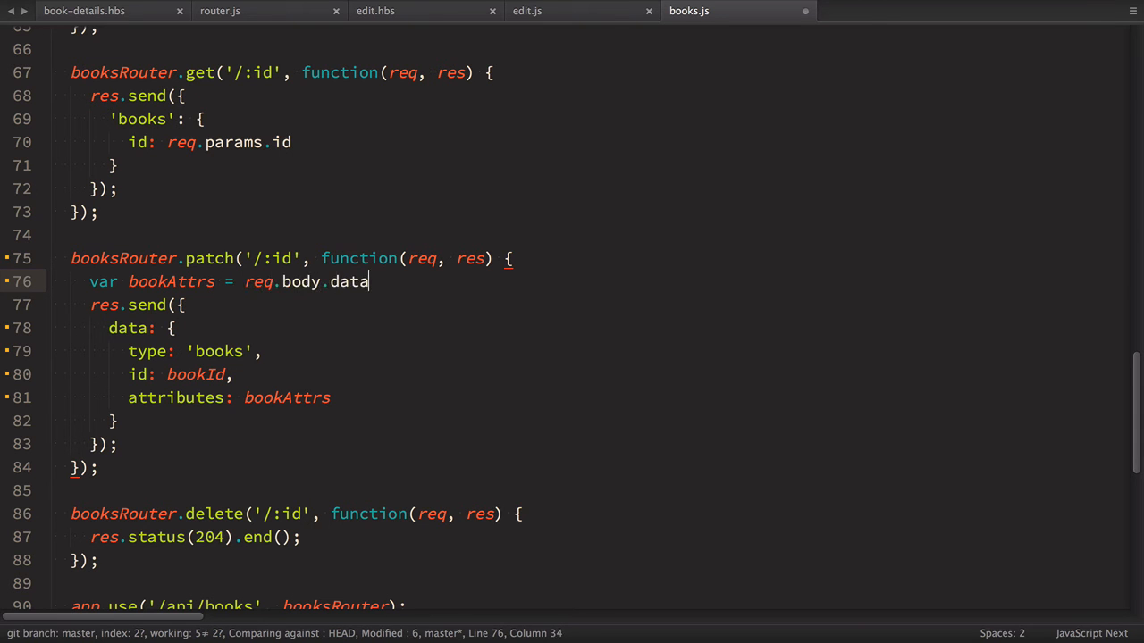
pyautogui.write('.attributes;')
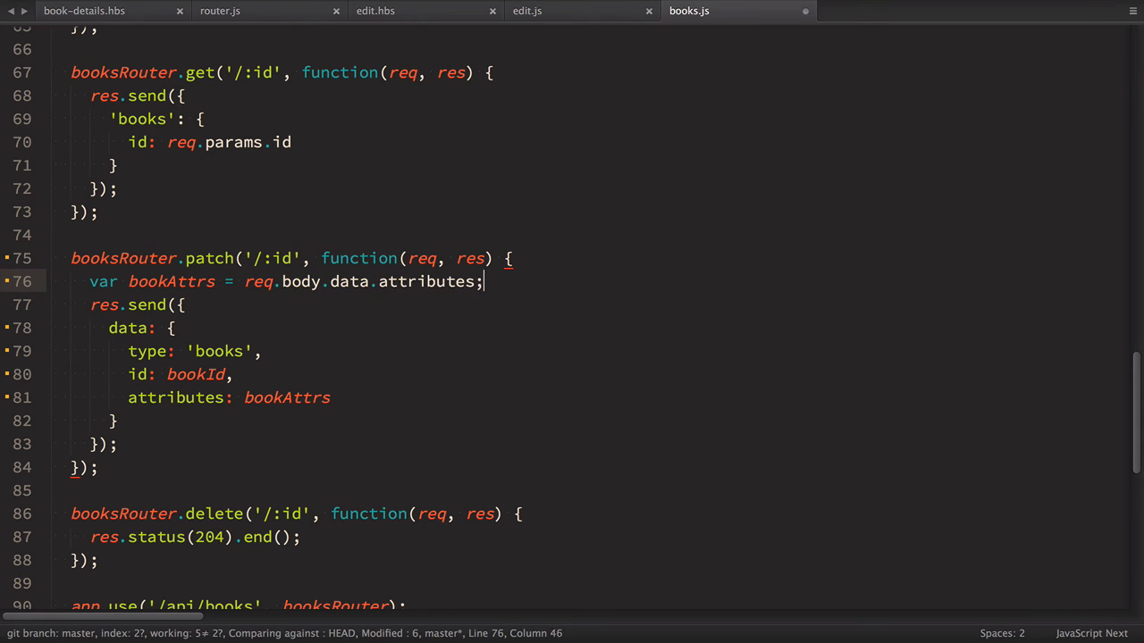
pyautogui.write('var bookId = re')
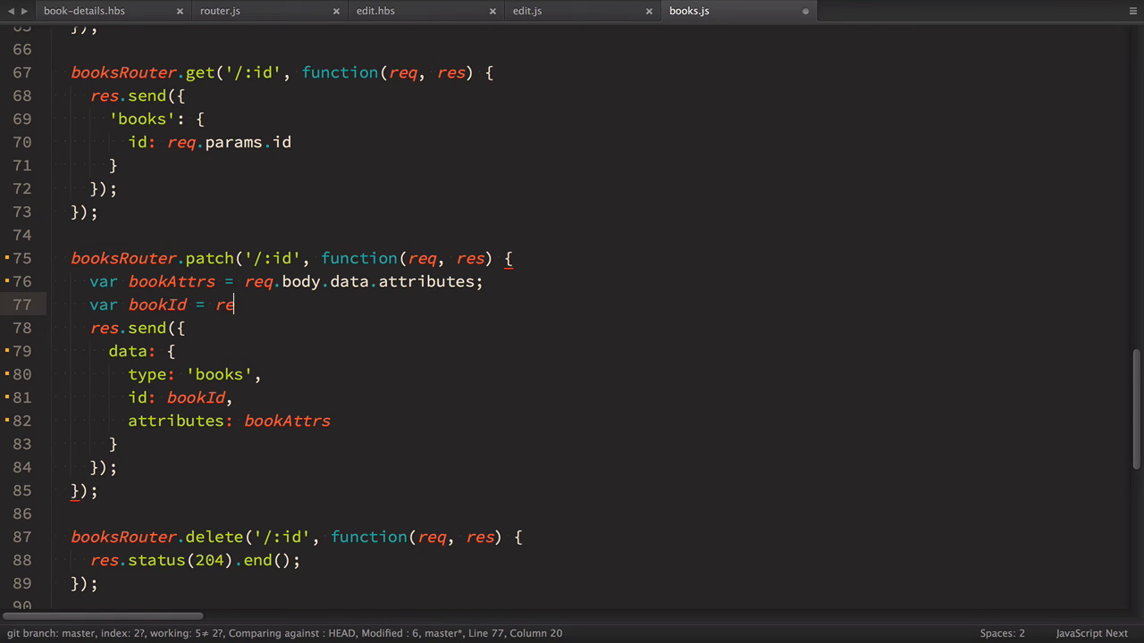
pyautogui.write('q.param')
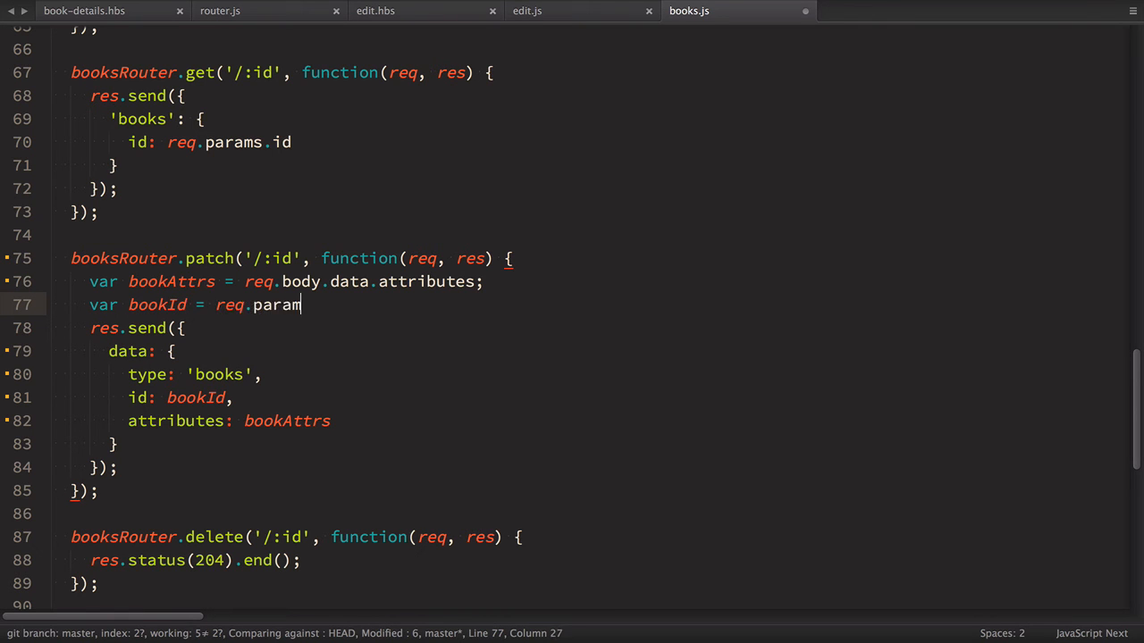
pyautogui.write("('id');")
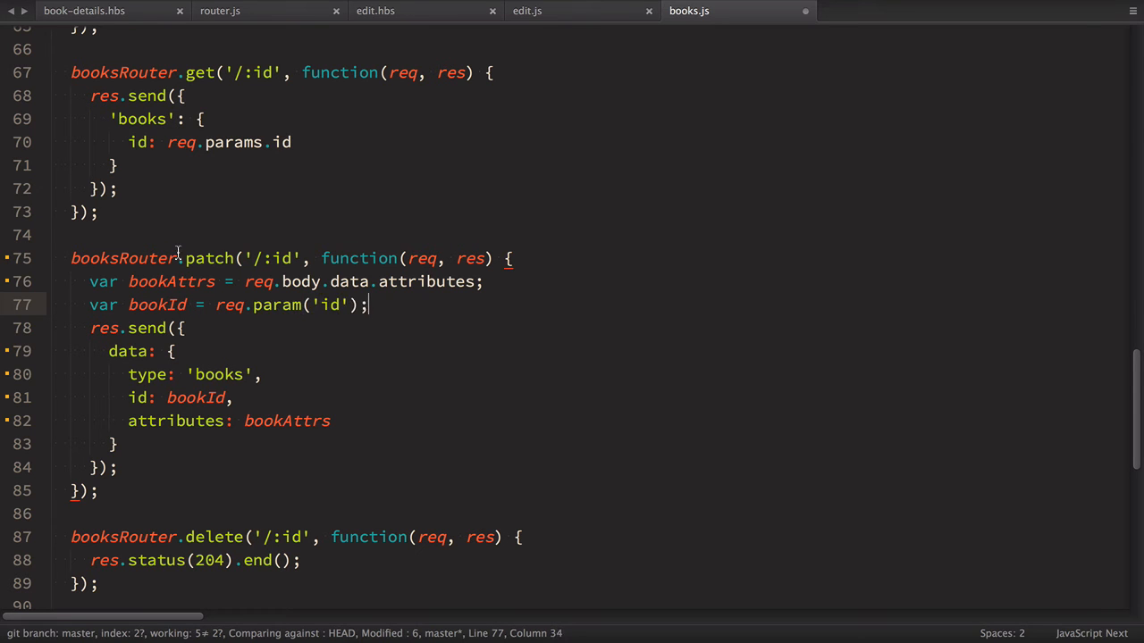
# - Loop books.forEach and match each item's id against parseInt(bookId)
pyautogui.click(289, 304)
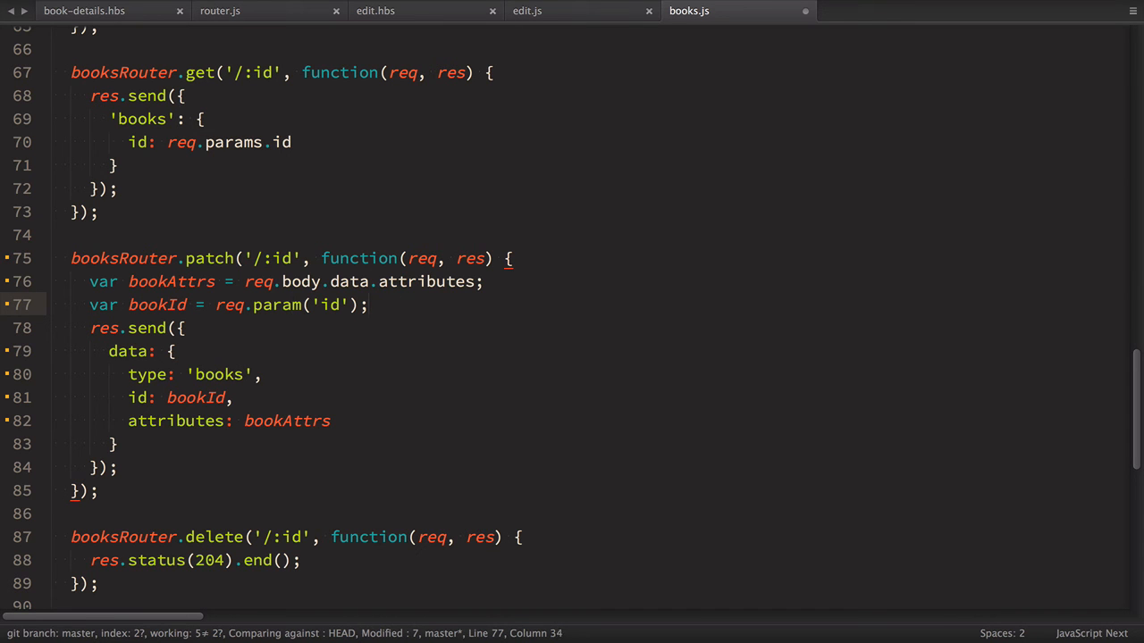
pyautogui.write('books')
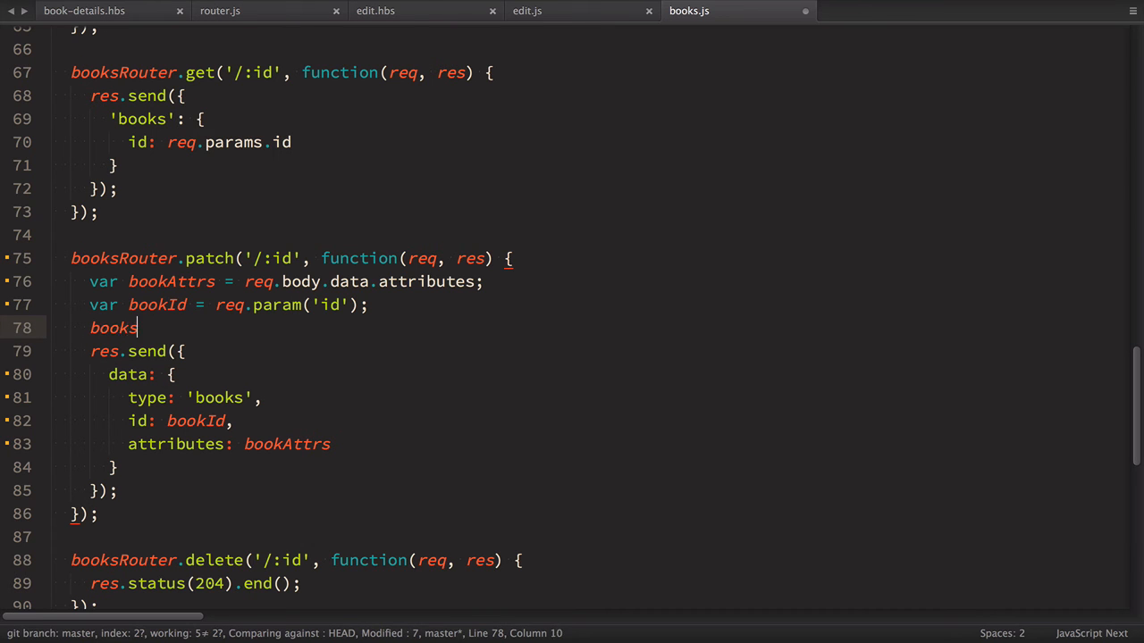
pyautogui.write('.forEach()')
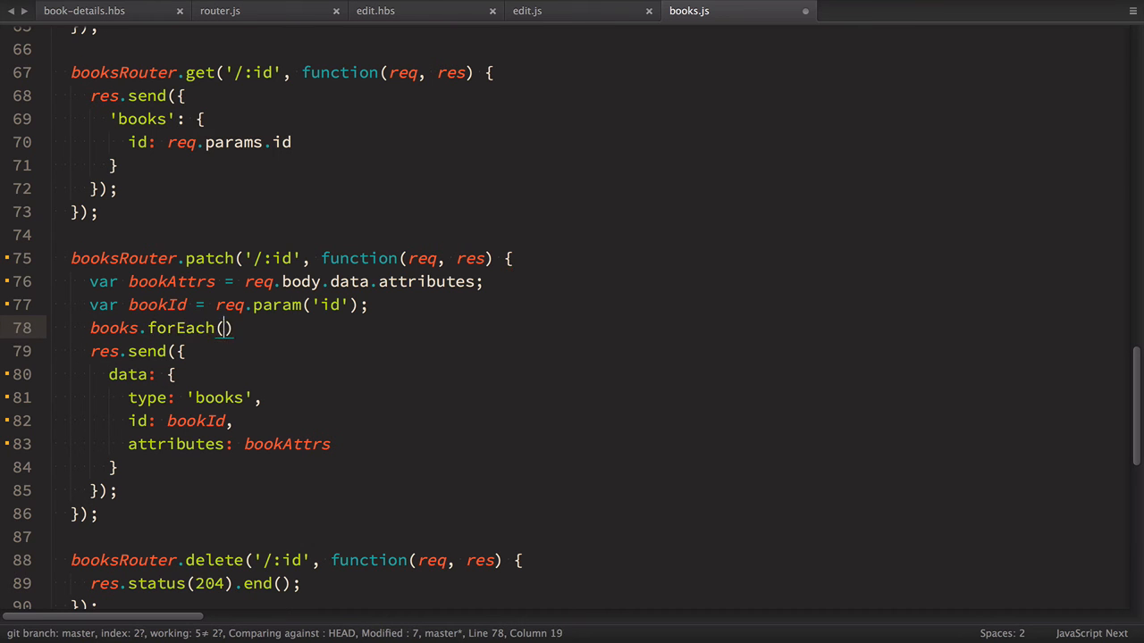
pyautogui.write('function(item')
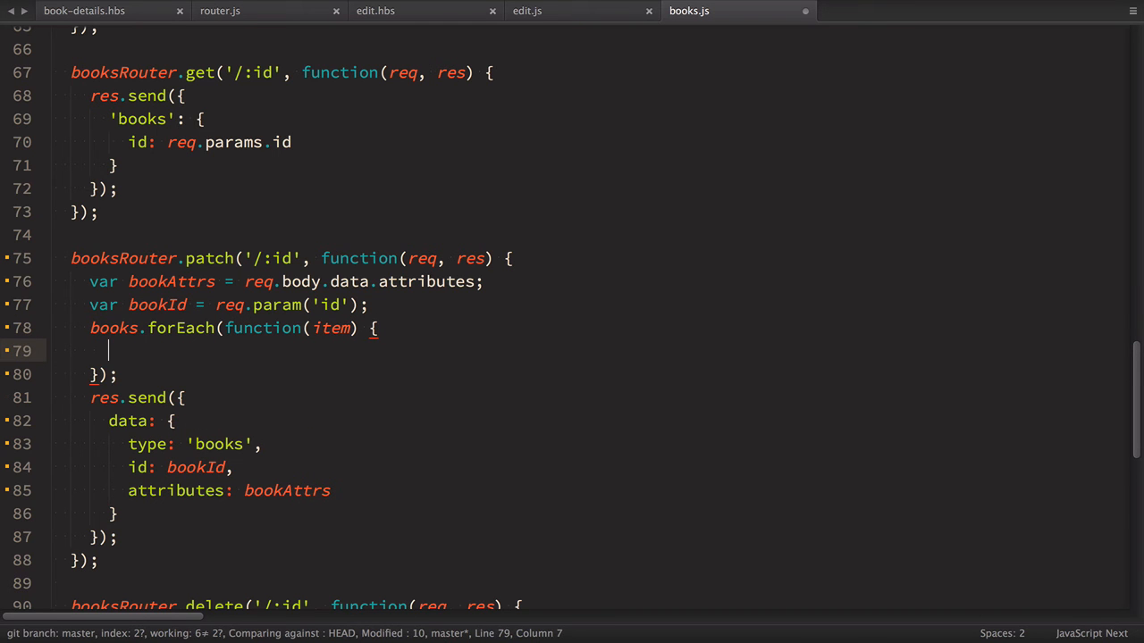
pyautogui.write('if (item)')
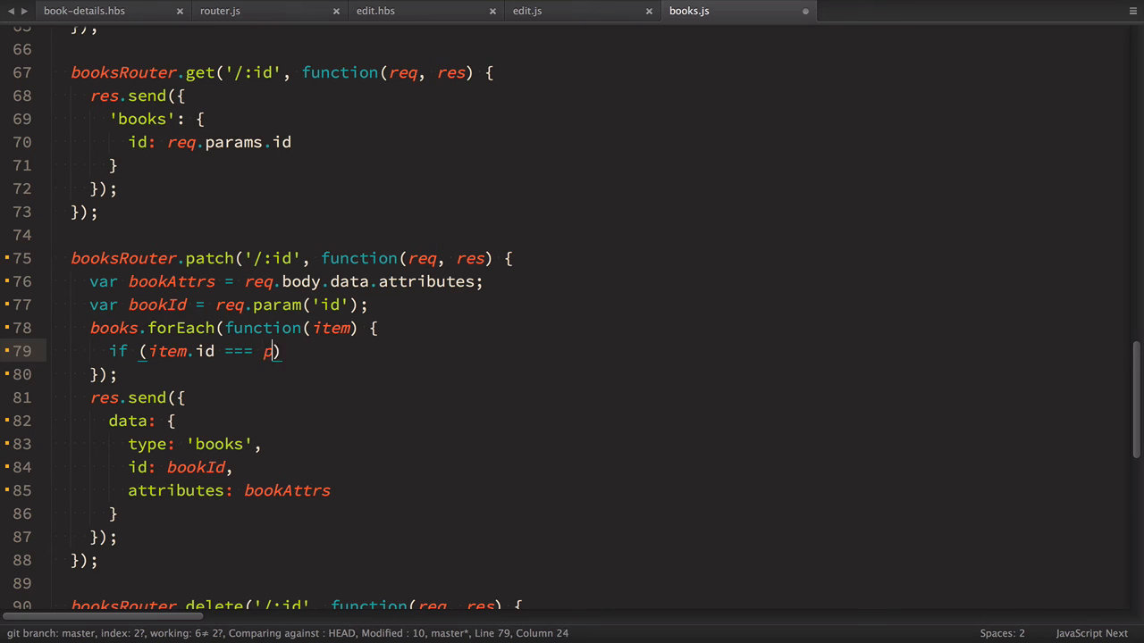
pyautogui.write('arseInt')
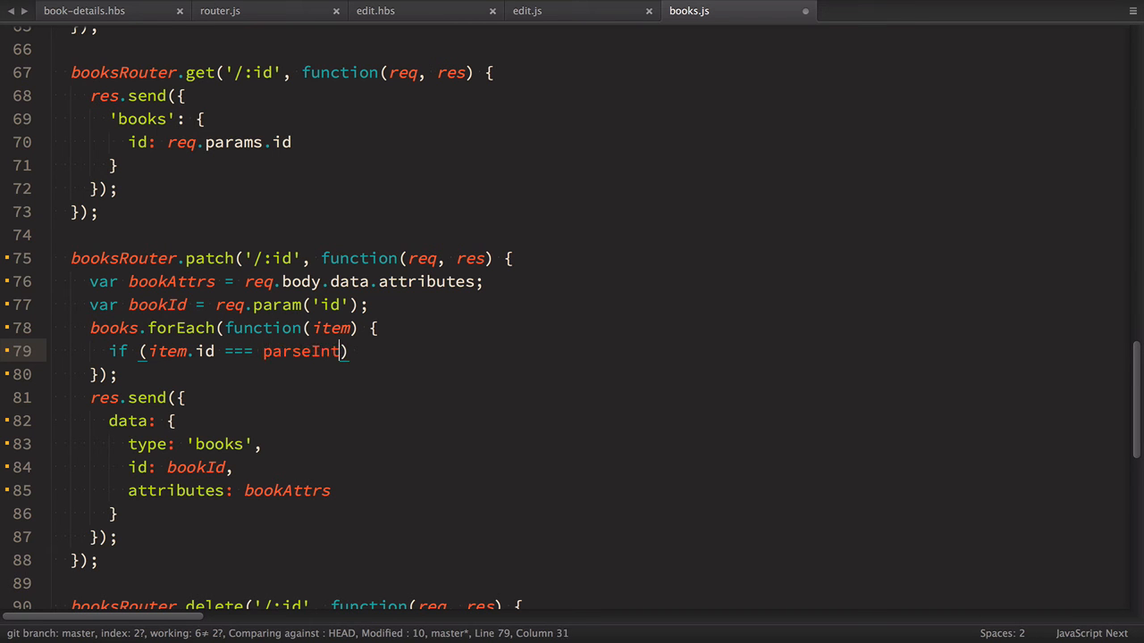
pyautogui.write('(')
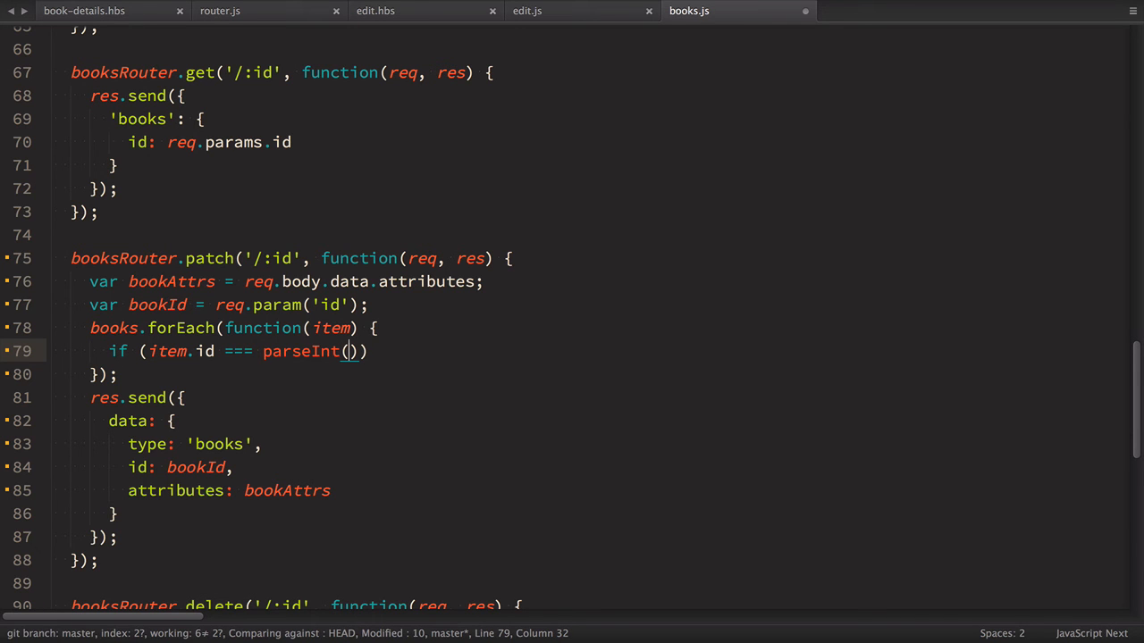
pyautogui.write('bookId')
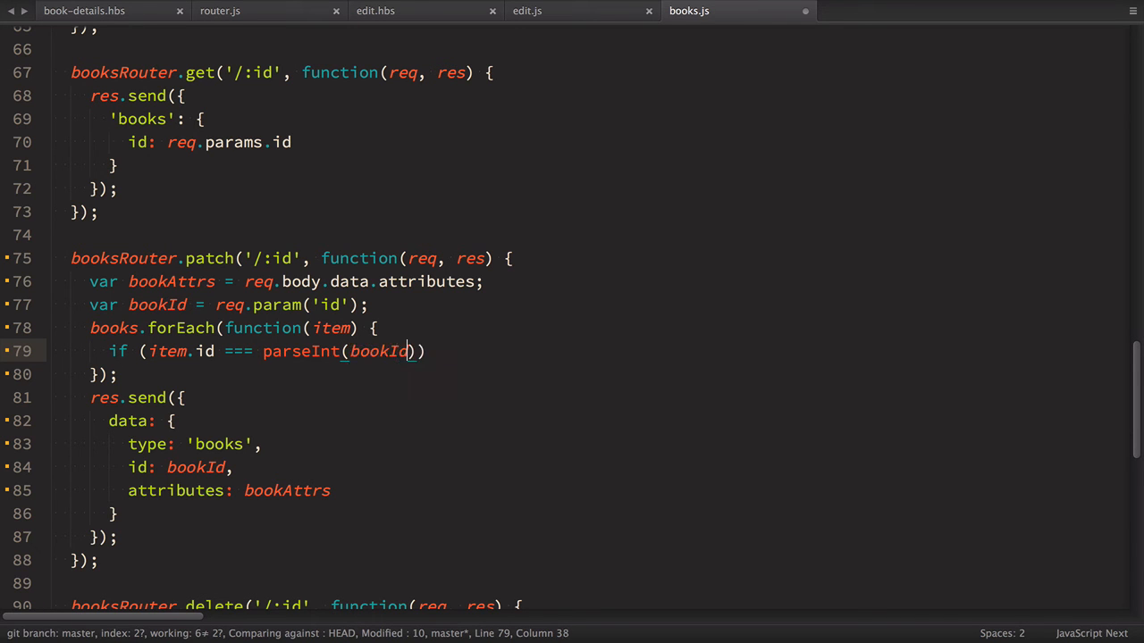
pyautogui.write('{')
pyautogui.write('item.')
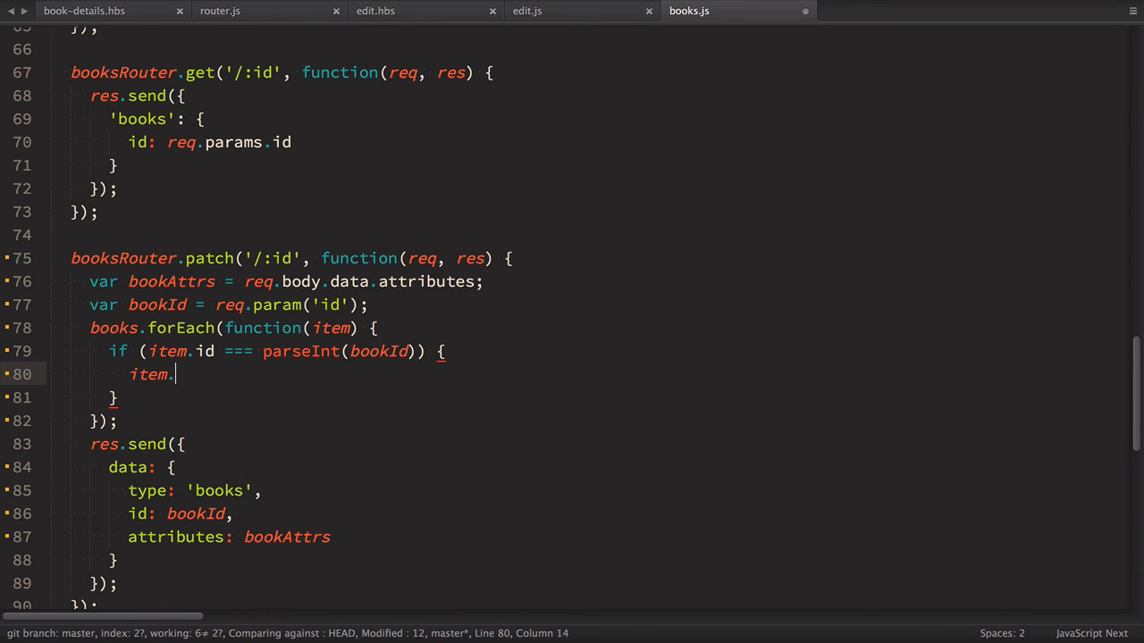
# - Copy title, description and author from bookAttrs onto the matching book
pyautogui.write('title = b')
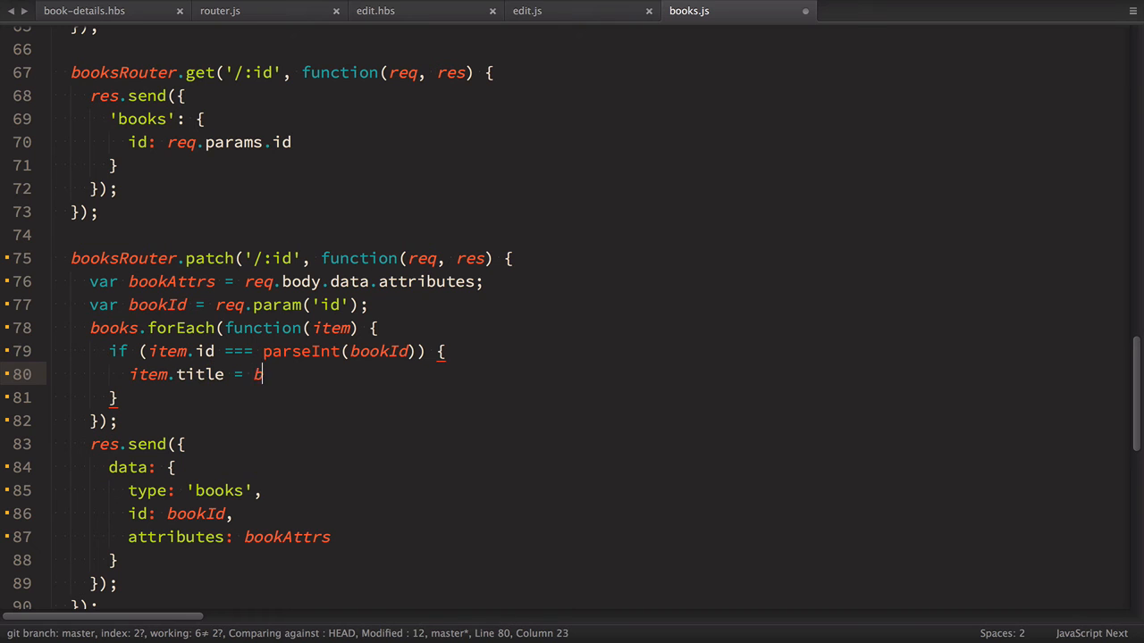
pyautogui.write('ookAttrs.title;')
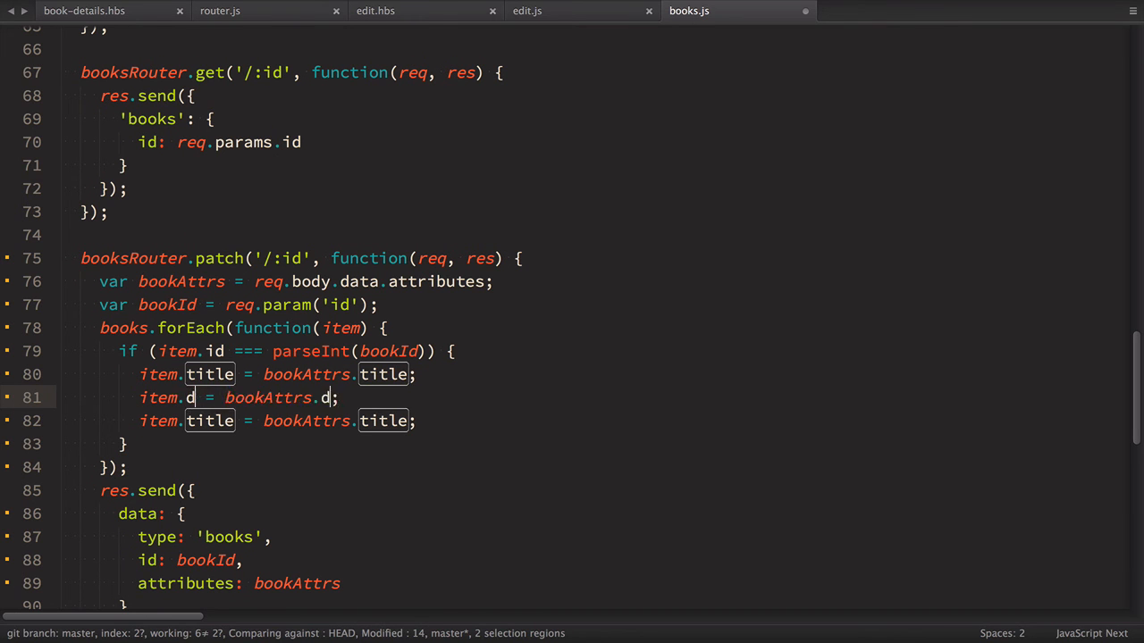
pyautogui.write('escription')
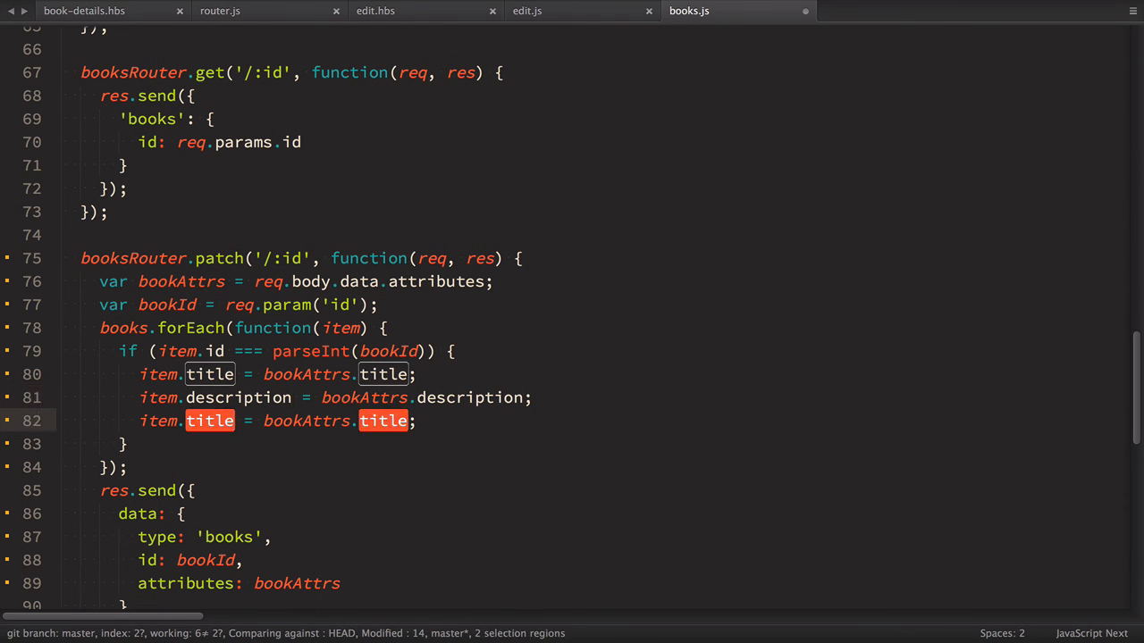
pyautogui.write('author')
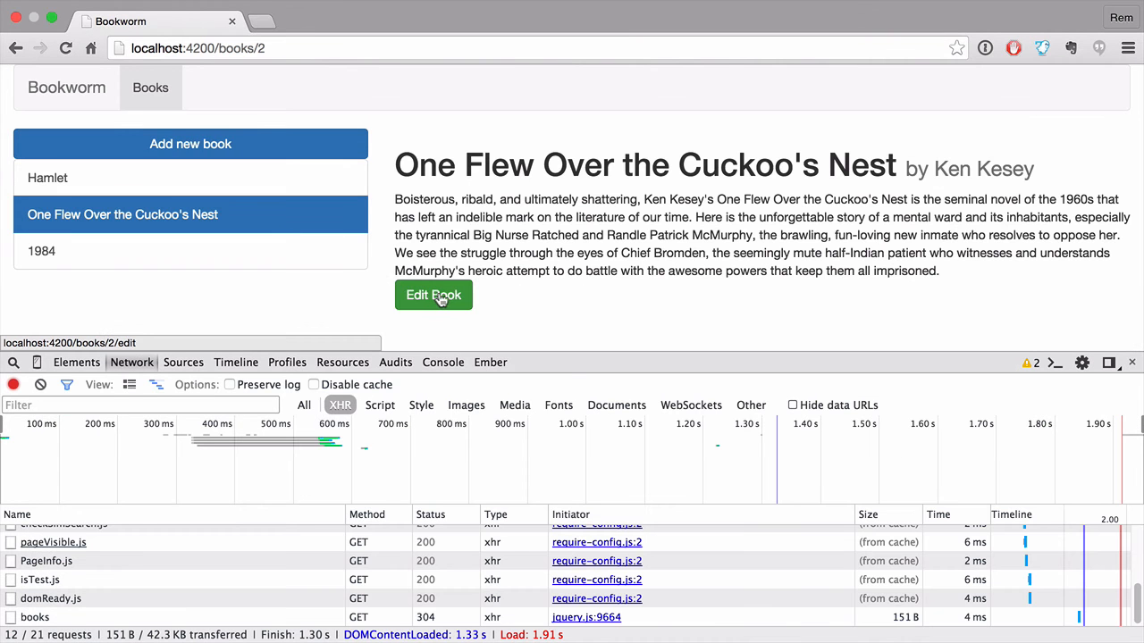
# - Edit the Cuckoo's Nest book's title to One, save it, and open One from the list
pyautogui.click(433, 294)
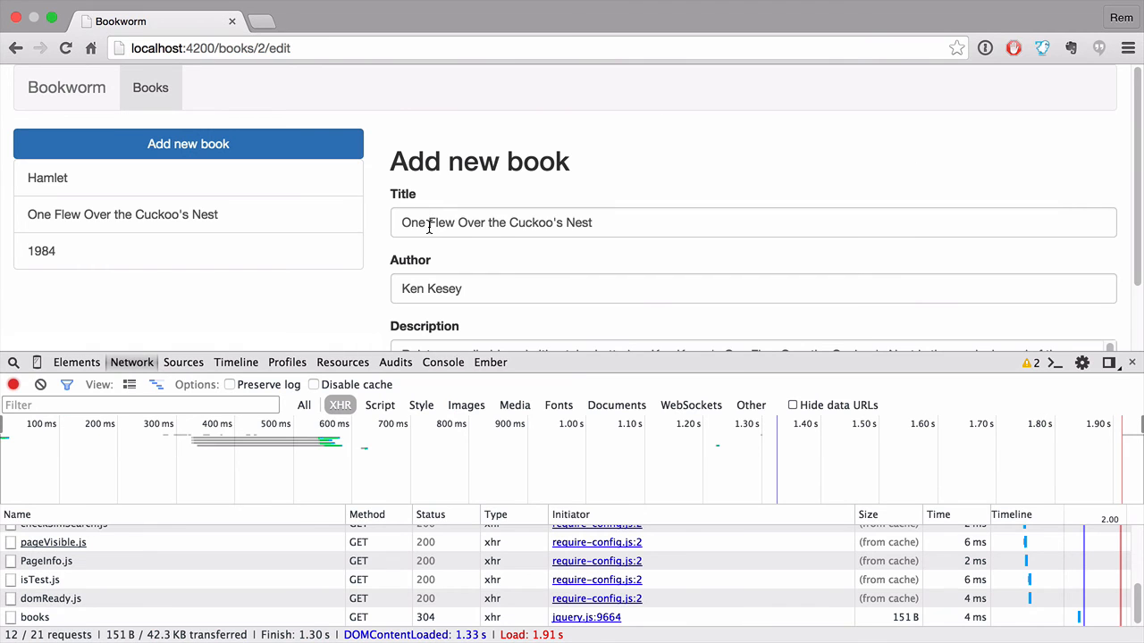
pyautogui.write('One')
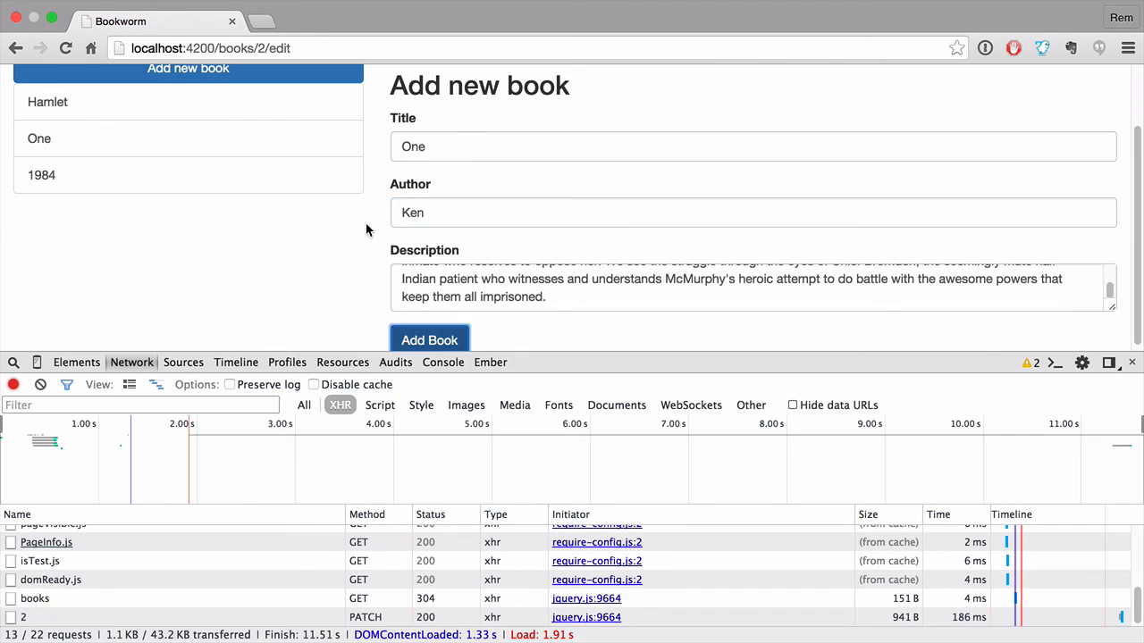
pyautogui.click(429, 340)
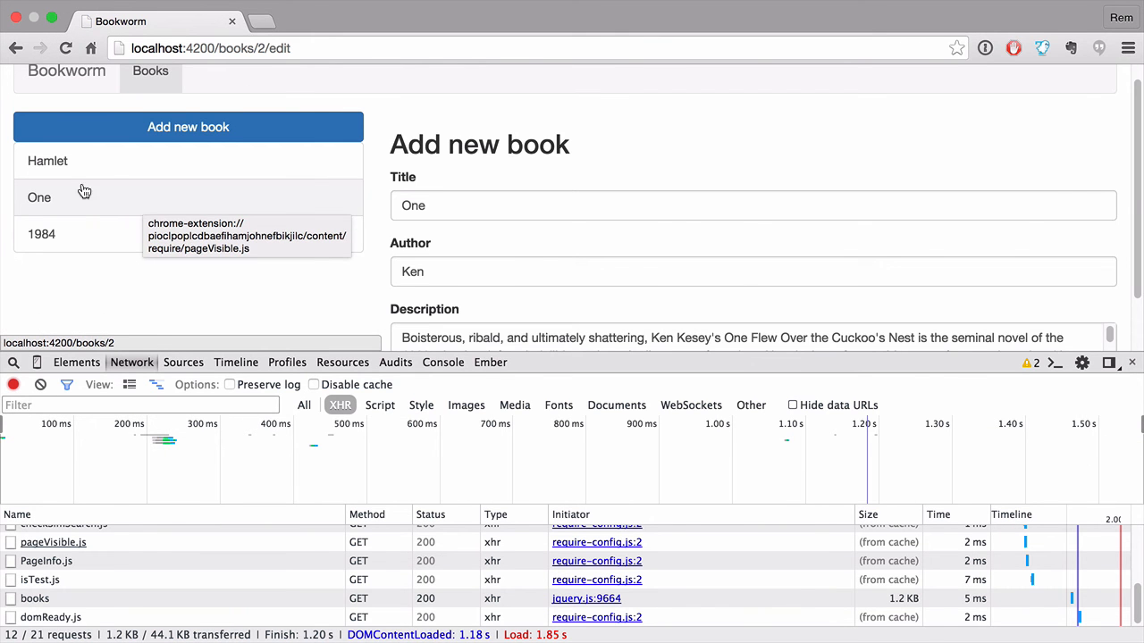
pyautogui.click(40, 197)
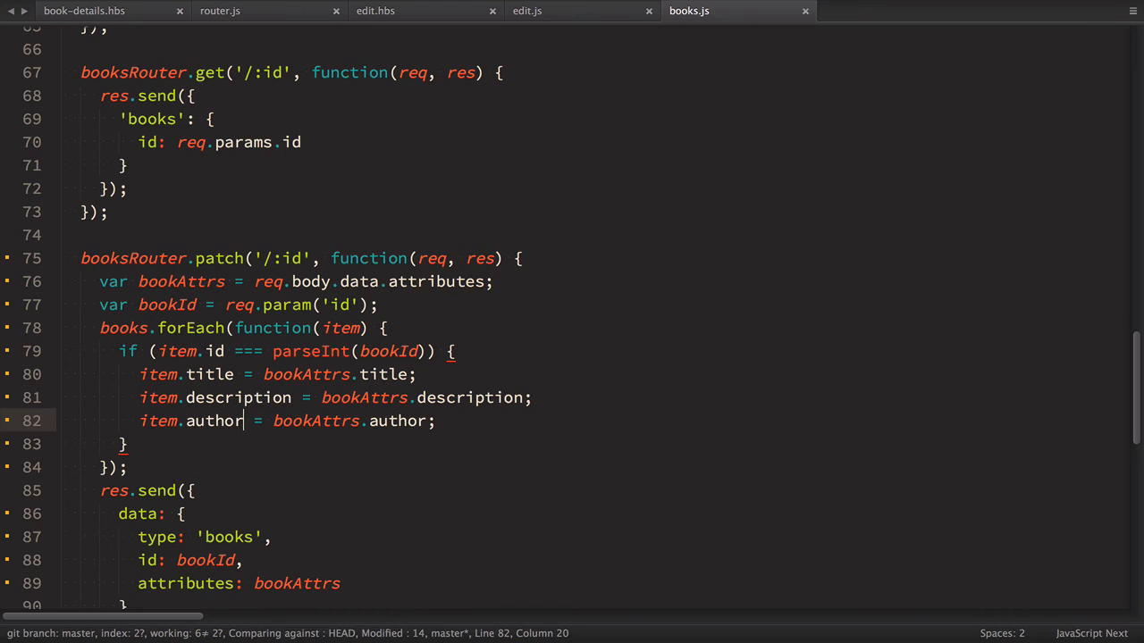
# - Chain .then onto book.save() so updateBook transitions to 'books.book' with the saved book
pyautogui.click(528, 11)
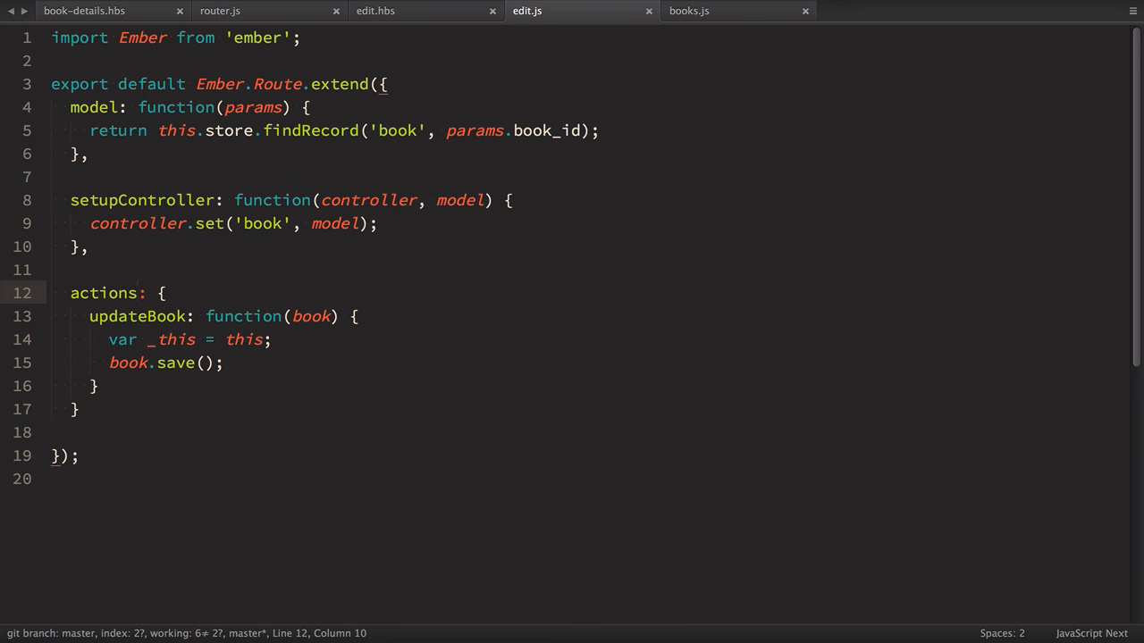
pyautogui.click(205, 362)
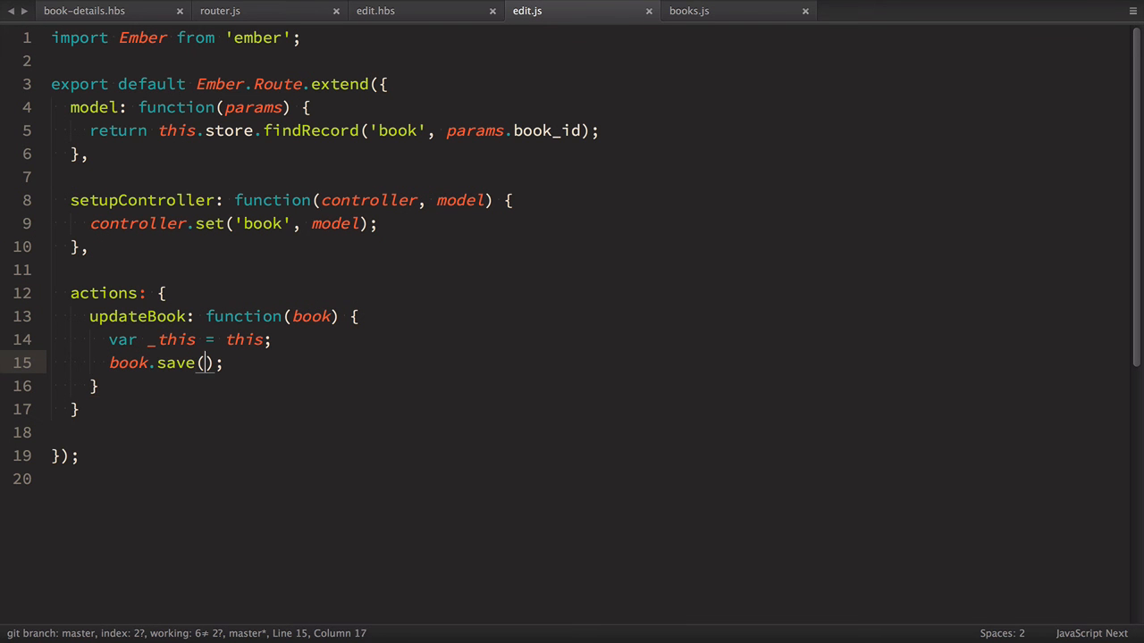
pyautogui.write('.then(')
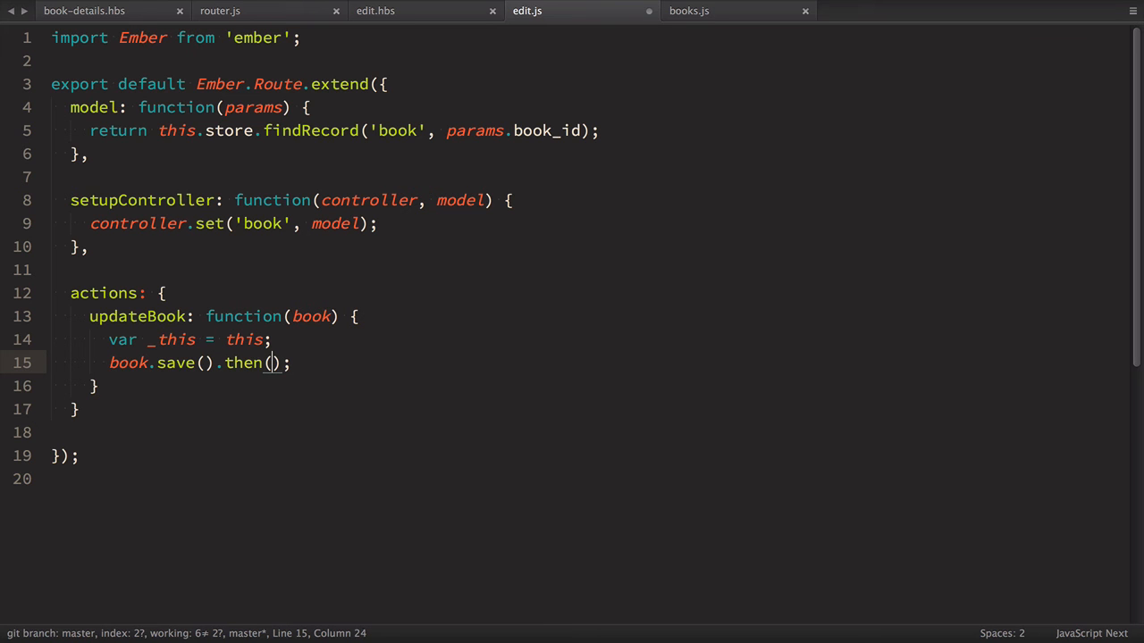
pyautogui.write('function(book')
pyautogui.write('_this')
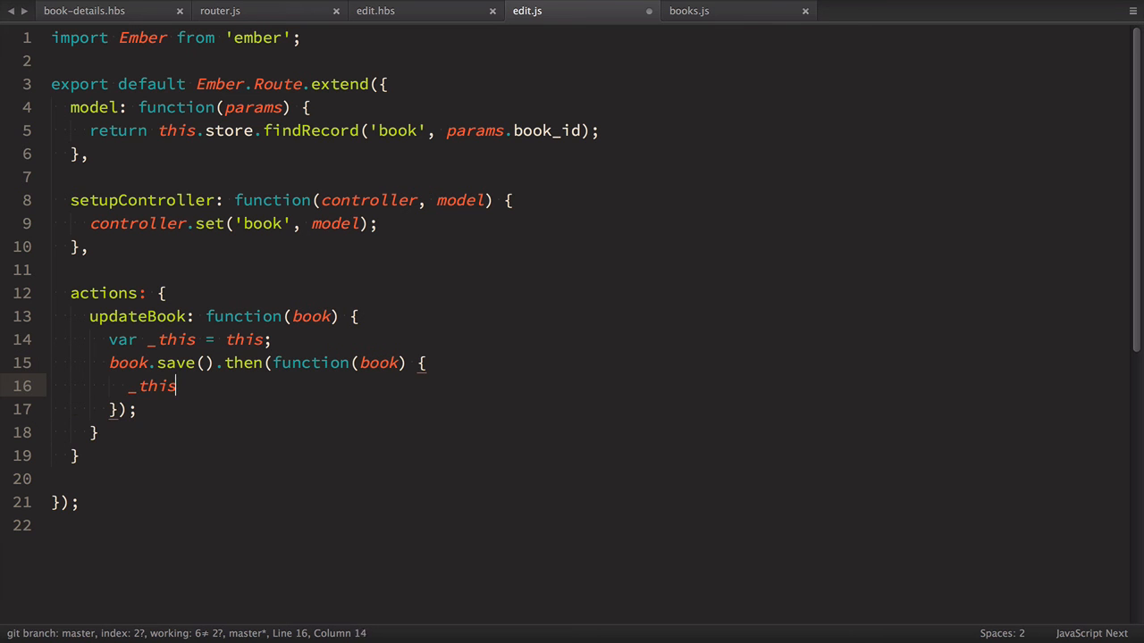
pyautogui.write('.transition')
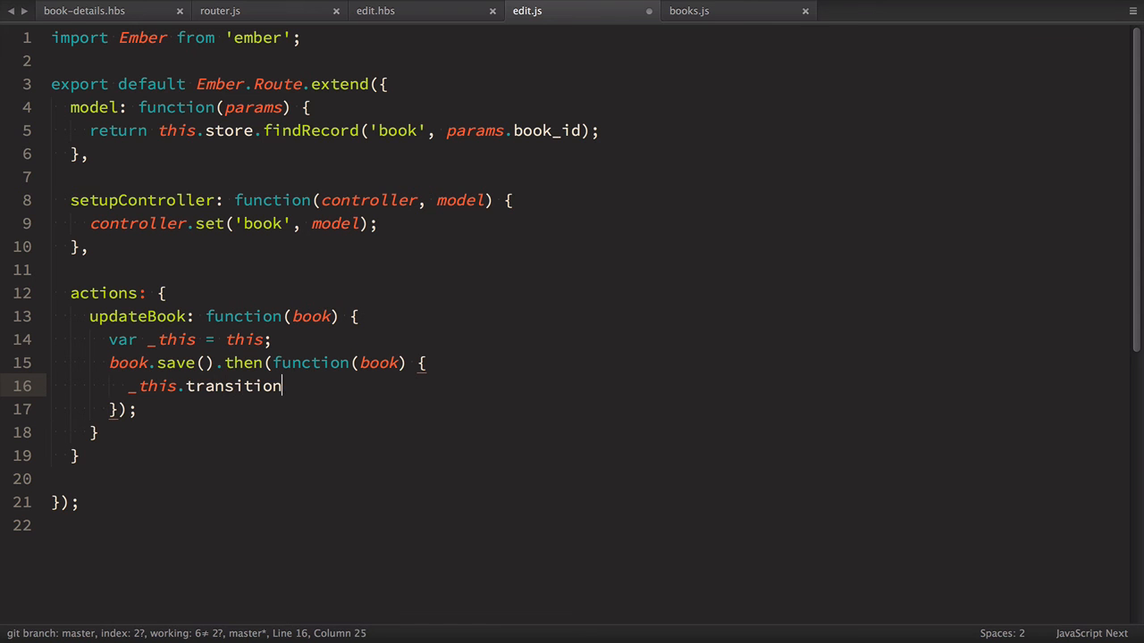
pyautogui.write("To('book')")
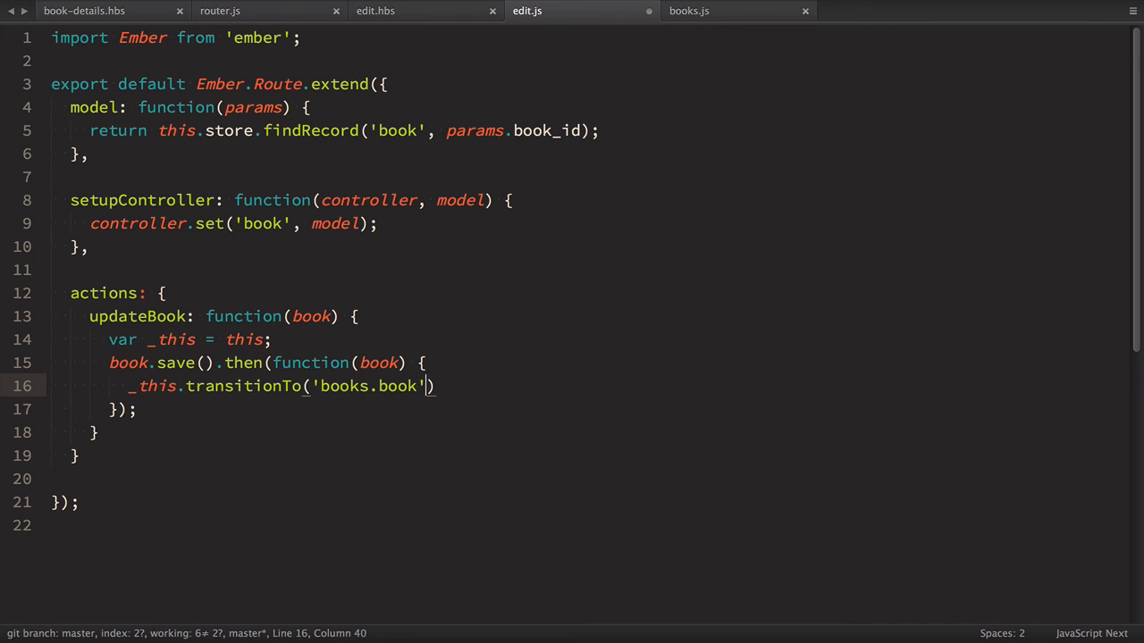
pyautogui.write(', book);')
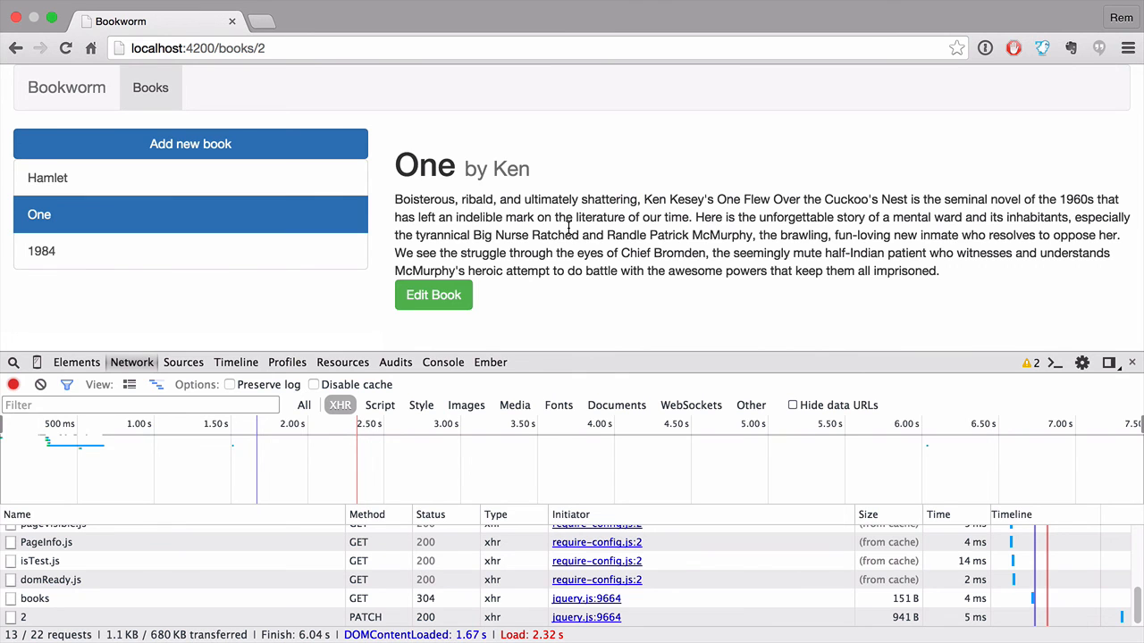
# - Submit the edit form and confirm the PATCH request lands on /books/2
pyautogui.click(433, 295)
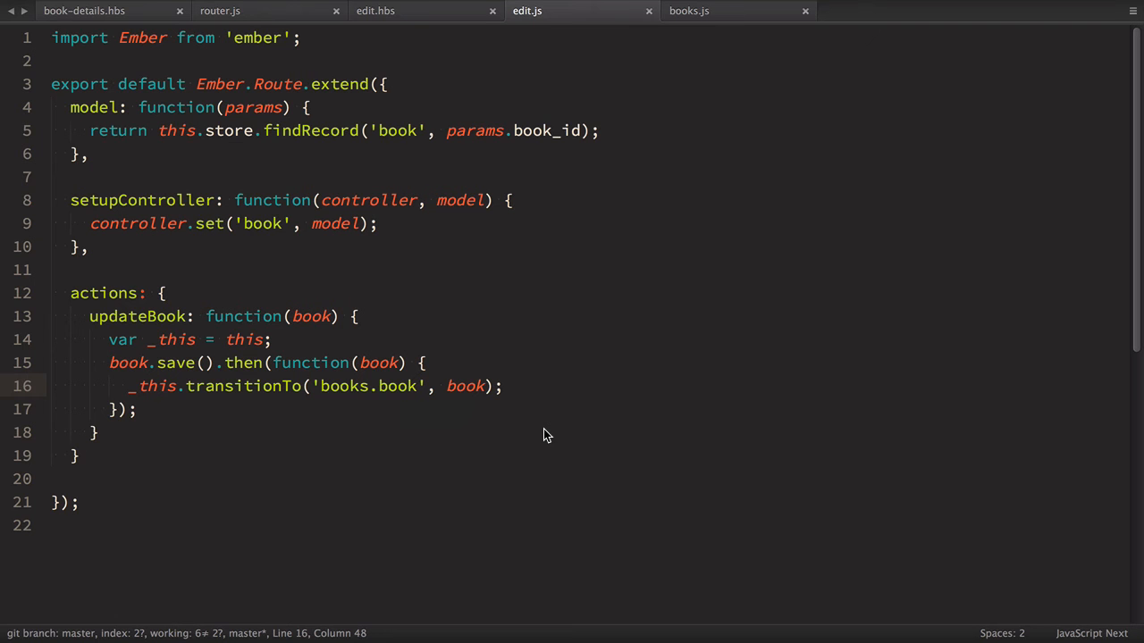
# - Add a buttonLabel function to book-form.js returning 'Update Book' when the book has an id, else 'Add Book'
pyautogui.write('bo')
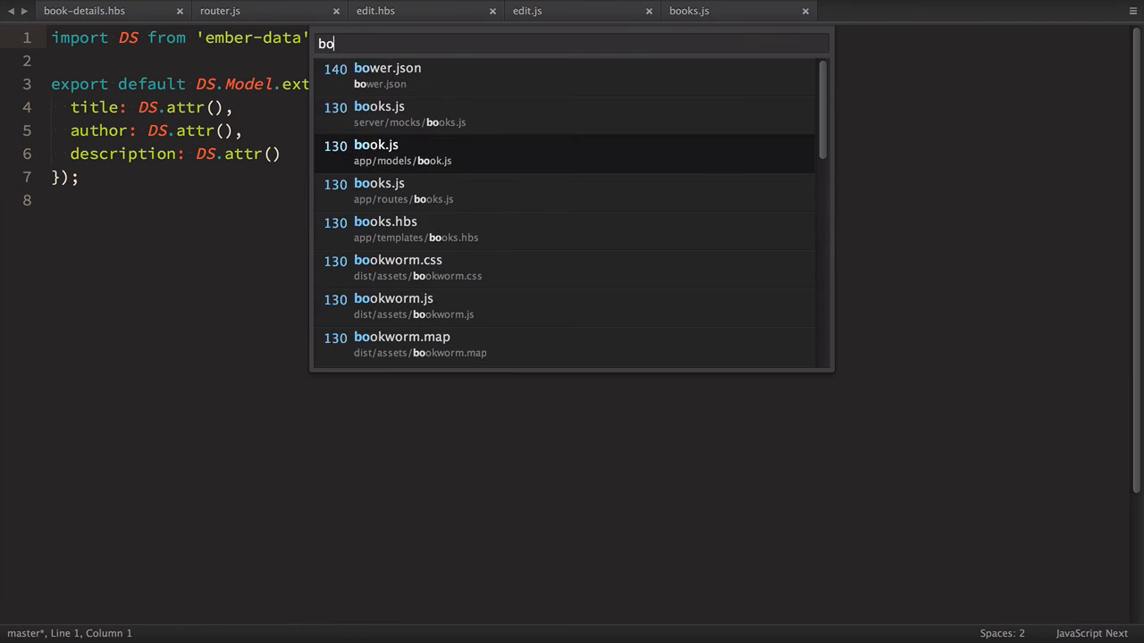
pyautogui.write('okfor')
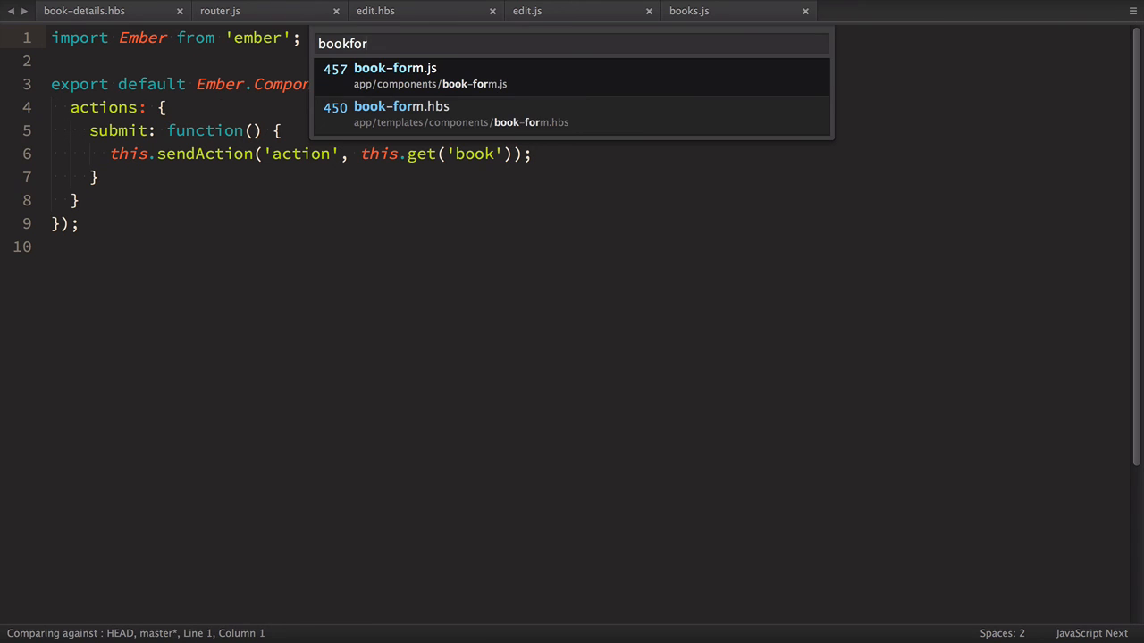
pyautogui.click(394, 68)
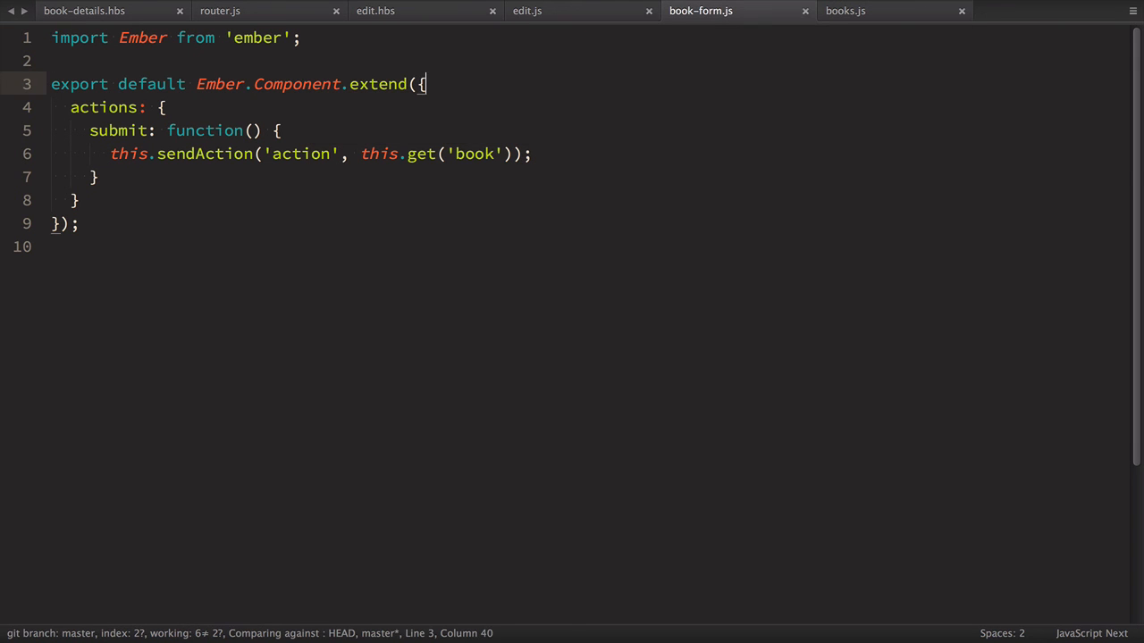
pyautogui.press('enter')
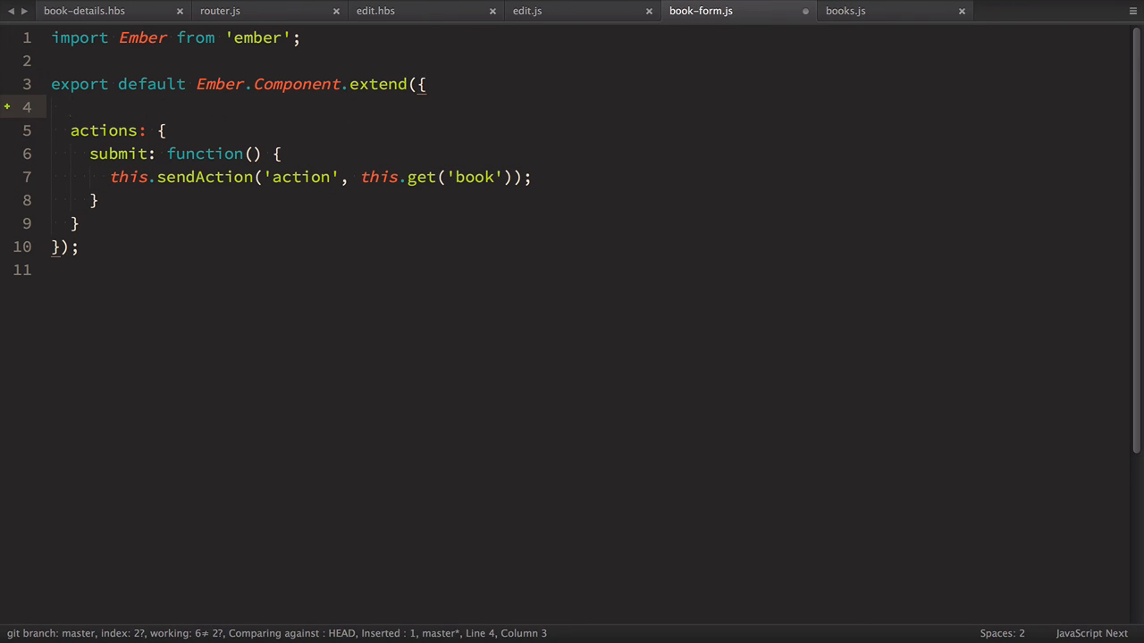
pyautogui.write('button')
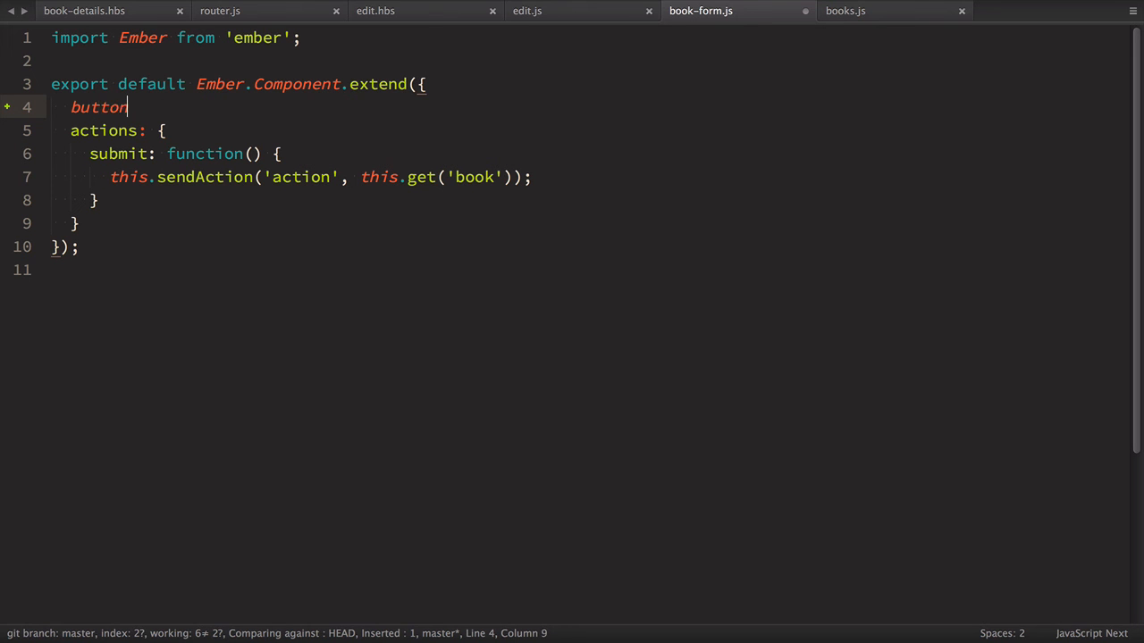
pyautogui.write('Label: function() {')
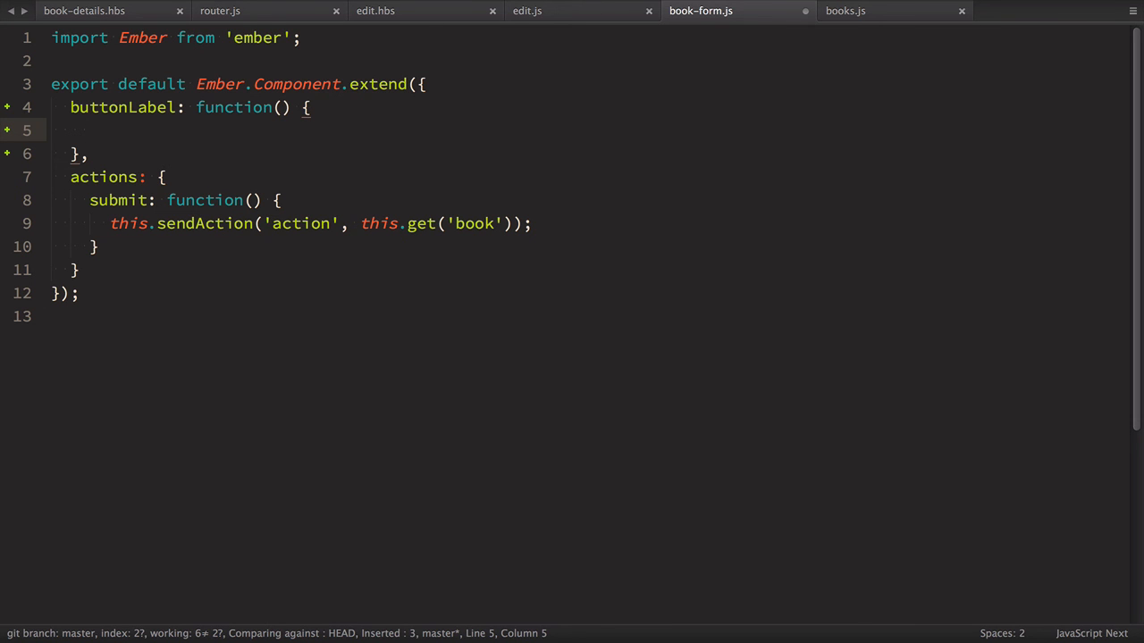
pyautogui.write('return')
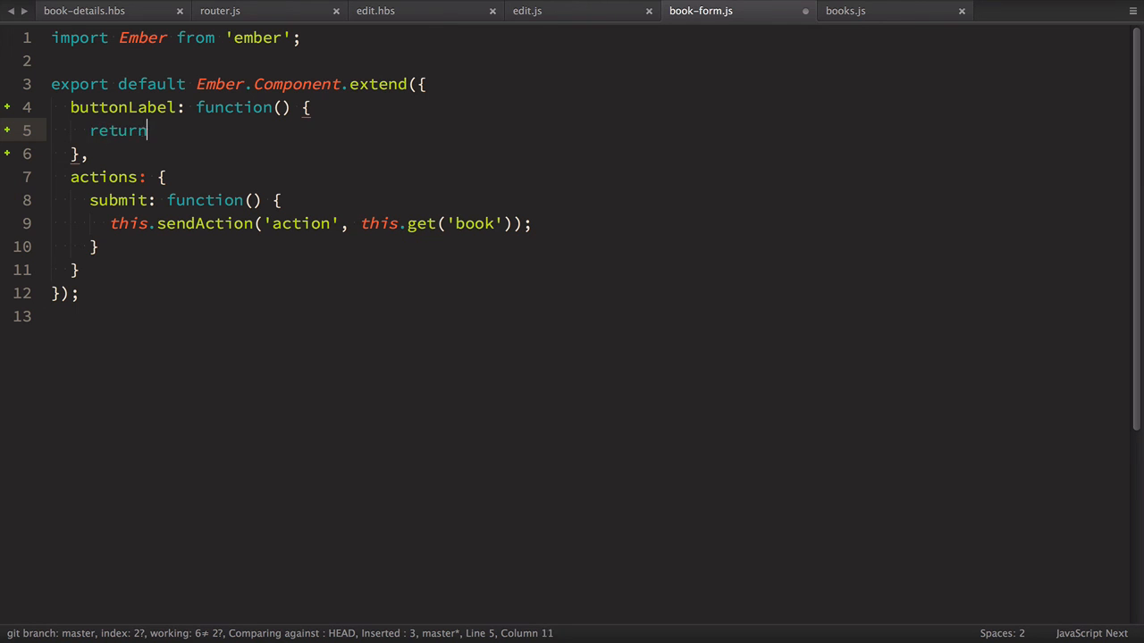
pyautogui.write('(this.git)')
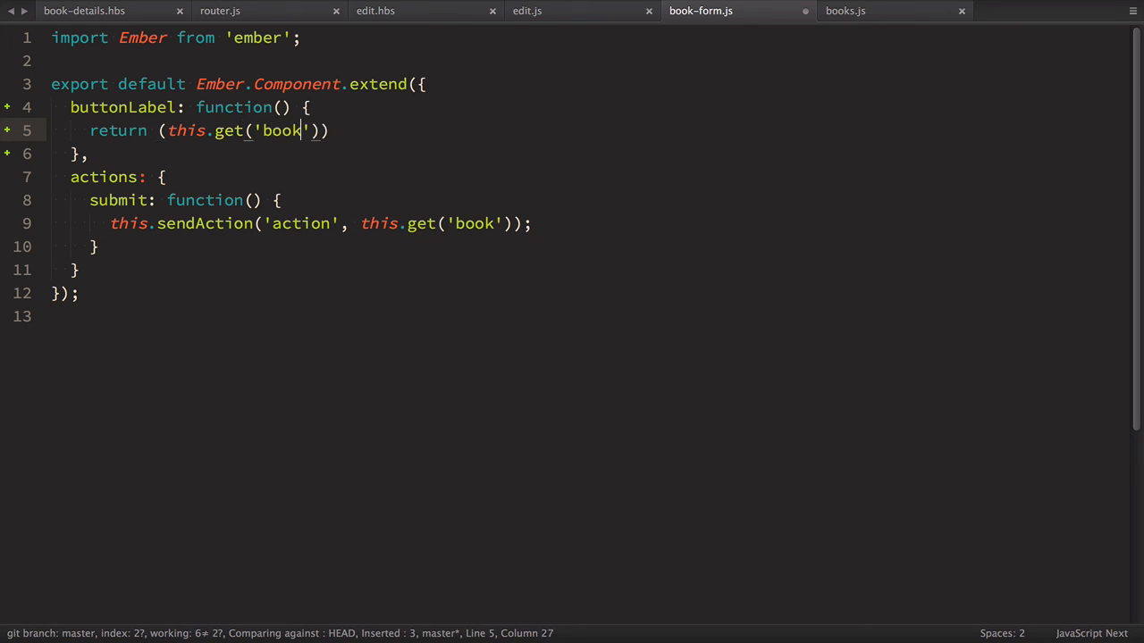
pyautogui.write('.')
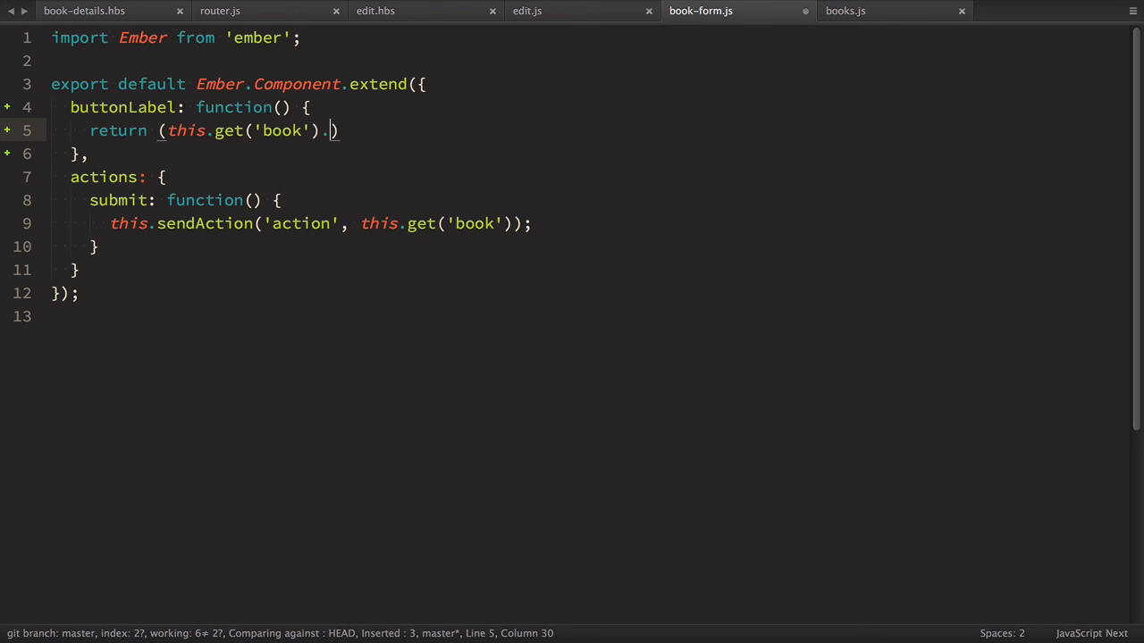
pyautogui.write('id)')
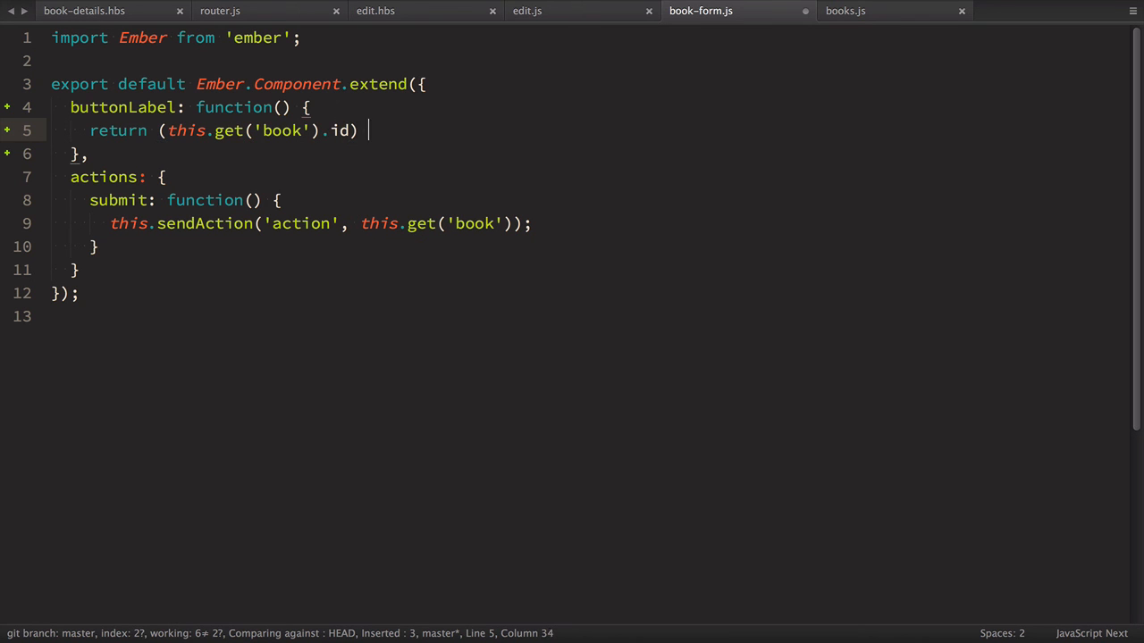
pyautogui.write("? 'Update'")
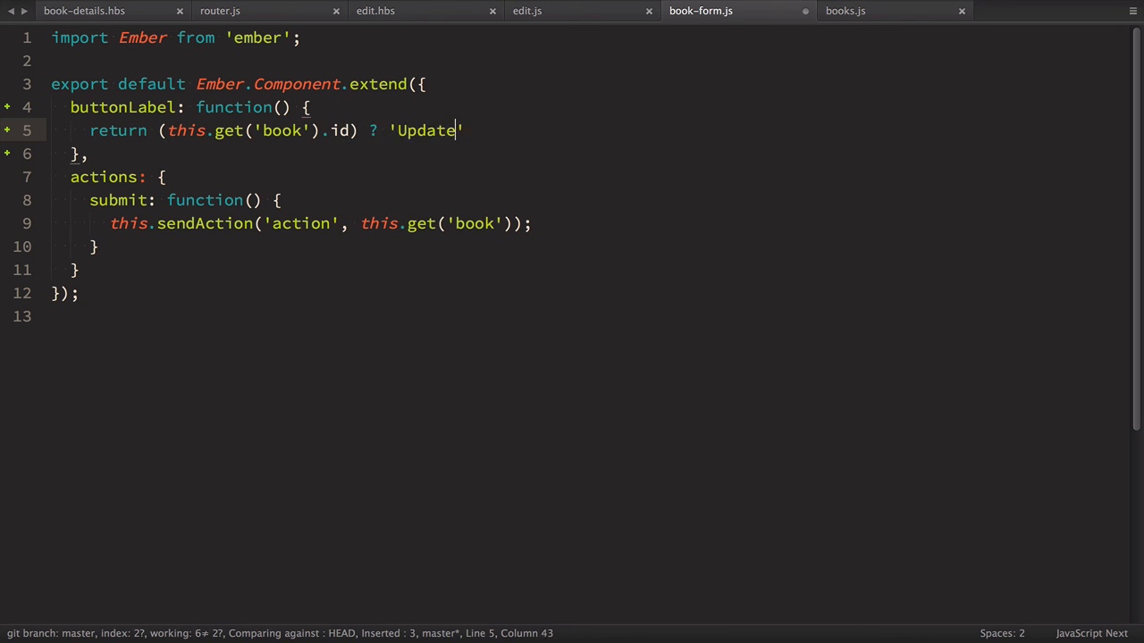
pyautogui.write("Book' :")
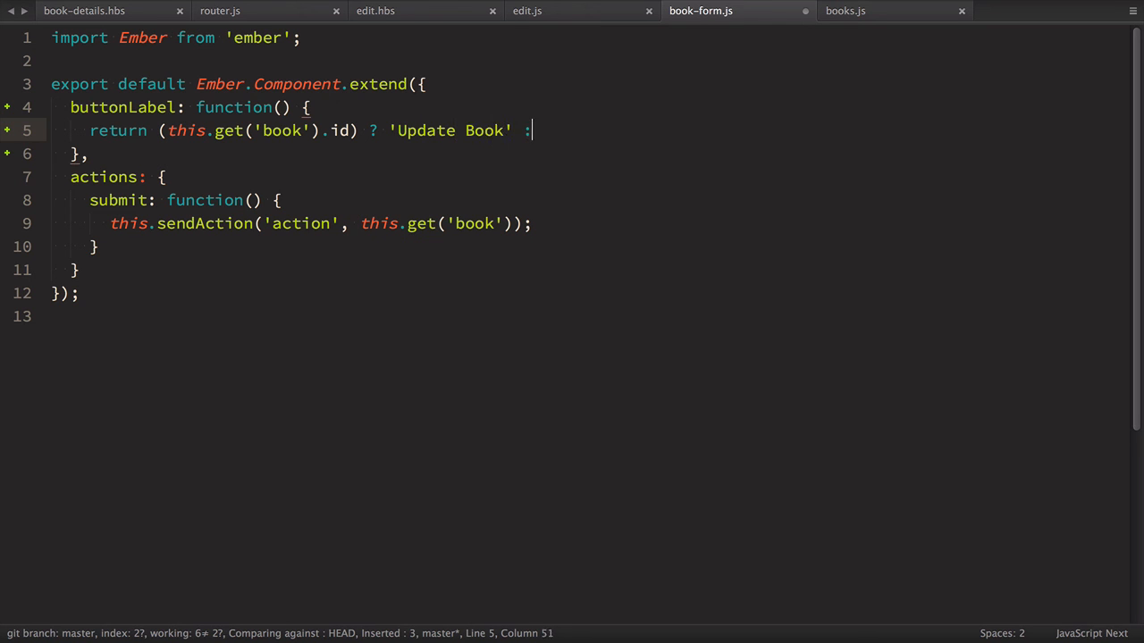
pyautogui.write("''")
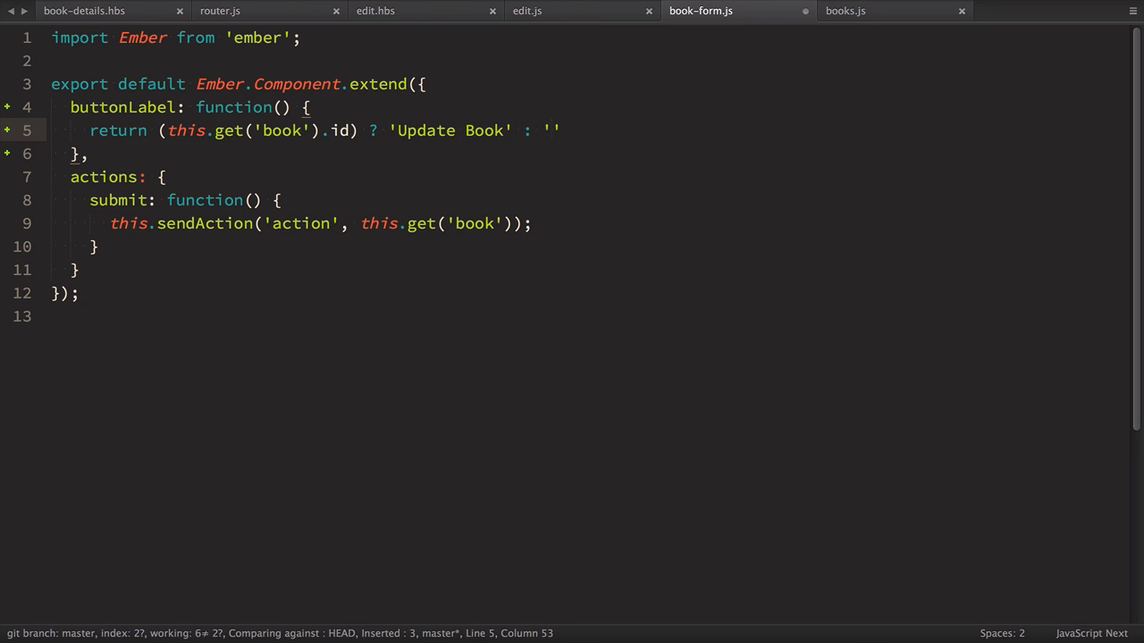
pyautogui.write('Add Book')
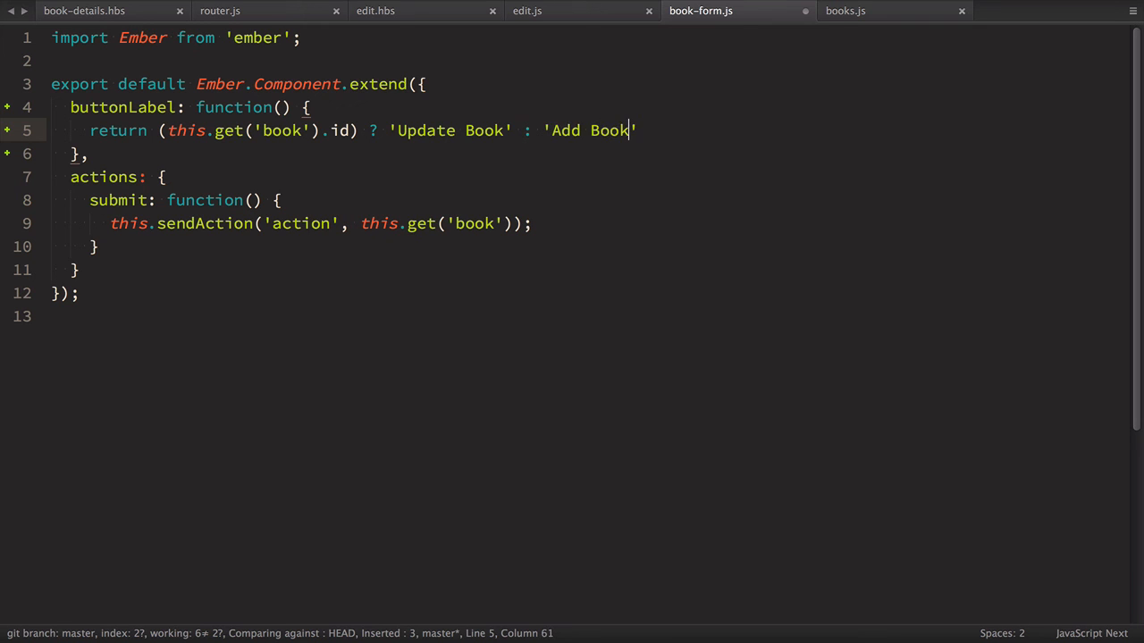
# - Replace the hard-coded Add Book text in book-form.hbs with {{buttonLabel}}
pyautogui.write('boo')
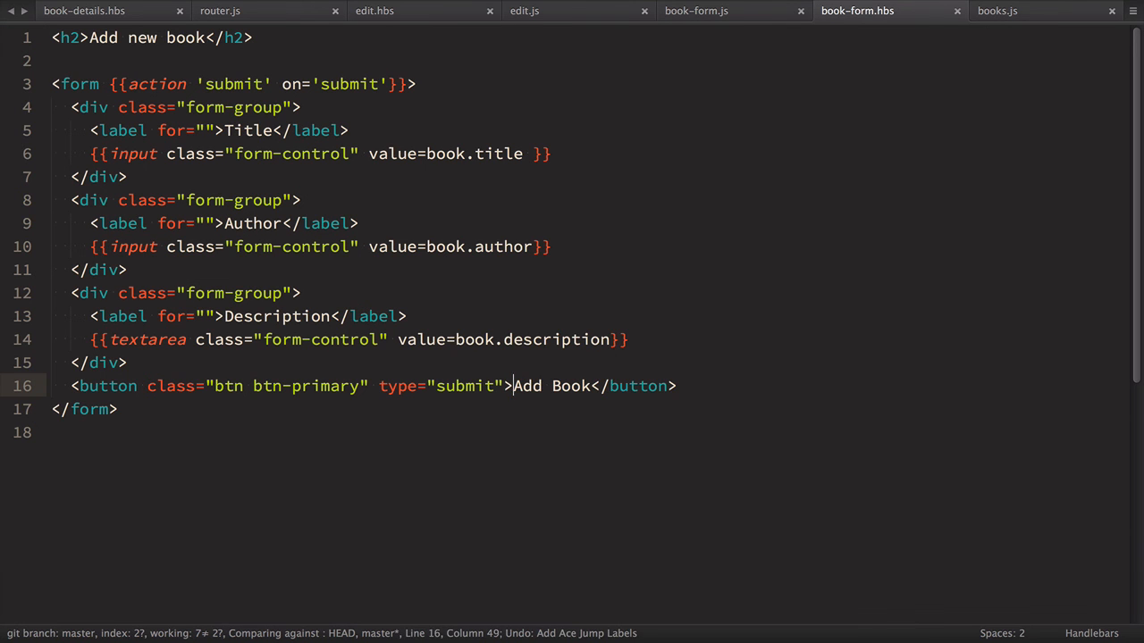
pyautogui.doubleClick(551, 386)
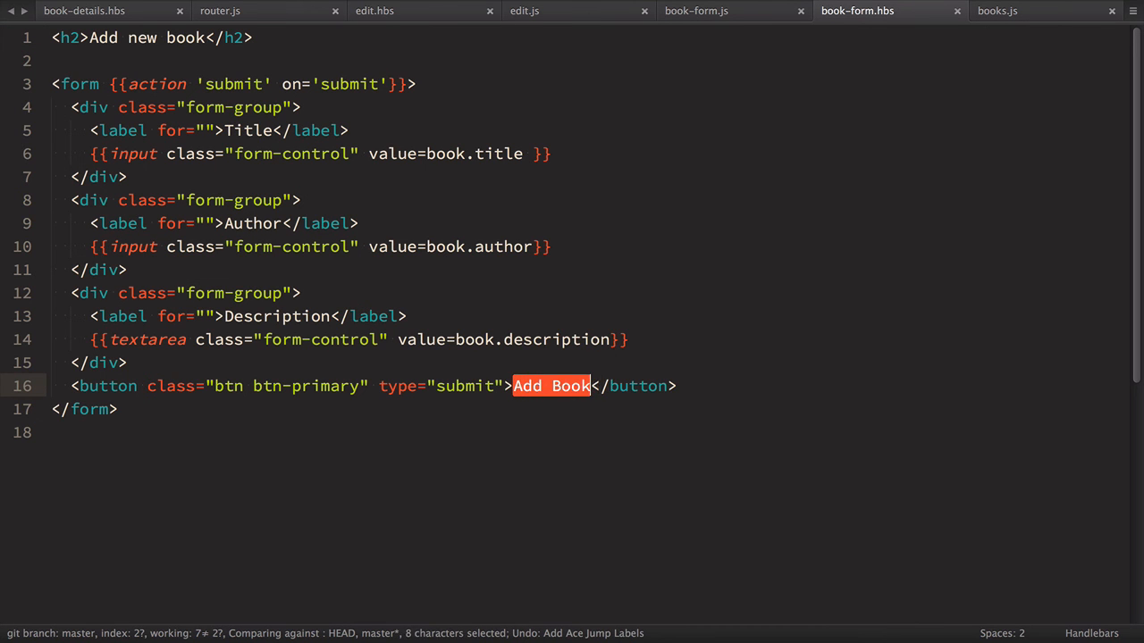
pyautogui.write('{{but')
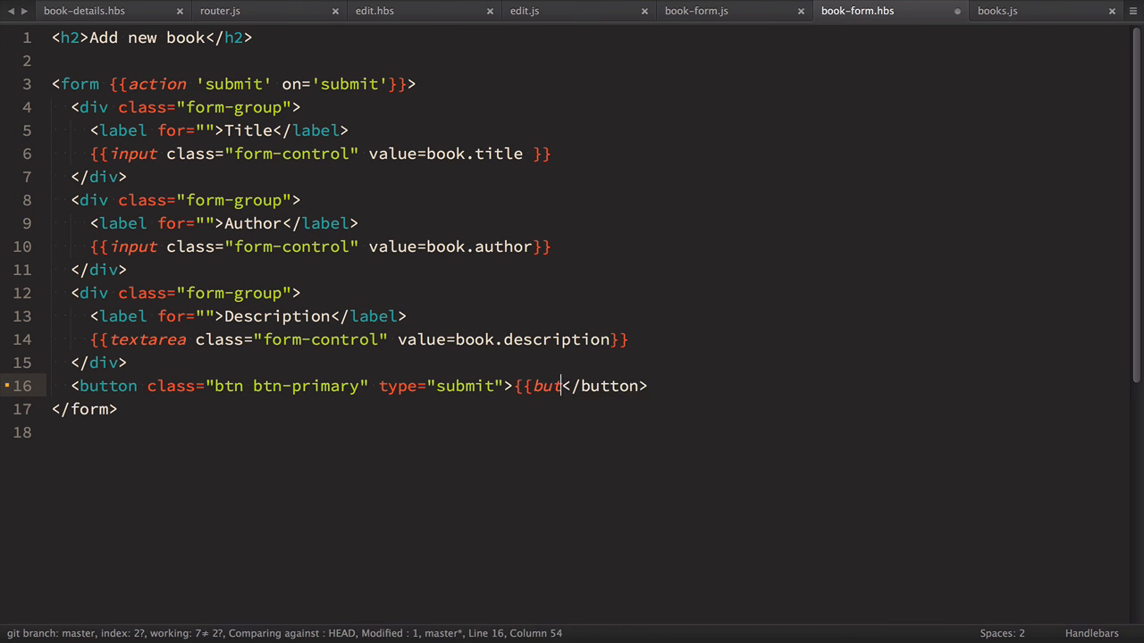
pyautogui.write('tonLabel')
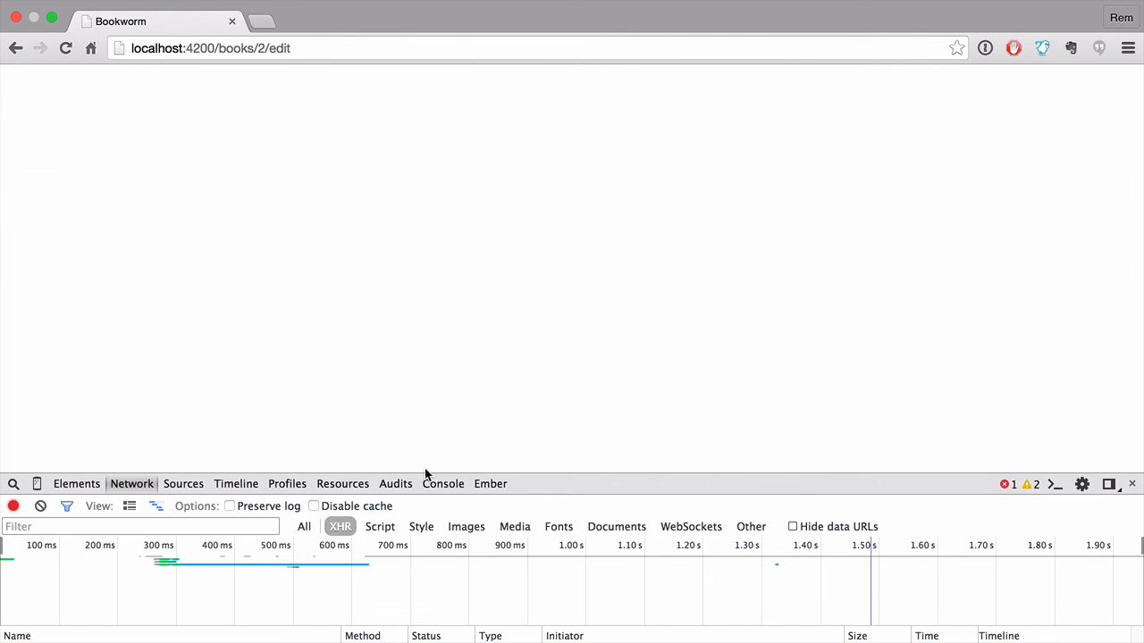
# - Check the edit form reads Update Book, then the new-book form via Add new book reads Add Book
pyautogui.click(443, 482)
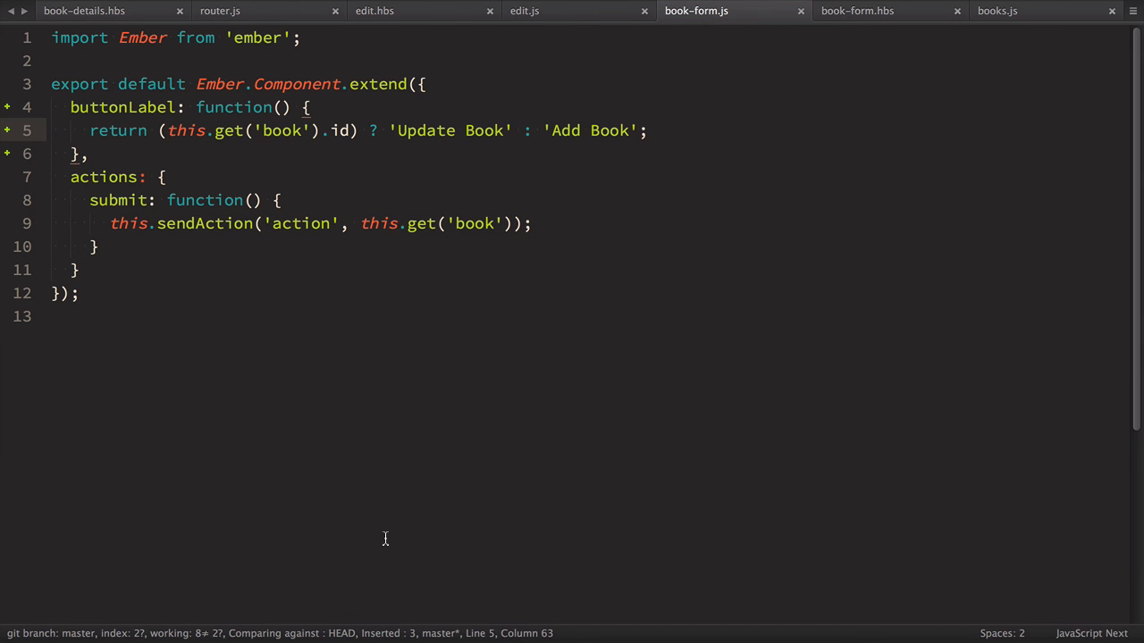
pyautogui.write('p')
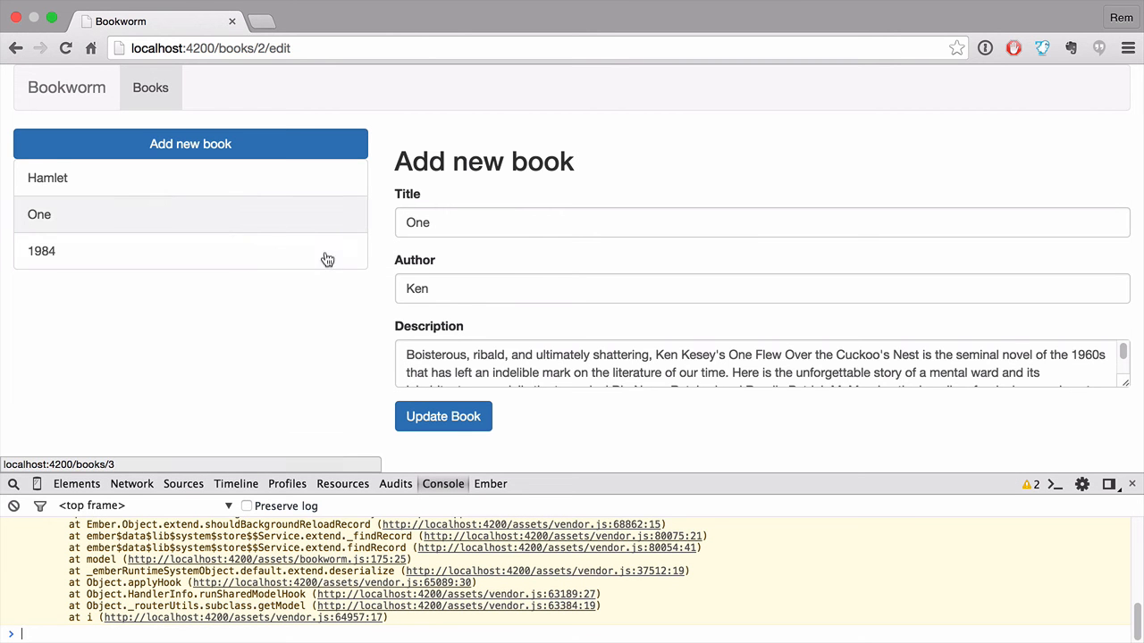
pyautogui.moveTo(443, 416)
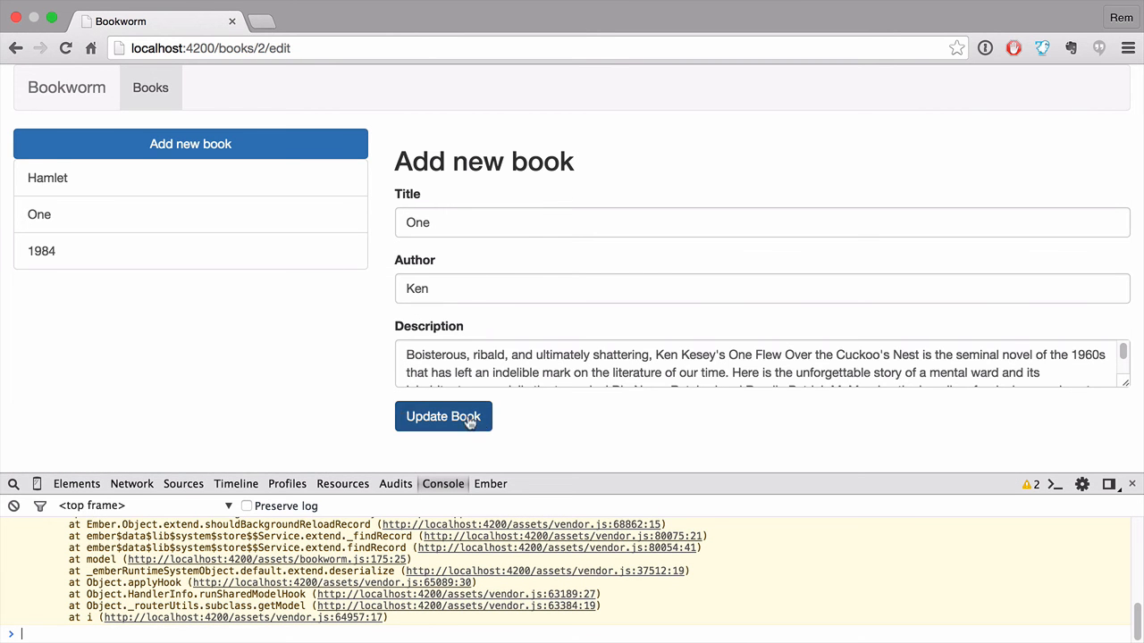
pyautogui.click(190, 143)
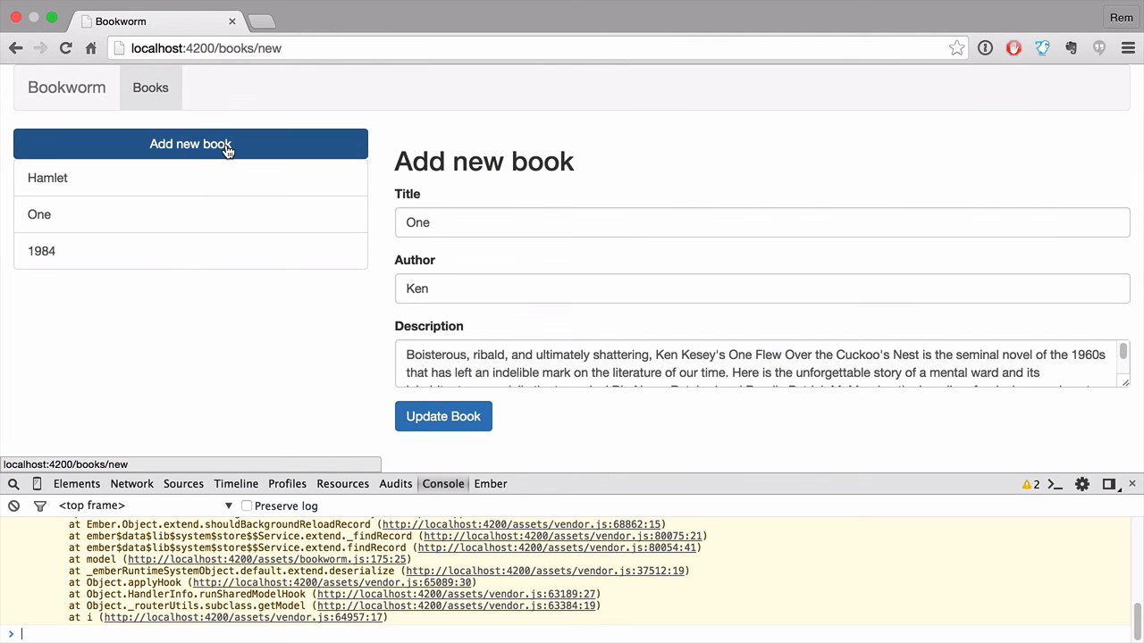
pyautogui.click(189, 143)
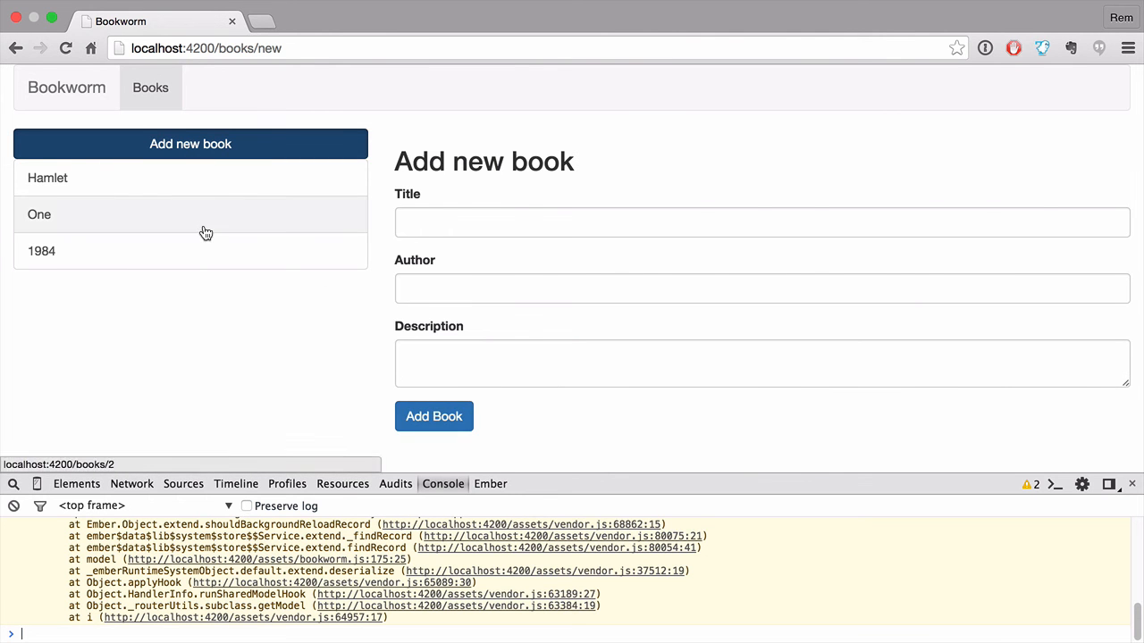